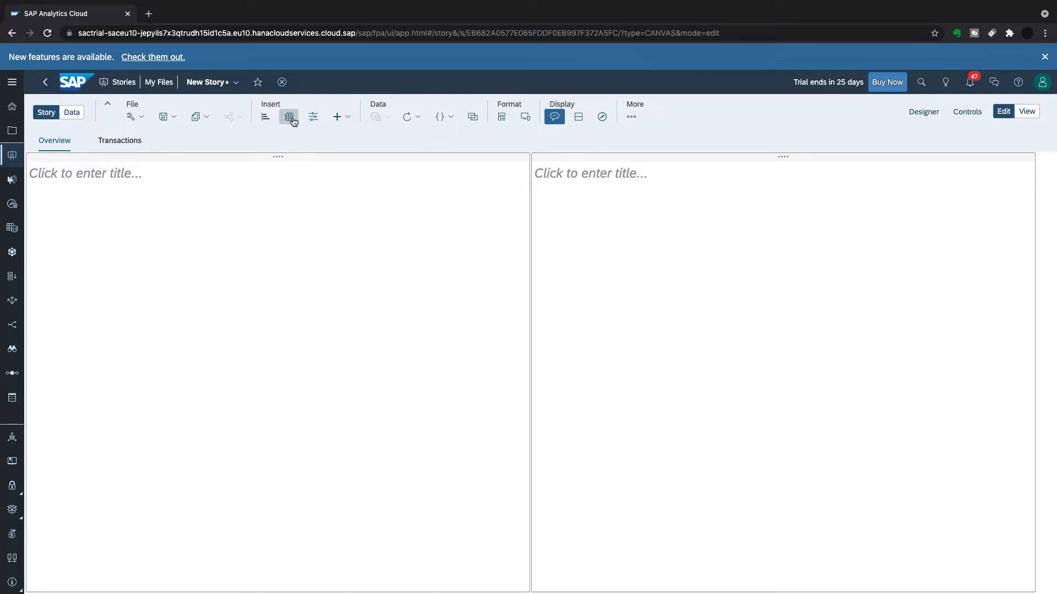
{"action": "mouse_move", "coordinate": [288, 117]}
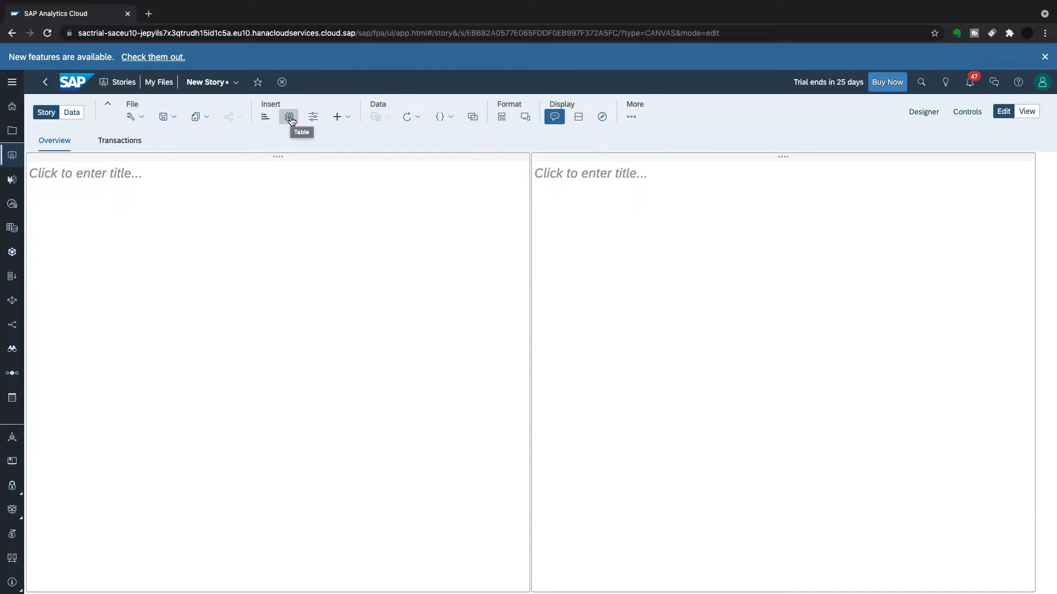
Insert a table on the Overview page sourced from the Superstore Transaction Data model.
{"action": "left_click", "coordinate": [290, 117]}
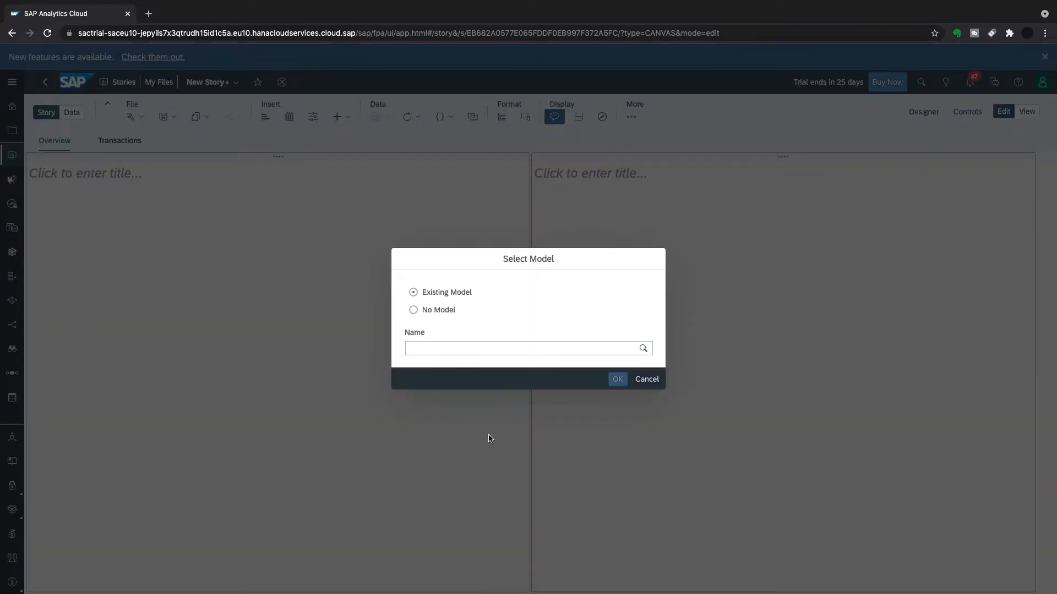
{"action": "left_click", "coordinate": [527, 347]}
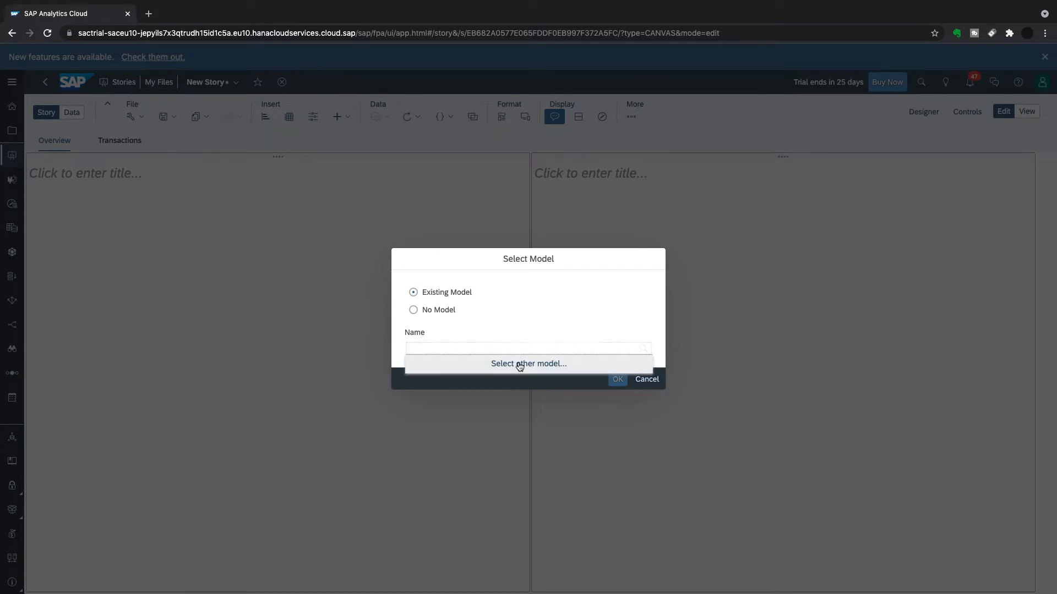
{"action": "left_click", "coordinate": [528, 363]}
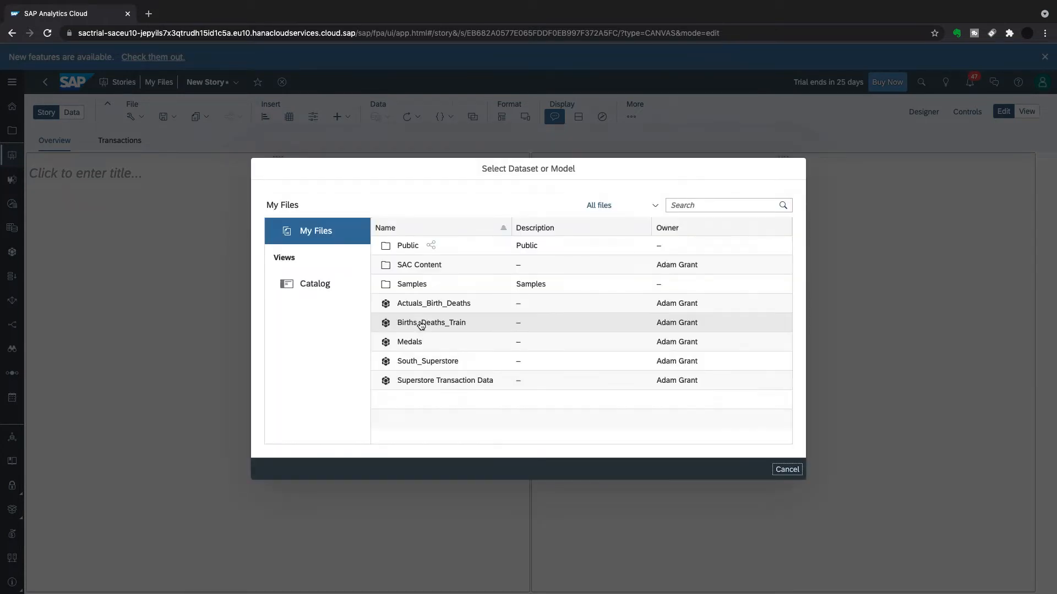
{"action": "mouse_move", "coordinate": [445, 380]}
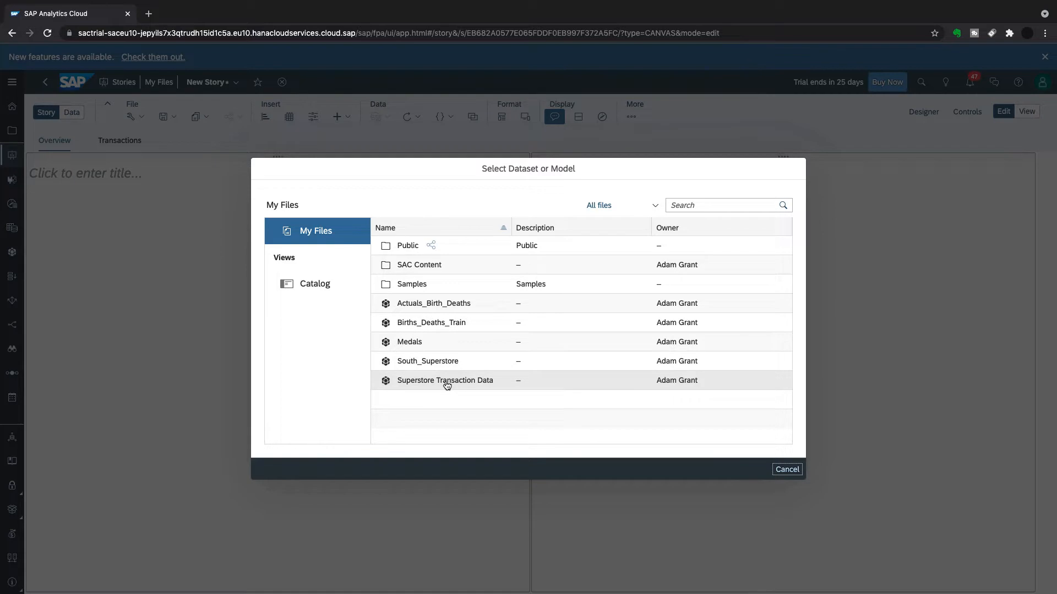
{"action": "double_click", "coordinate": [444, 380]}
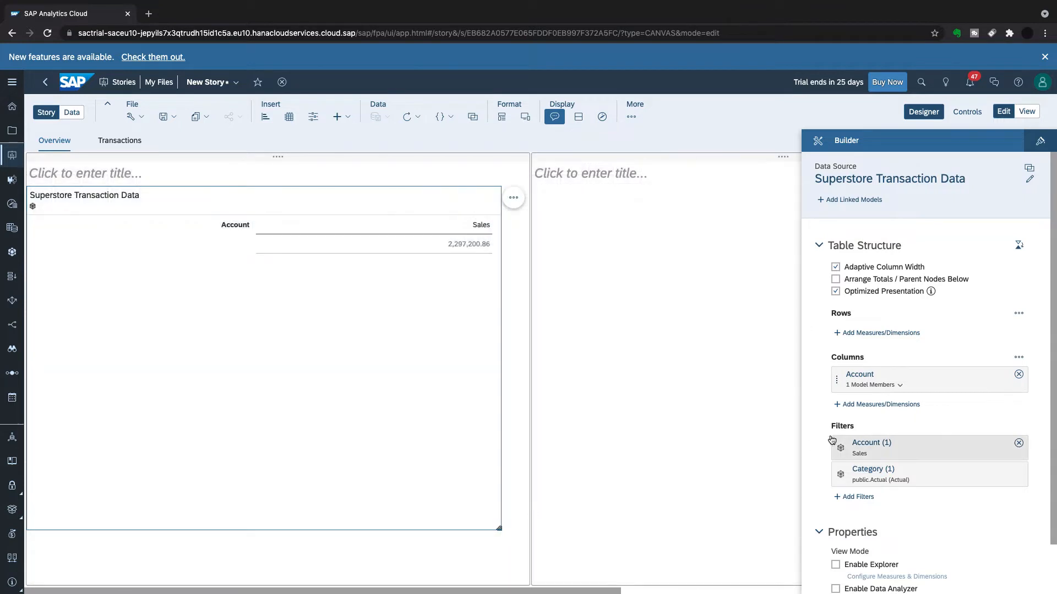
{"action": "mouse_move", "coordinate": [879, 404]}
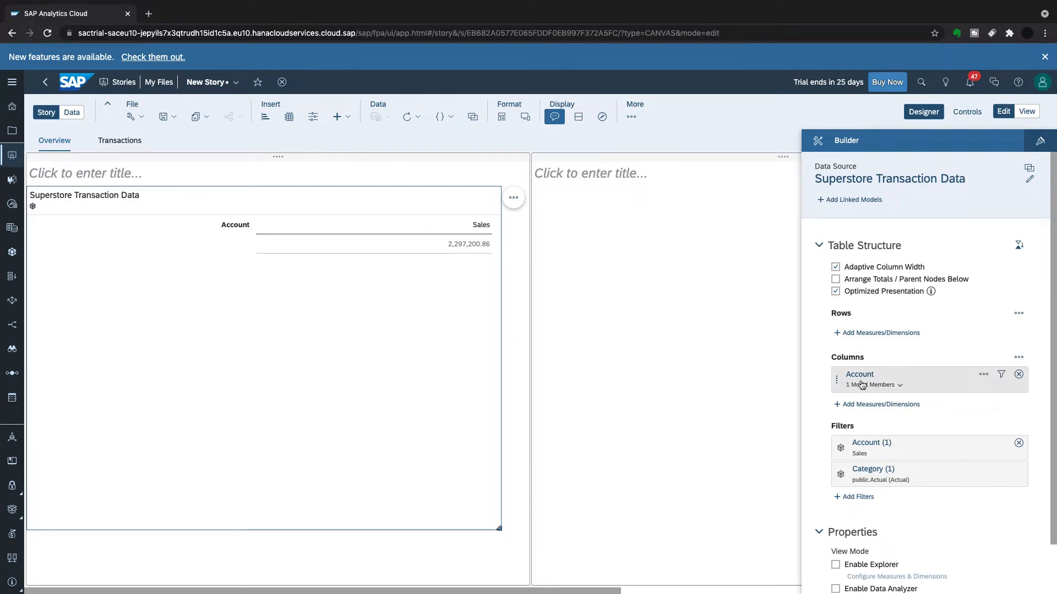
{"action": "mouse_move", "coordinate": [454, 262]}
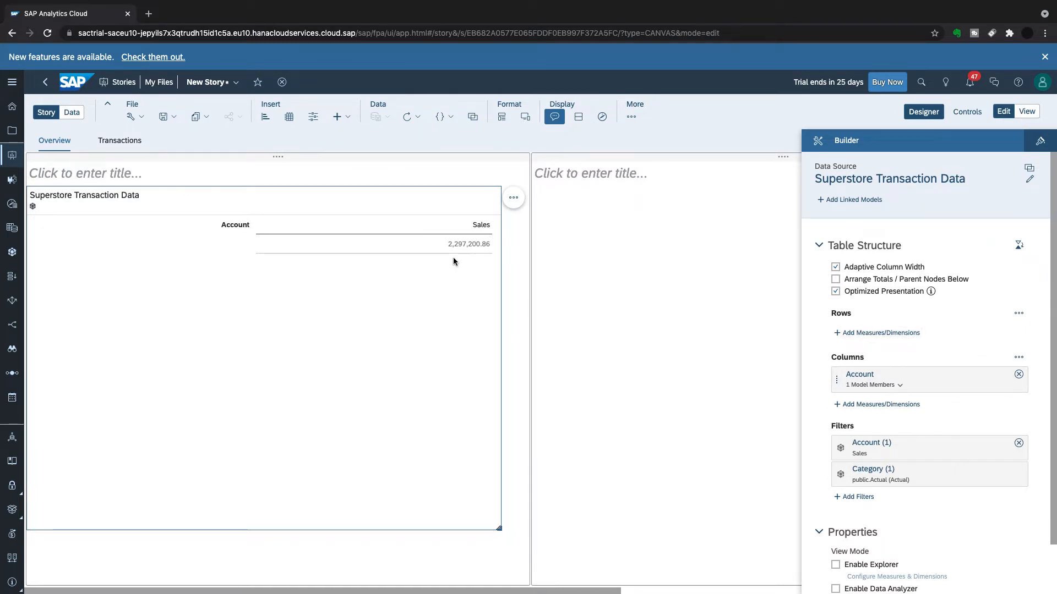
Add City and Customer Name as row dimensions of the sales table.
{"action": "left_click", "coordinate": [880, 332]}
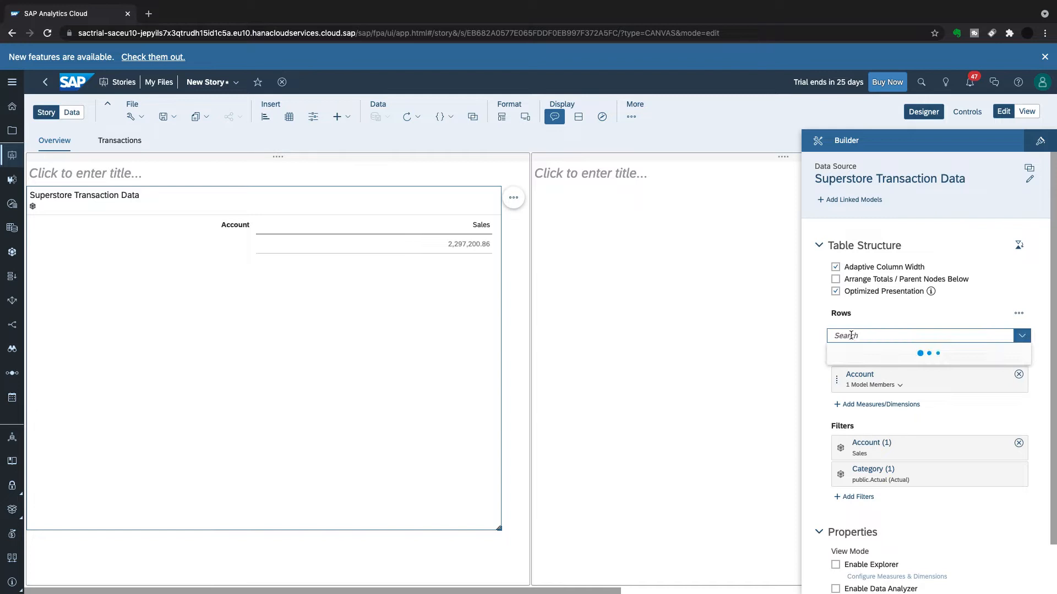
{"action": "left_click", "coordinate": [1021, 335]}
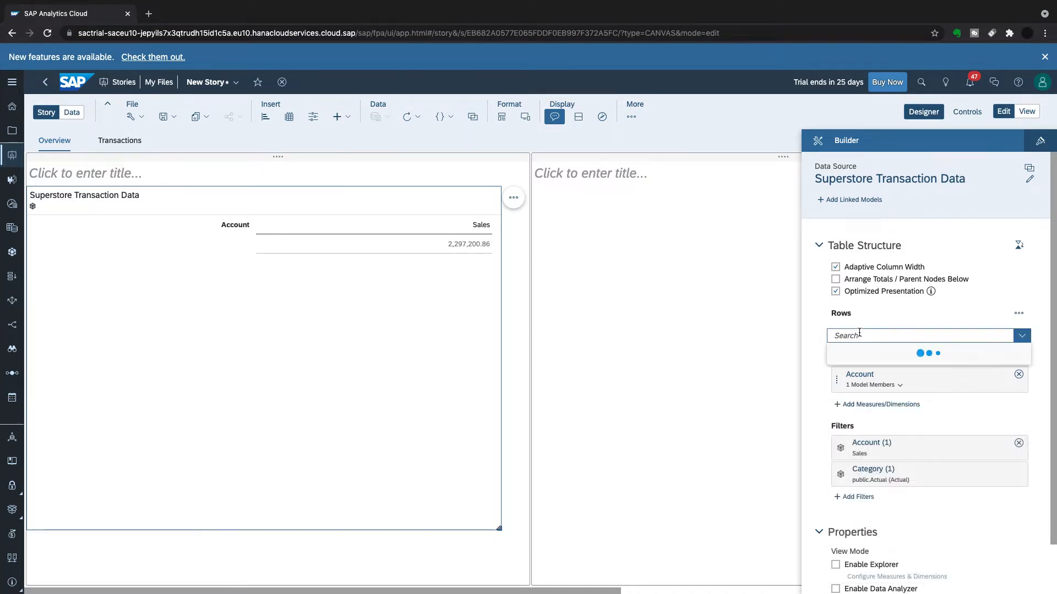
{"action": "left_click", "coordinate": [1021, 336]}
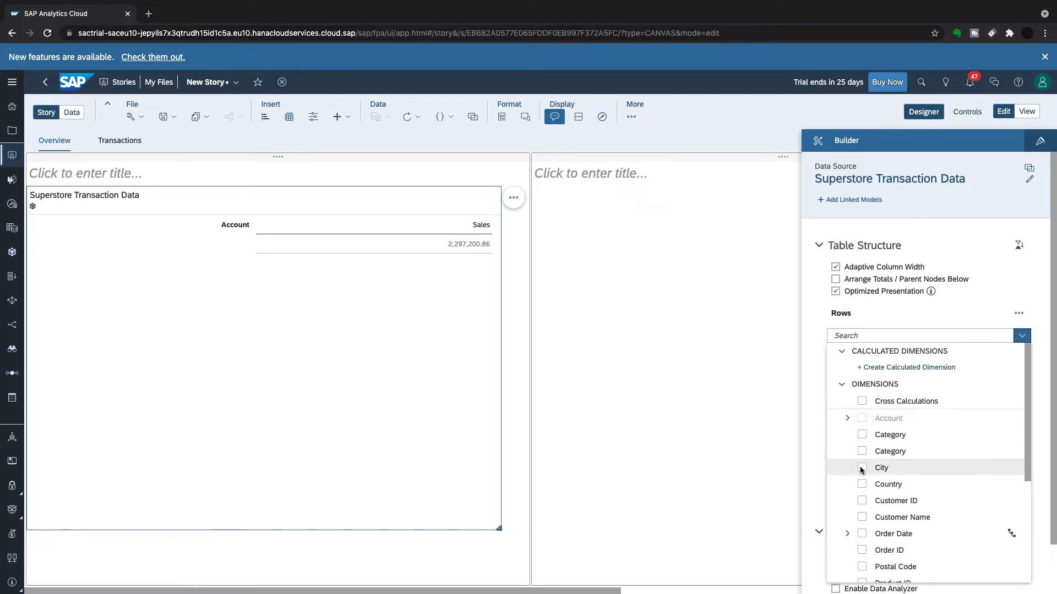
{"action": "left_click", "coordinate": [862, 467]}
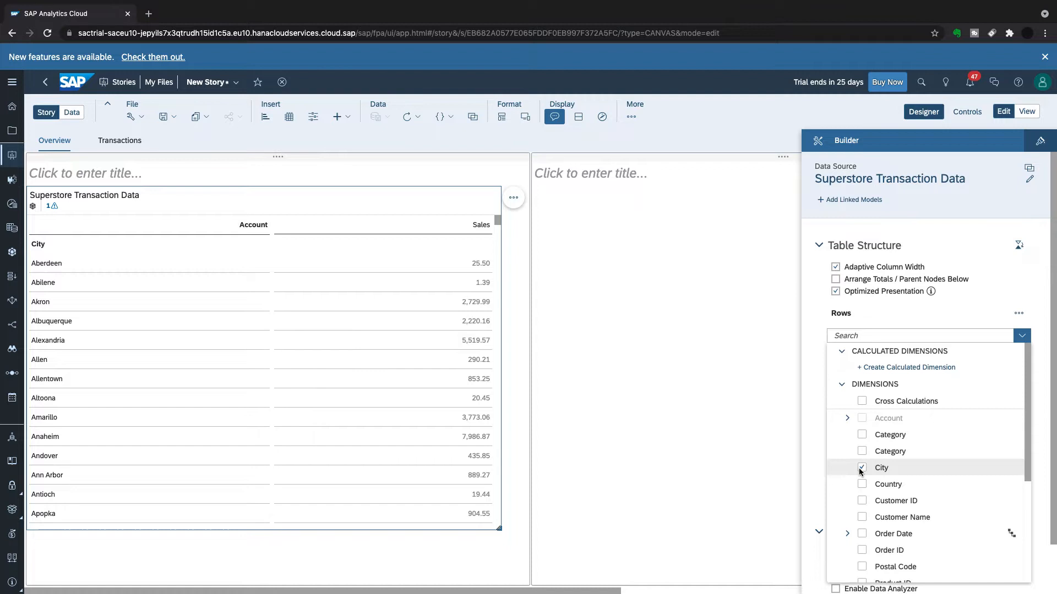
{"action": "mouse_move", "coordinate": [865, 454]}
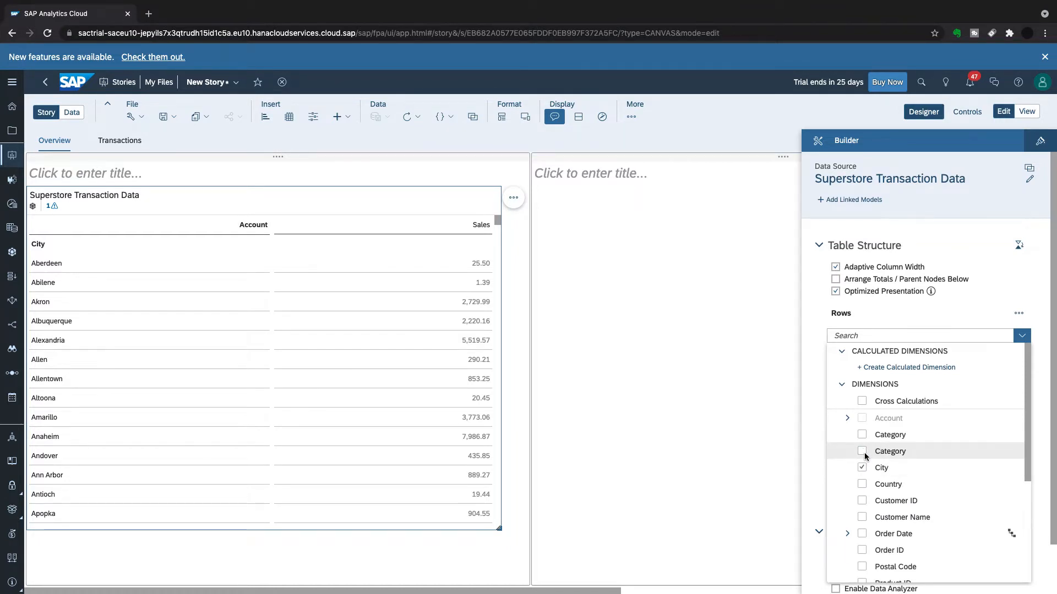
{"action": "scroll", "scroll_direction": "down", "scroll_amount": 3}
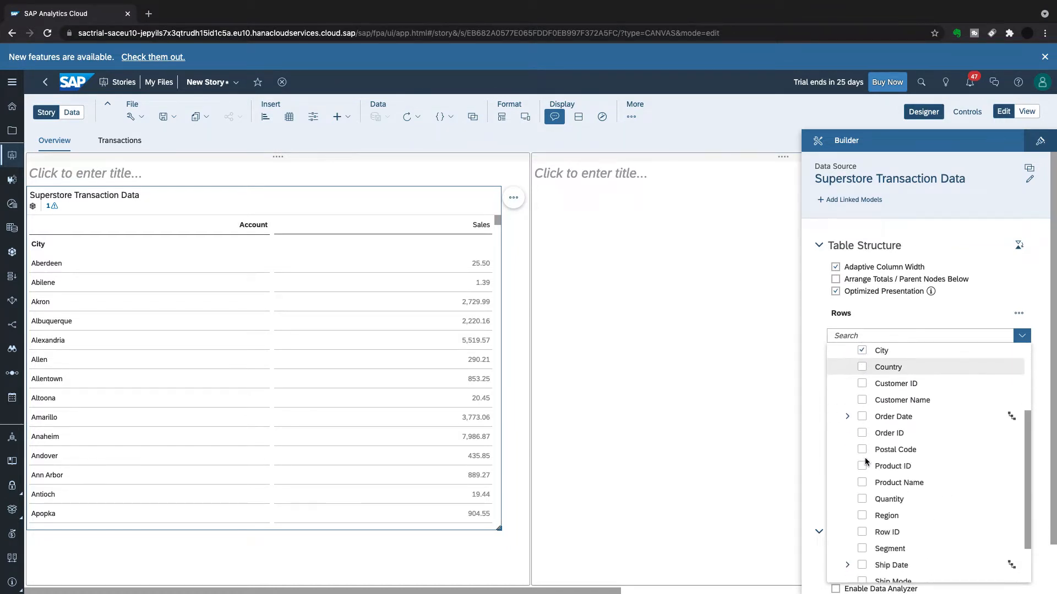
{"action": "scroll", "scroll_direction": "down", "scroll_amount": 3}
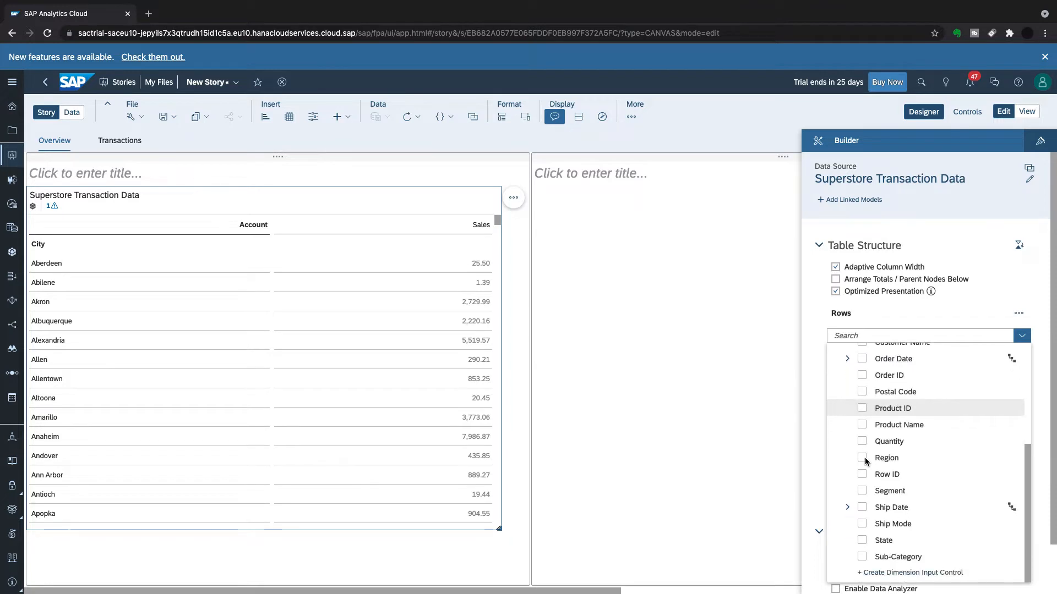
{"action": "scroll", "scroll_direction": "up", "scroll_amount": 3}
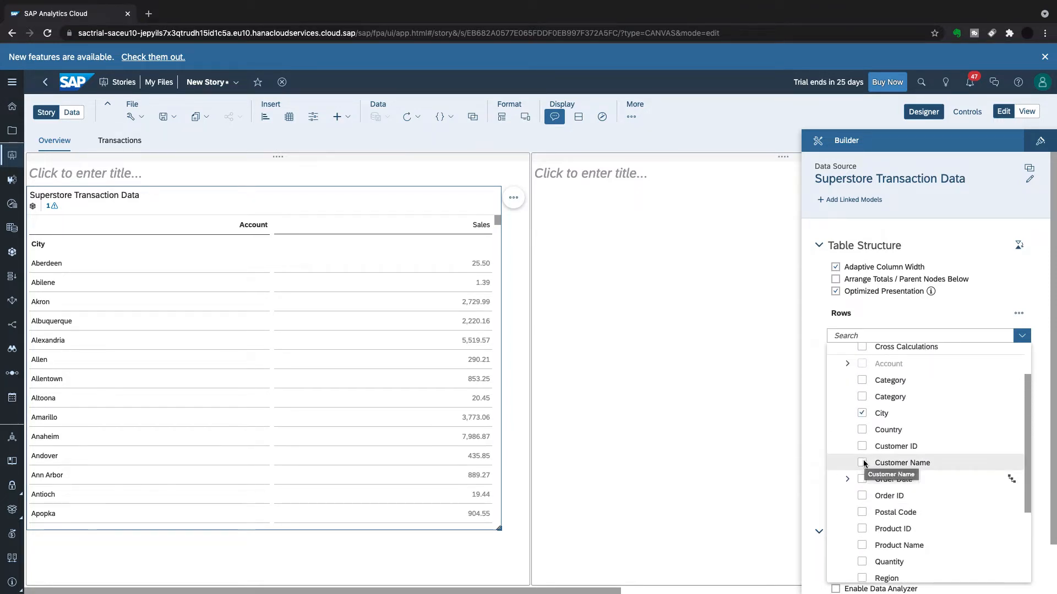
{"action": "left_click", "coordinate": [862, 462]}
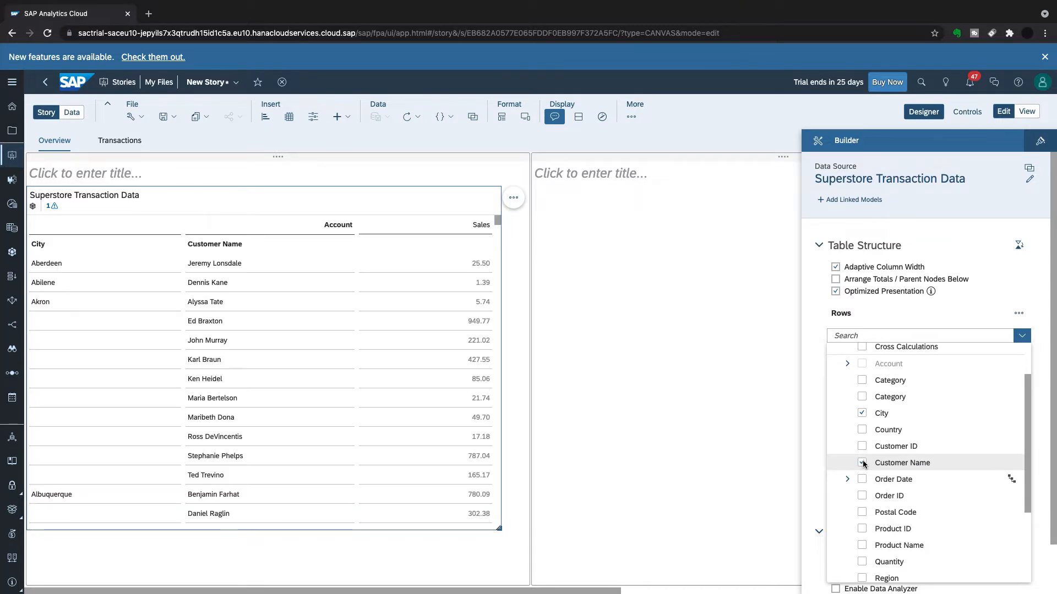
{"action": "left_click", "coordinate": [862, 463]}
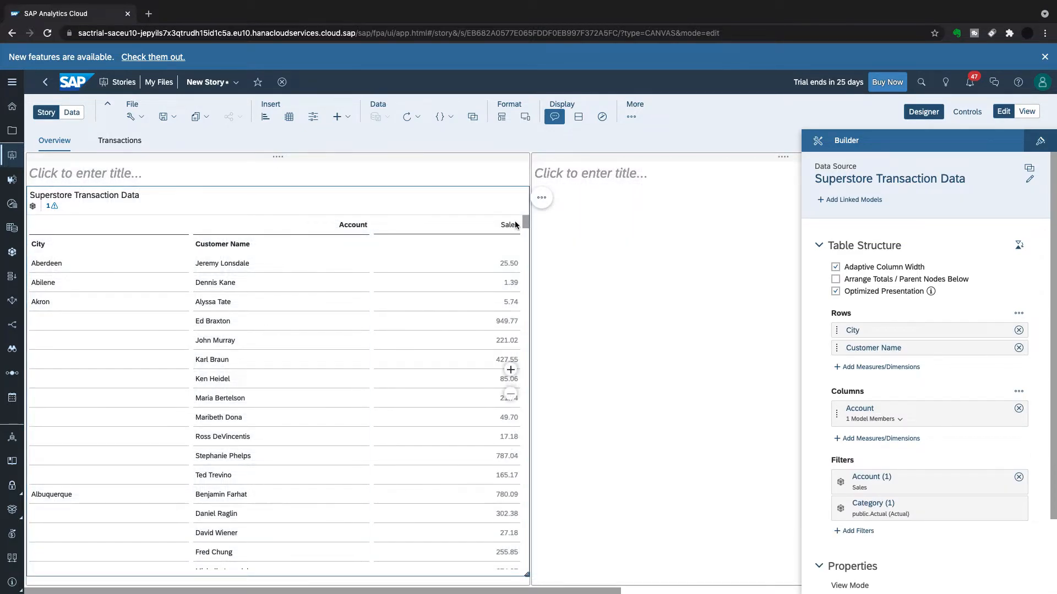
{"action": "mouse_move", "coordinate": [542, 197]}
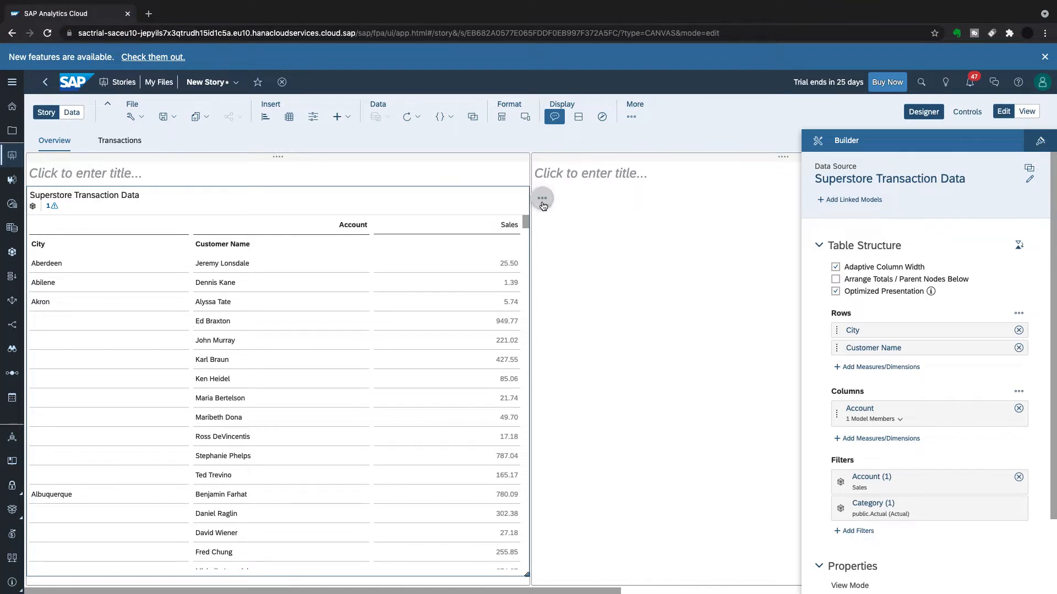
Apply the Report-Styling template to the table so group lines separate the city groups.
{"action": "left_click", "coordinate": [541, 198]}
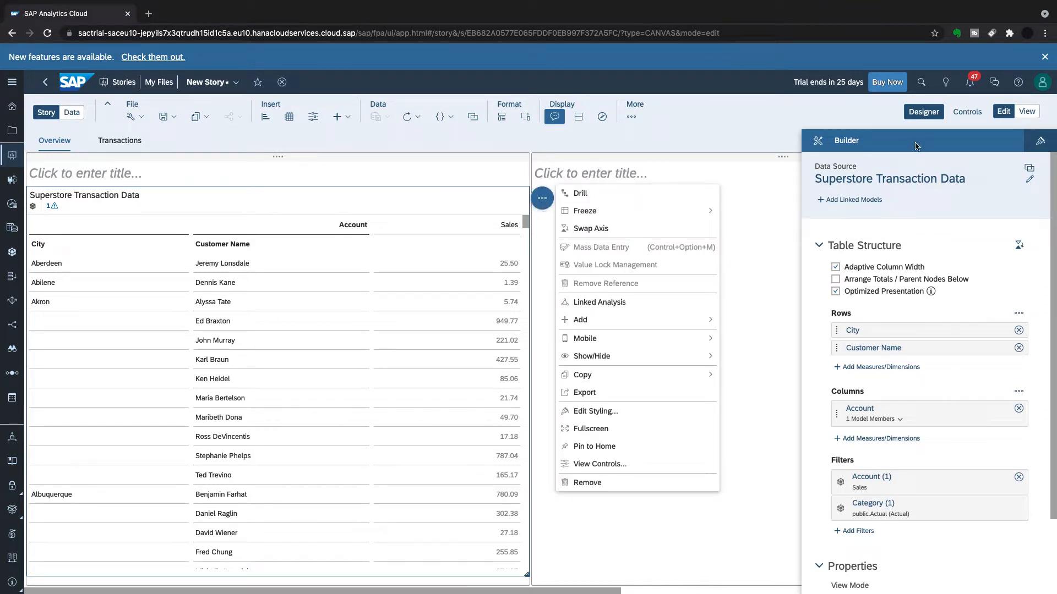
{"action": "left_click", "coordinate": [595, 414]}
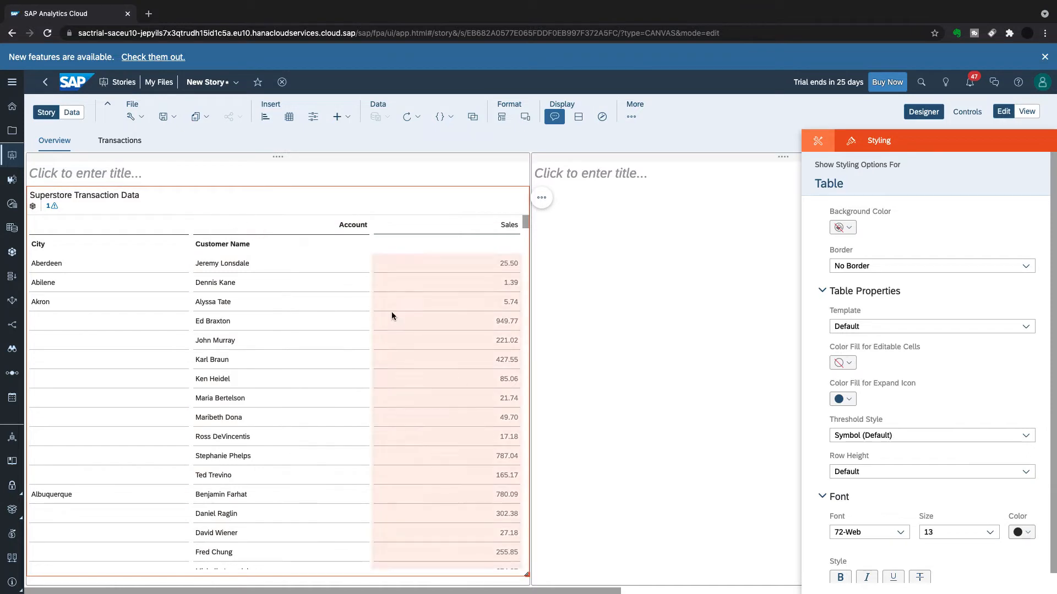
{"action": "left_click", "coordinate": [1024, 266]}
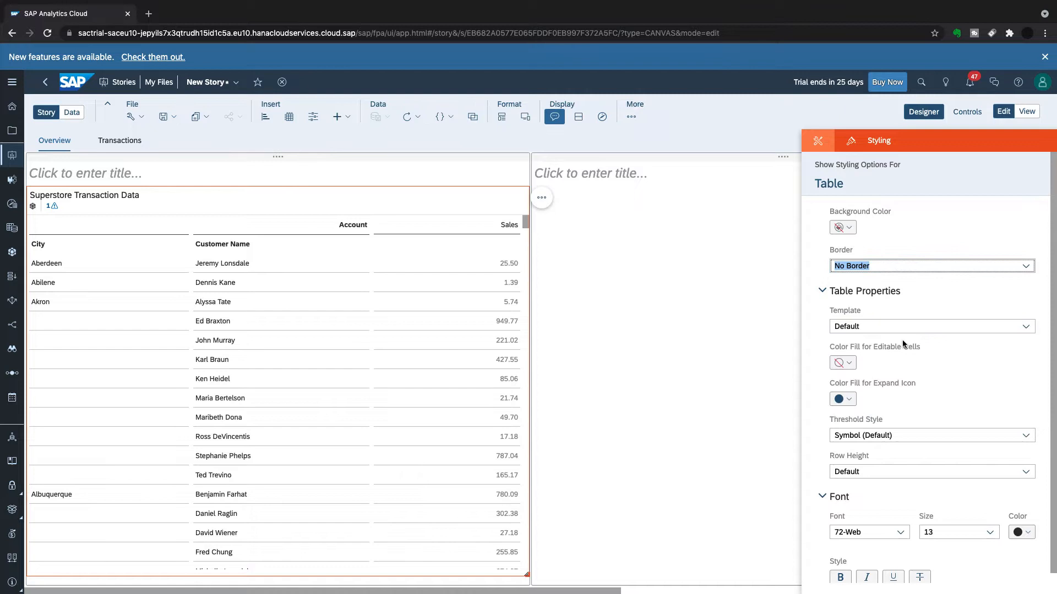
{"action": "left_click", "coordinate": [1025, 325]}
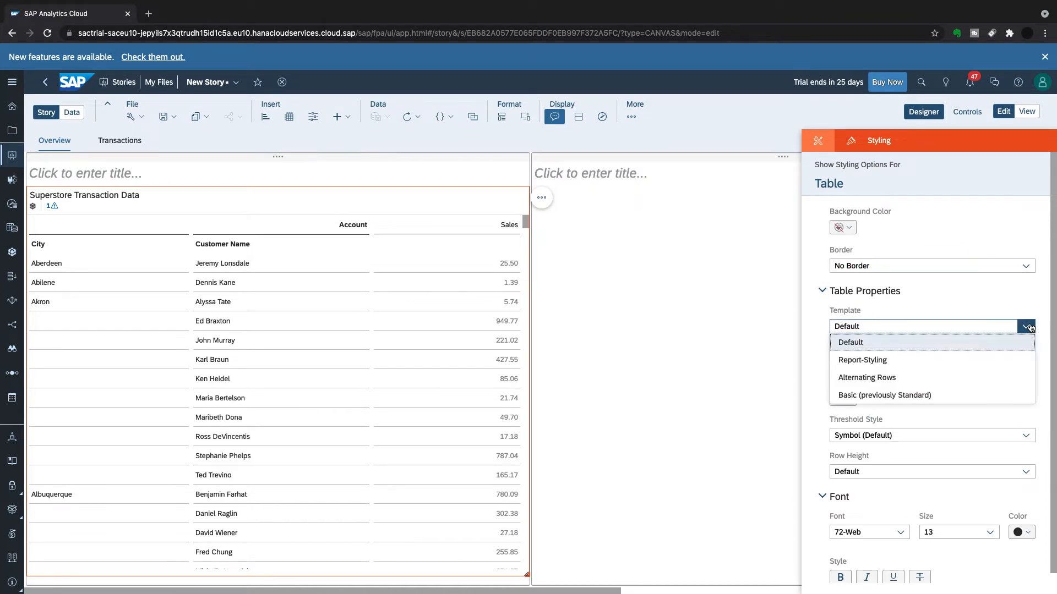
{"action": "mouse_move", "coordinate": [965, 360]}
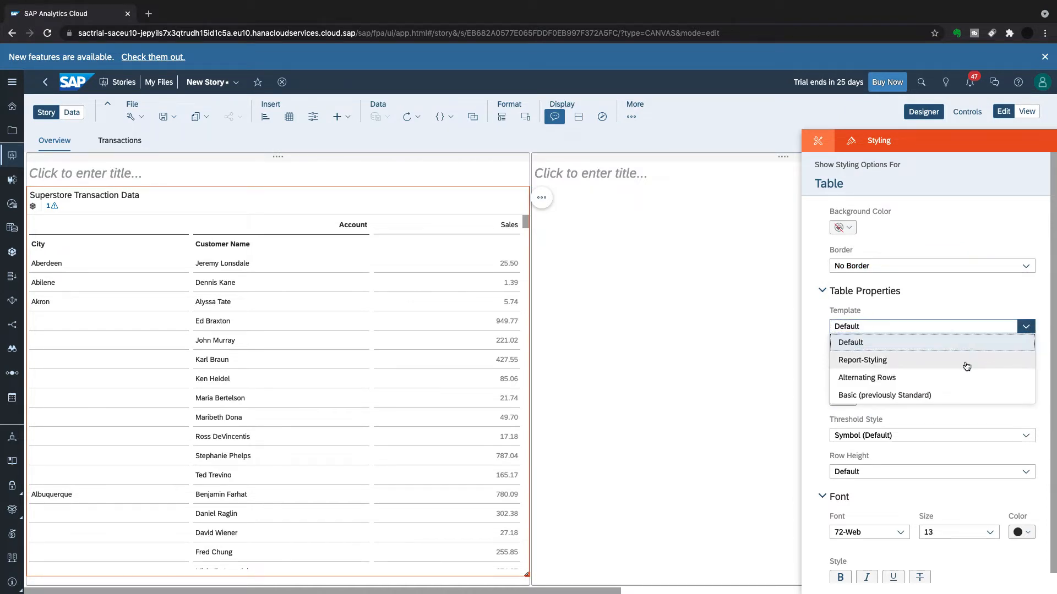
{"action": "mouse_move", "coordinate": [870, 363]}
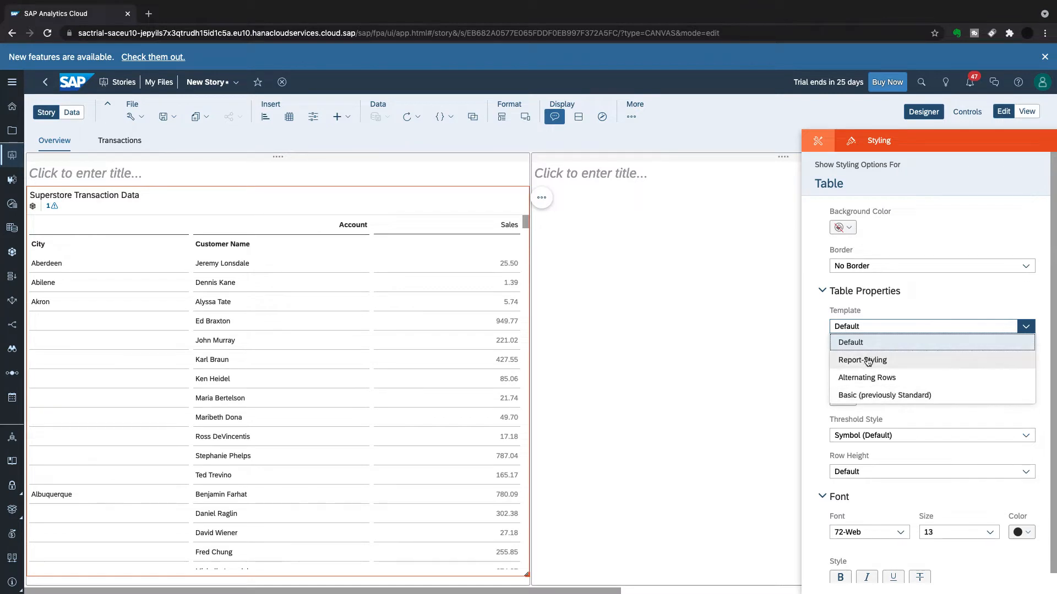
{"action": "left_click", "coordinate": [861, 360]}
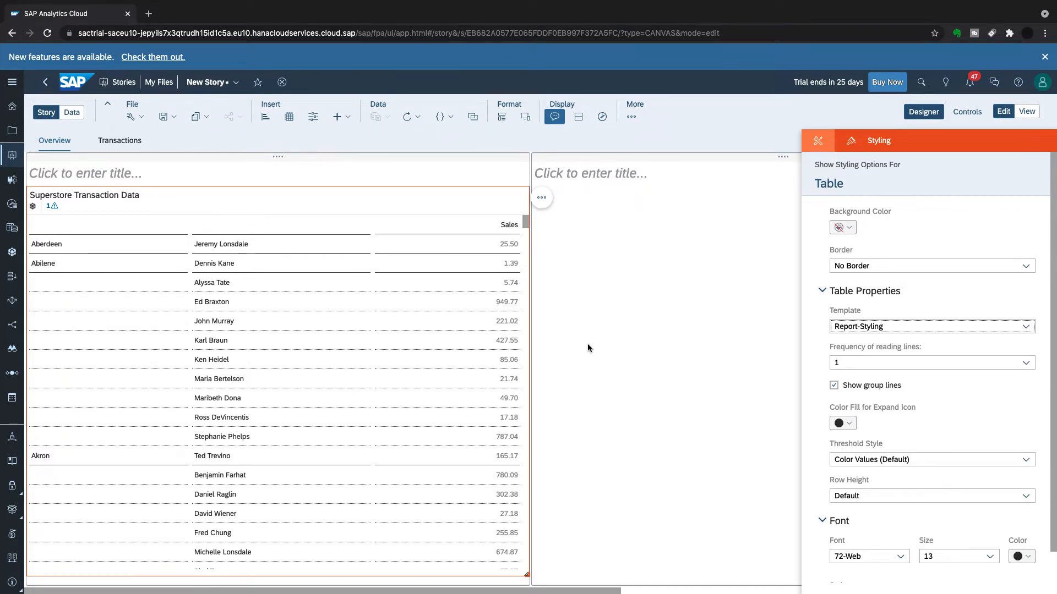
{"action": "mouse_move", "coordinate": [934, 303]}
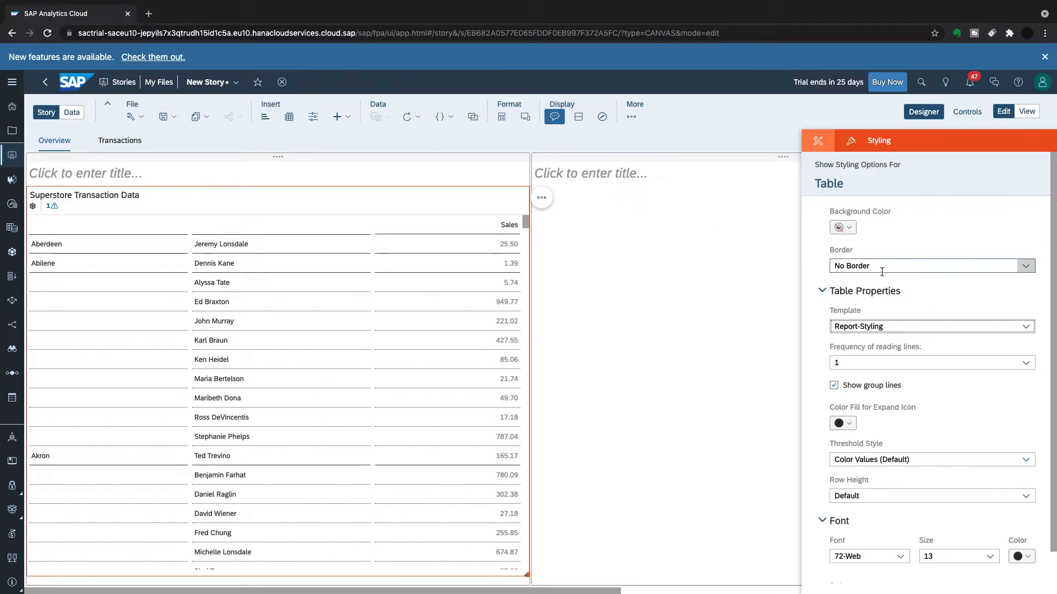
{"action": "left_click", "coordinate": [838, 227]}
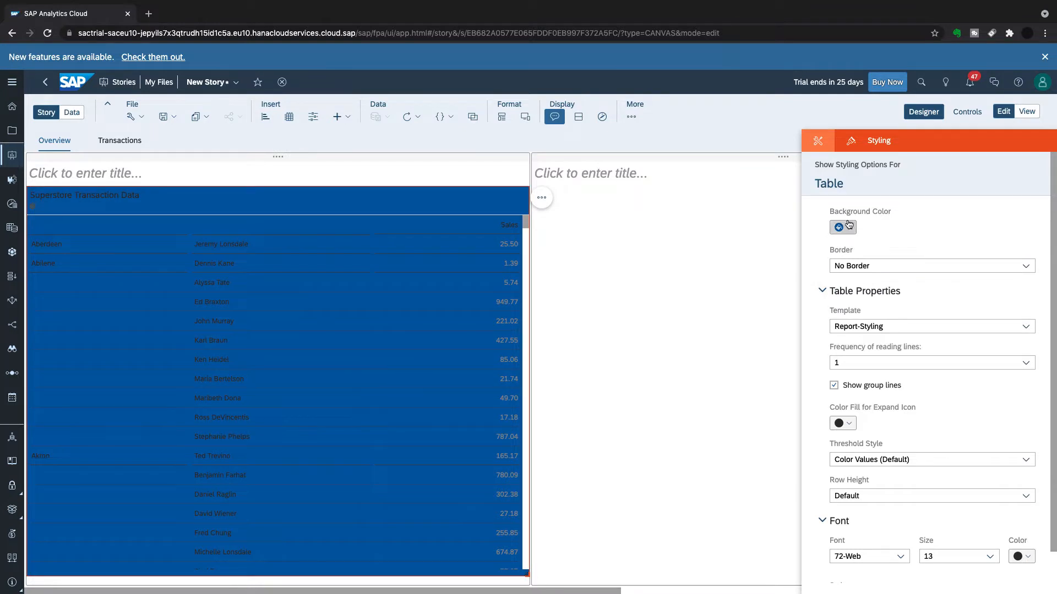
{"action": "left_click", "coordinate": [839, 226]}
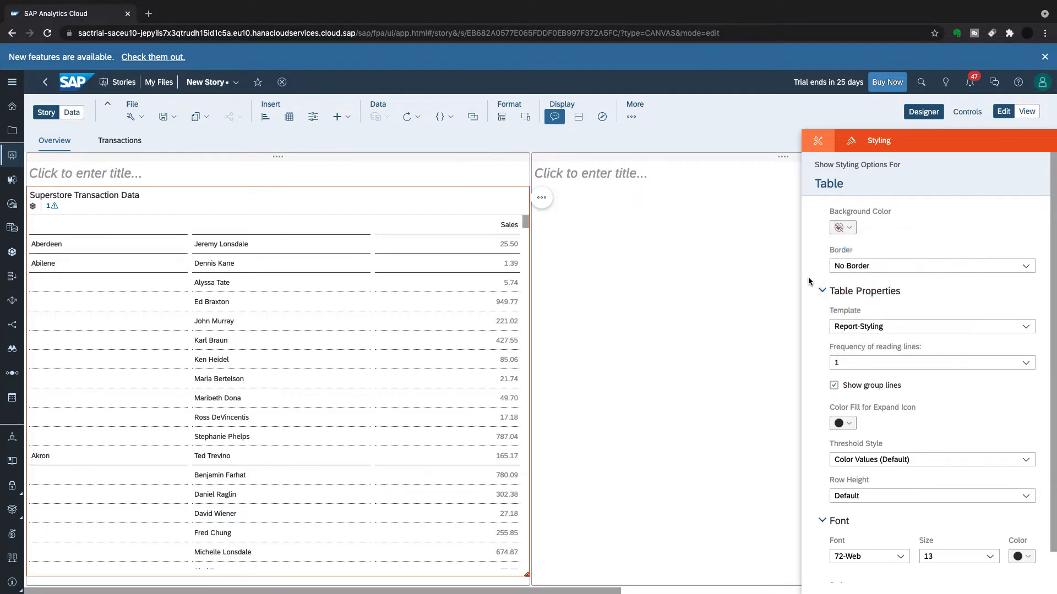
{"action": "mouse_move", "coordinate": [582, 222]}
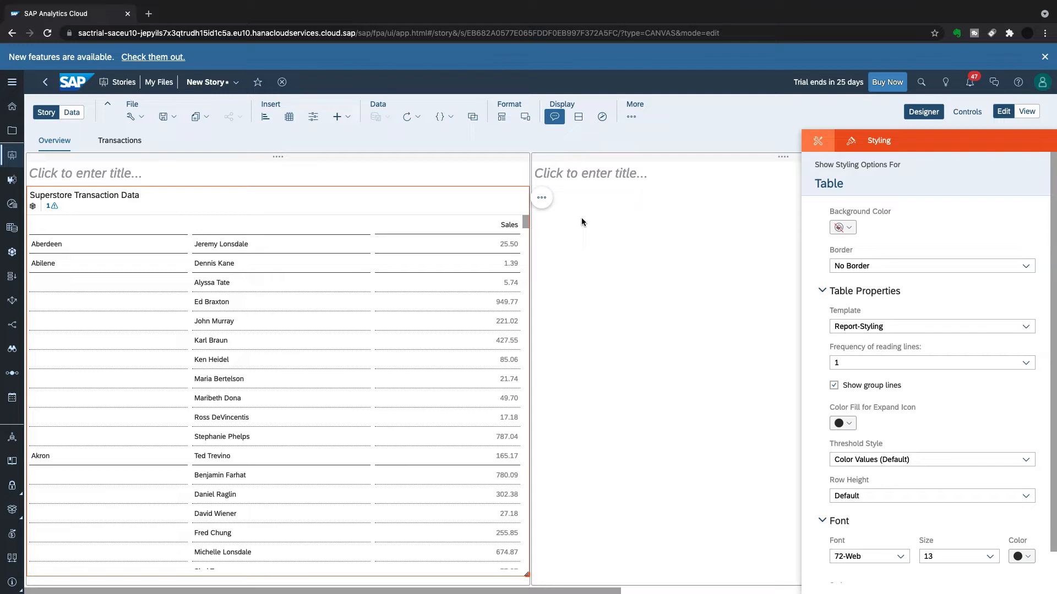
{"action": "left_click", "coordinate": [541, 197]}
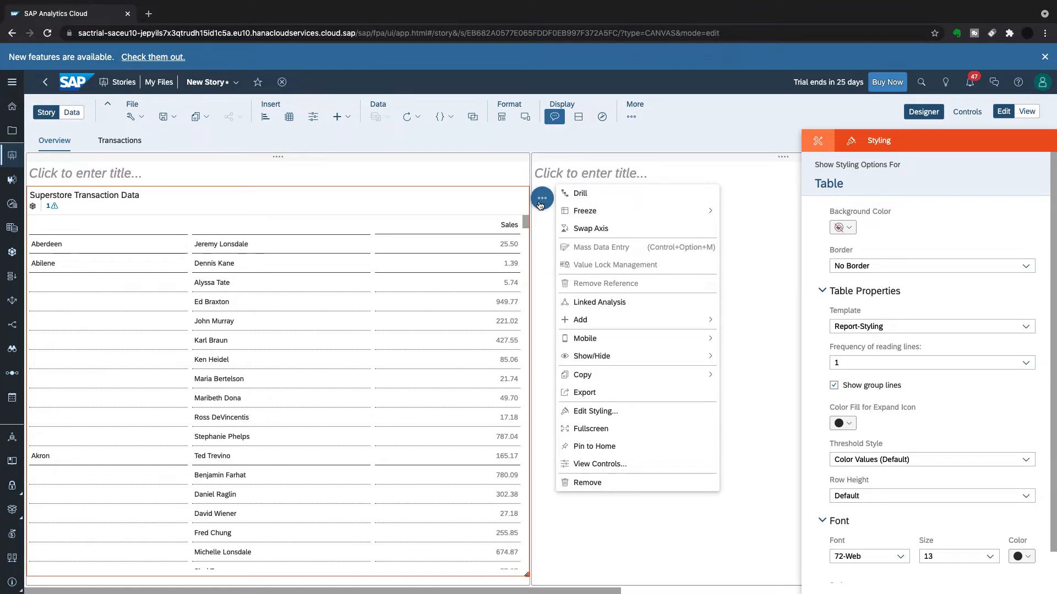
Show the City and Customer Name dimension headers via the table's Show/Hide options.
{"action": "left_click", "coordinate": [591, 355]}
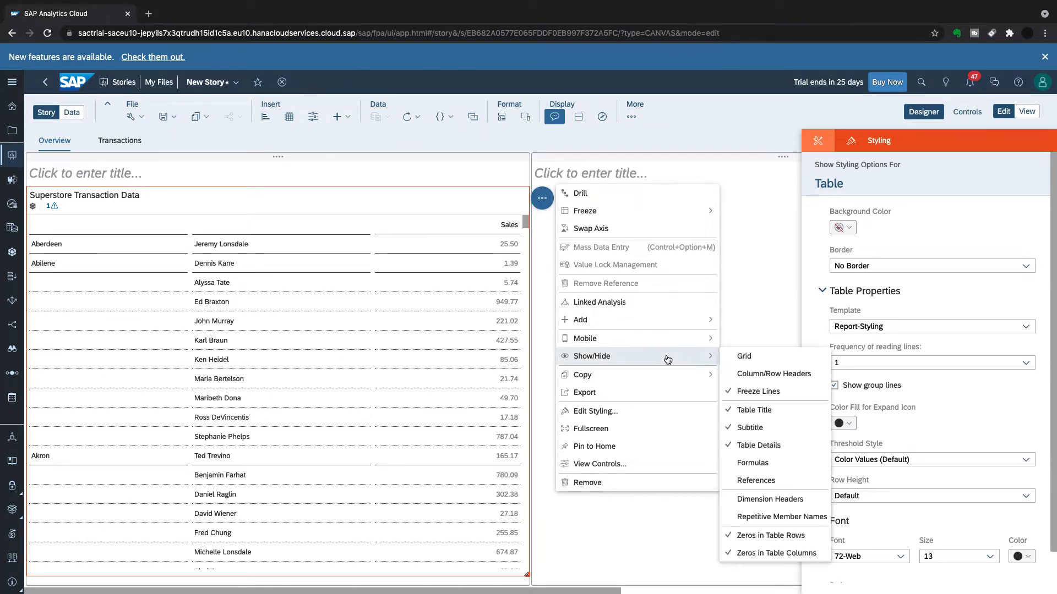
{"action": "mouse_move", "coordinate": [667, 358]}
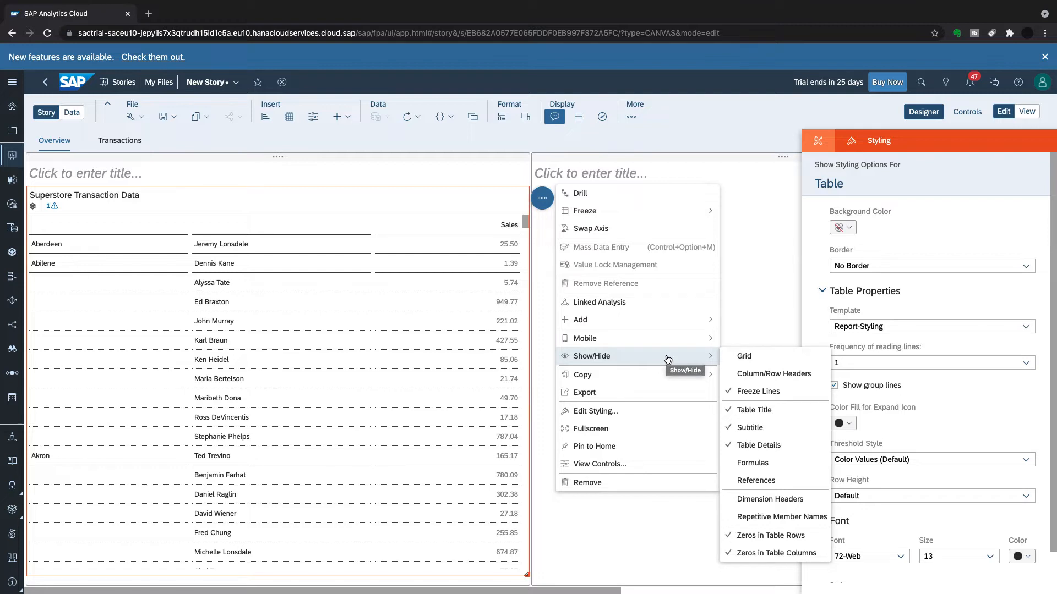
{"action": "mouse_move", "coordinate": [61, 291]}
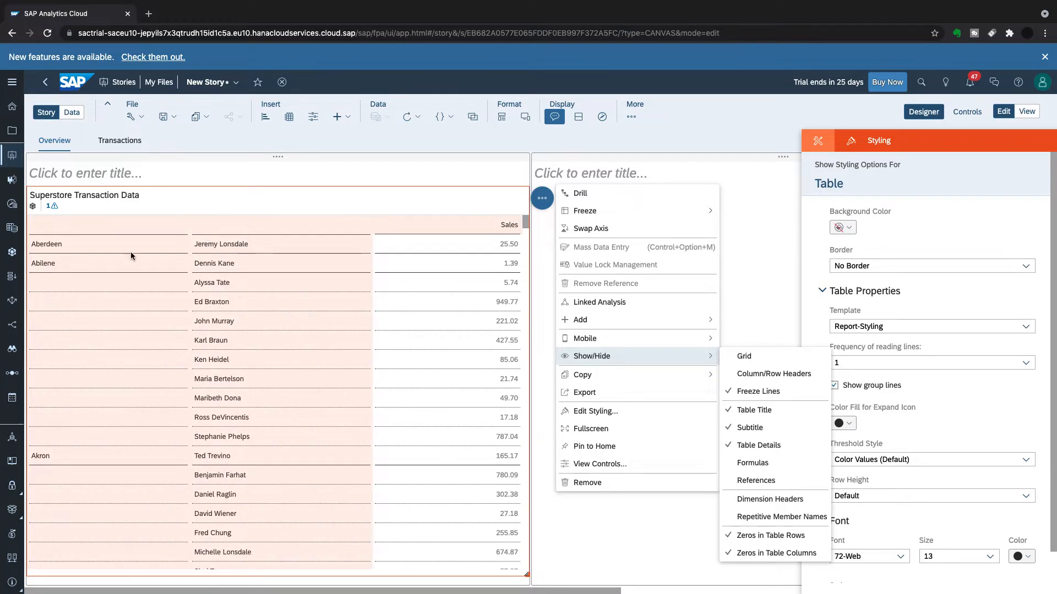
{"action": "mouse_move", "coordinate": [42, 232]}
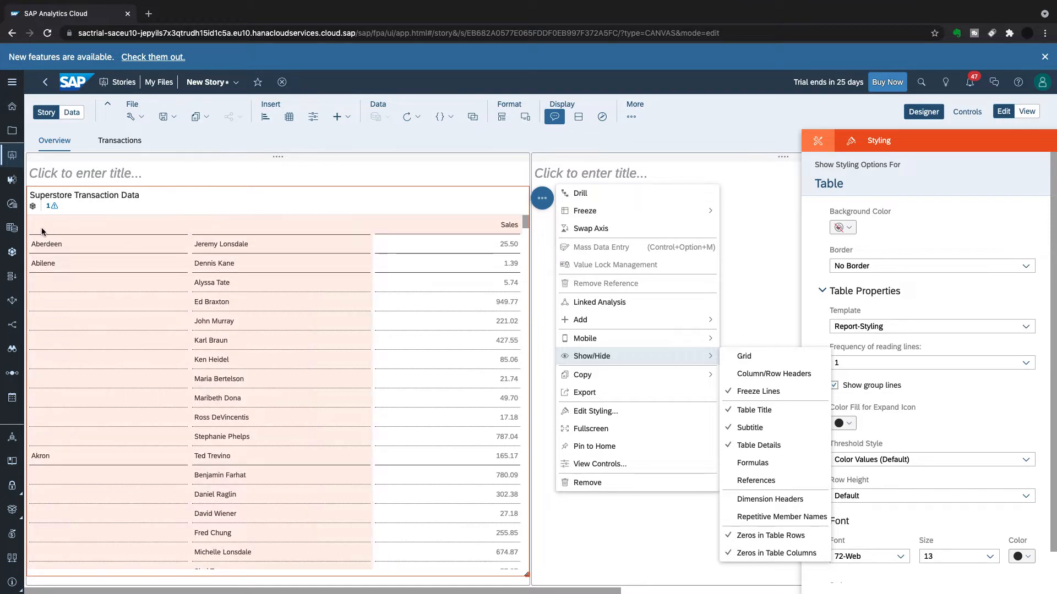
{"action": "mouse_move", "coordinate": [81, 264]}
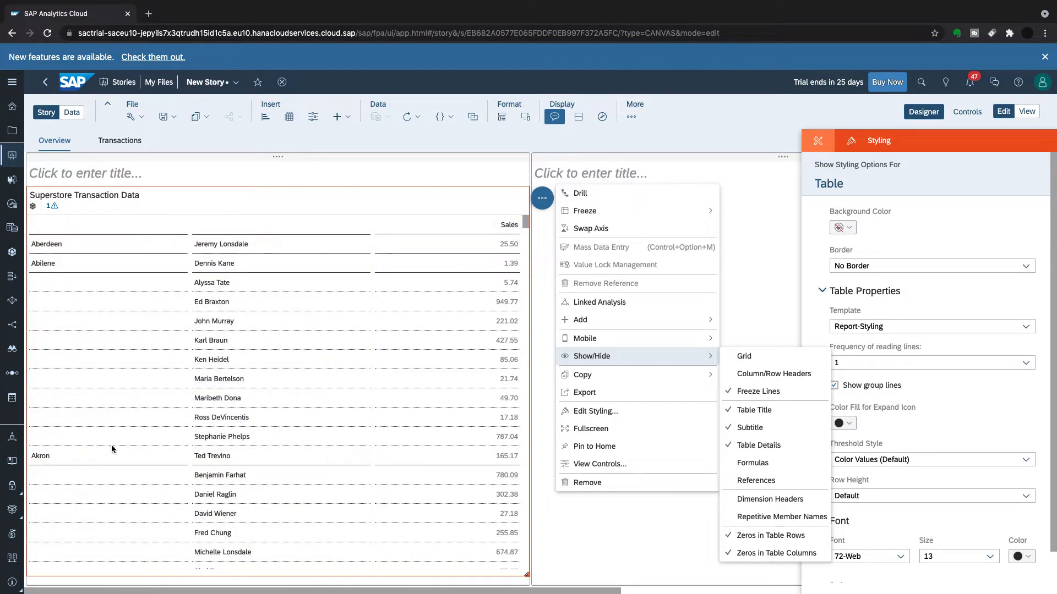
{"action": "mouse_move", "coordinate": [765, 498]}
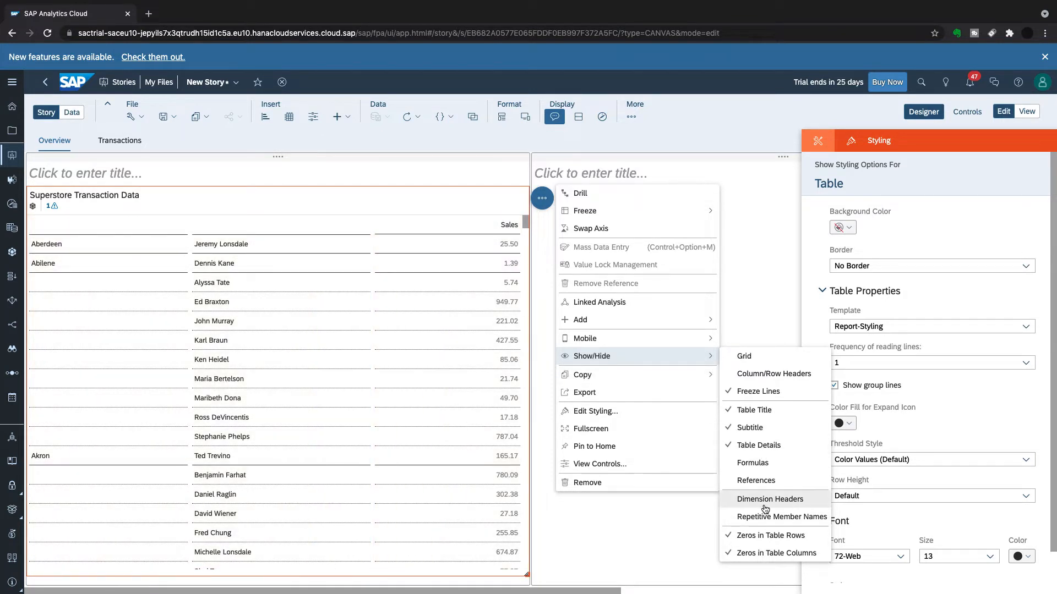
{"action": "left_click", "coordinate": [770, 499]}
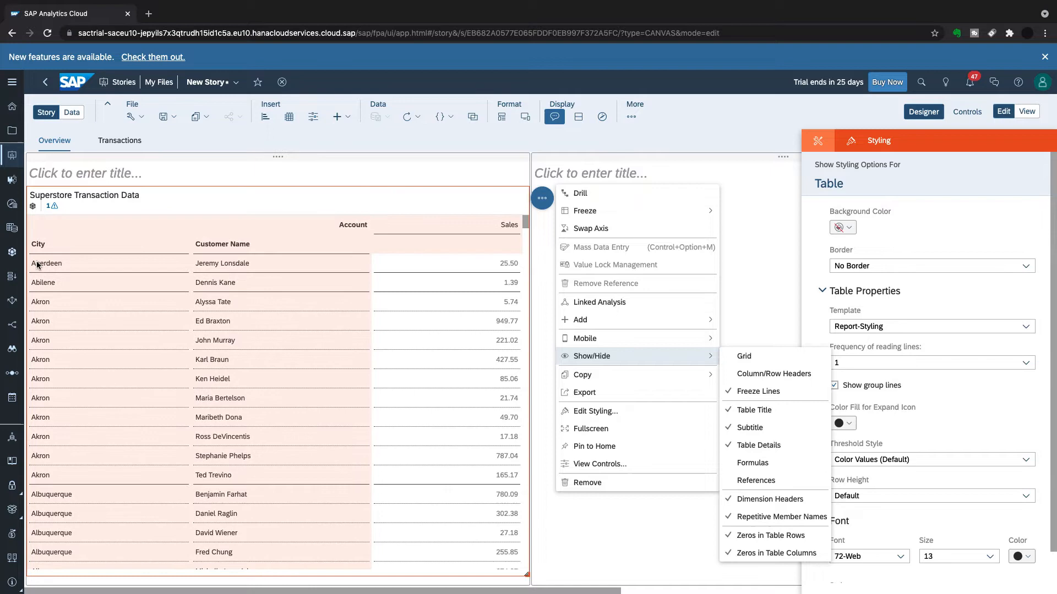
{"action": "mouse_move", "coordinate": [288, 362]}
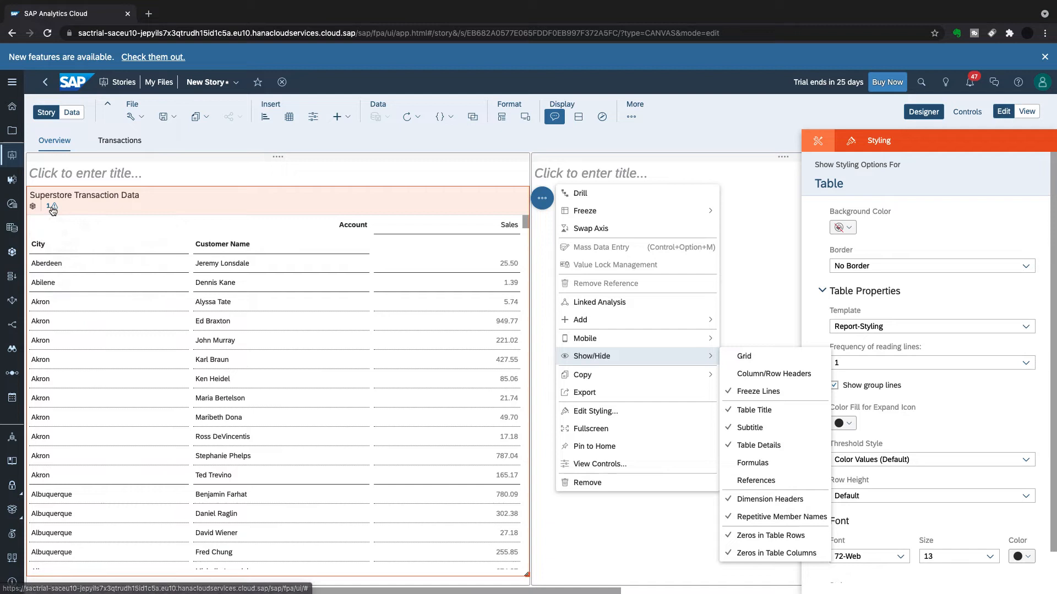
{"action": "mouse_move", "coordinate": [53, 207]}
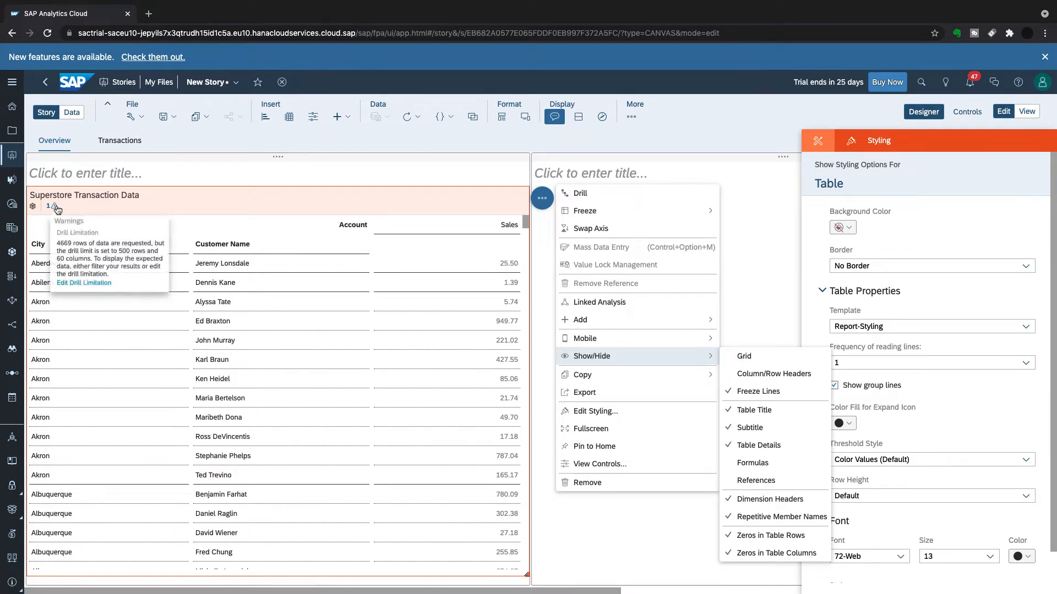
{"action": "mouse_move", "coordinate": [54, 206]}
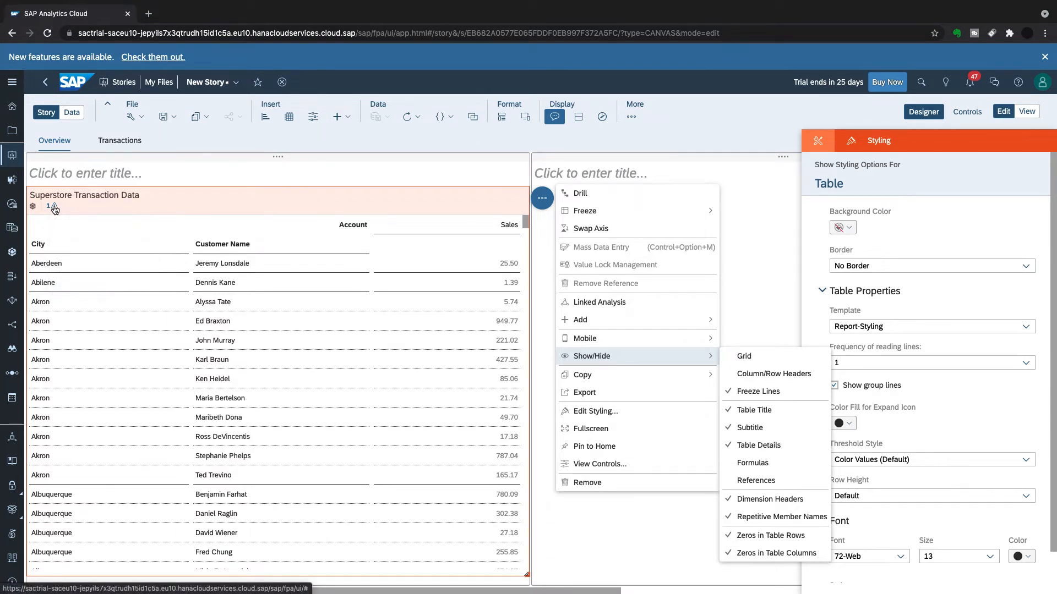
{"action": "mouse_move", "coordinate": [54, 206]}
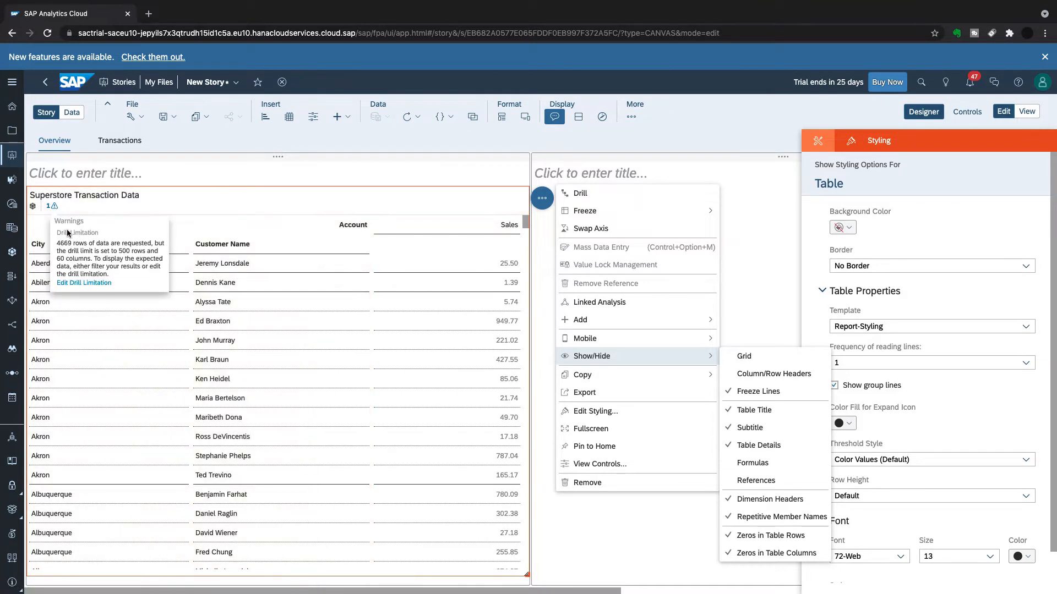
{"action": "mouse_move", "coordinate": [60, 219]}
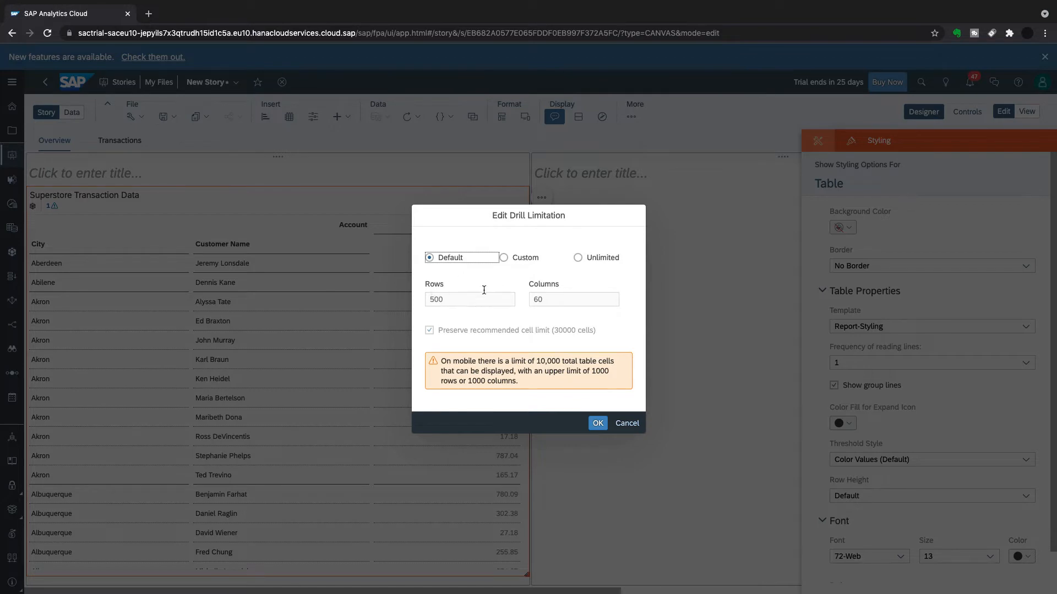
Set the table's drill limitation to Unlimited so all 4,669 rows load, then review them.
{"action": "left_click", "coordinate": [578, 241]}
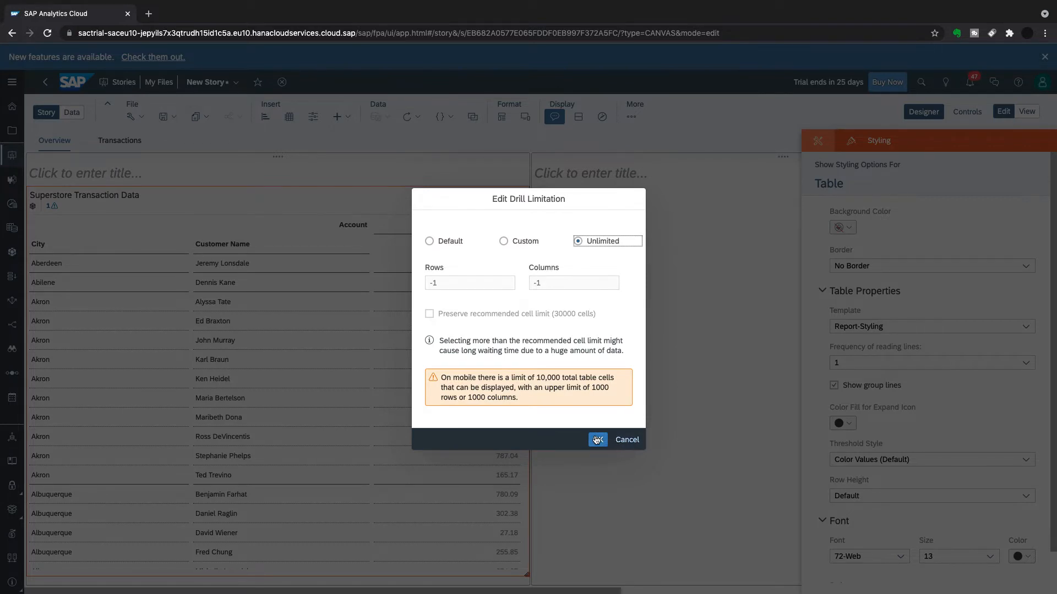
{"action": "left_click", "coordinate": [595, 439]}
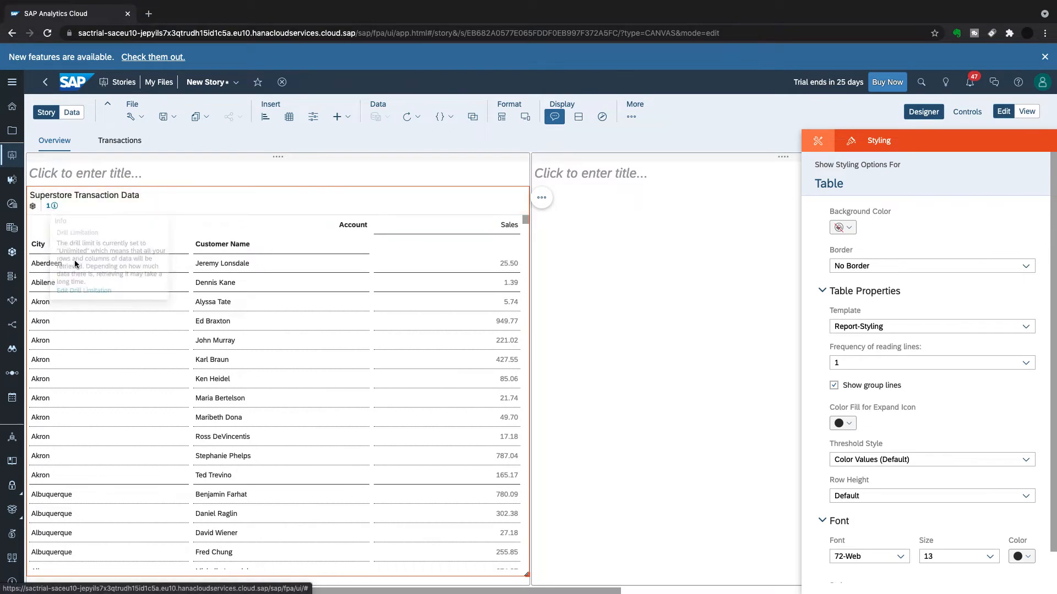
{"action": "scroll", "scroll_direction": "down", "scroll_amount": 3}
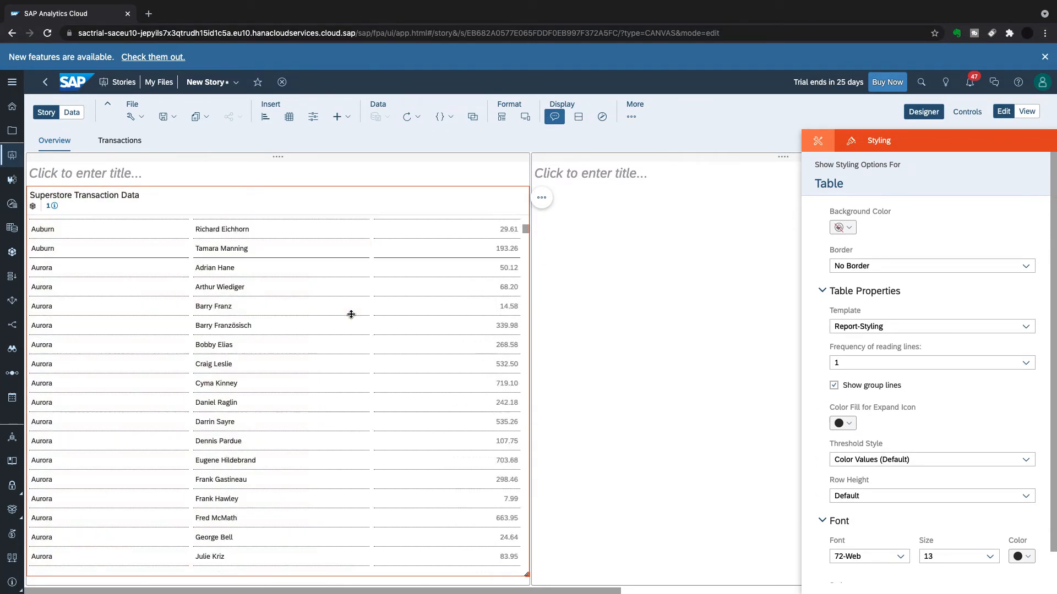
{"action": "scroll", "scroll_direction": "down", "scroll_amount": 3}
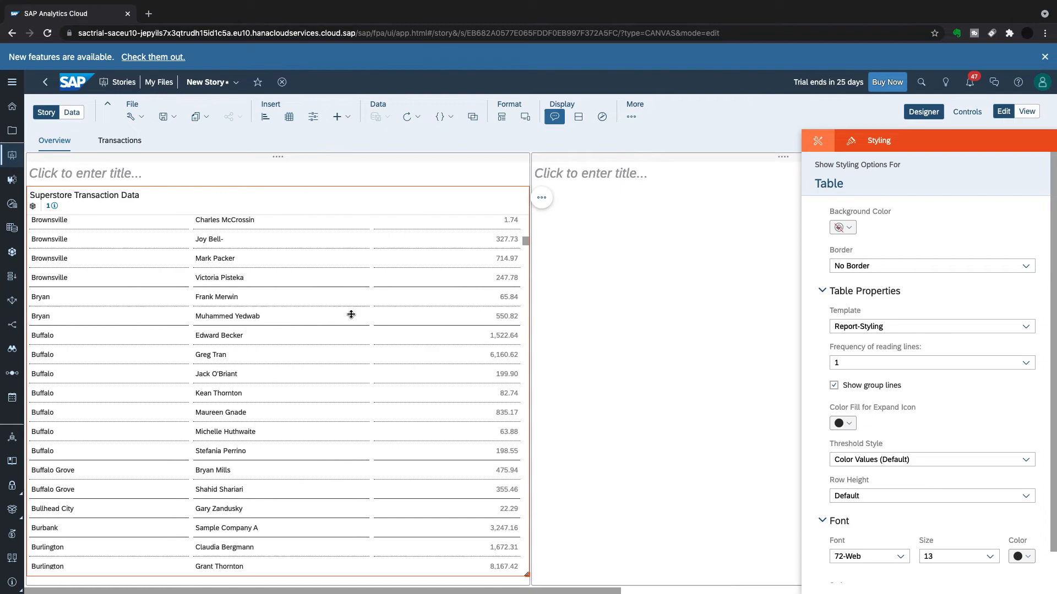
{"action": "scroll", "scroll_direction": "up", "scroll_amount": 3}
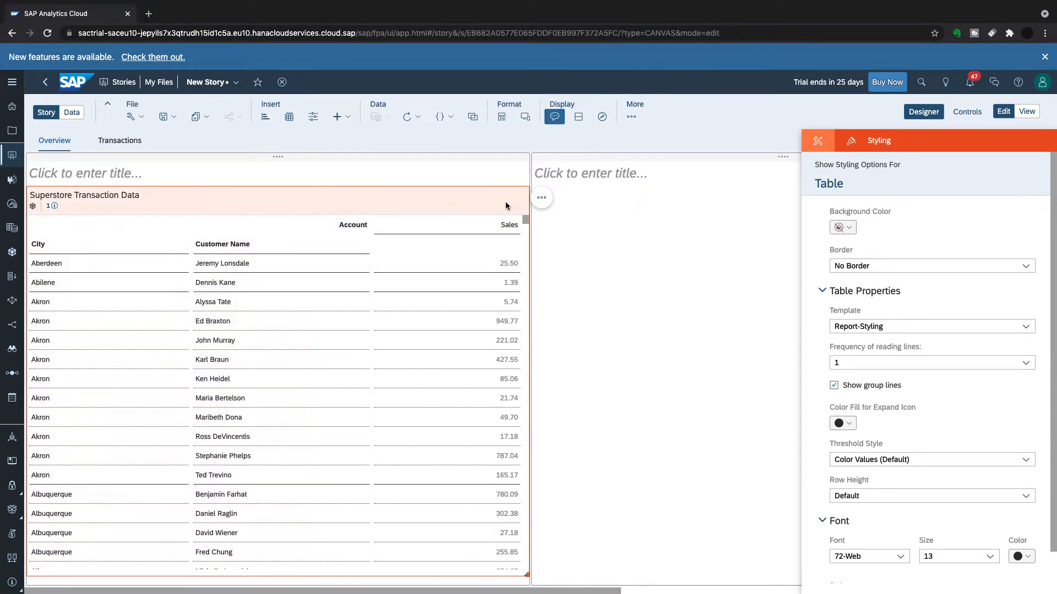
{"action": "left_click", "coordinate": [542, 197]}
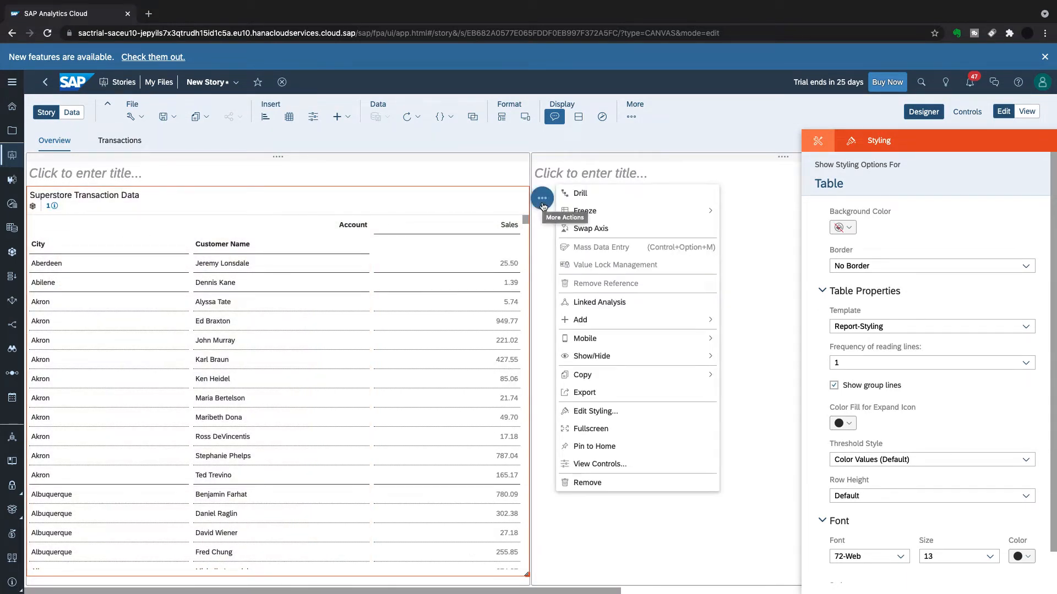
{"action": "mouse_move", "coordinate": [667, 392]}
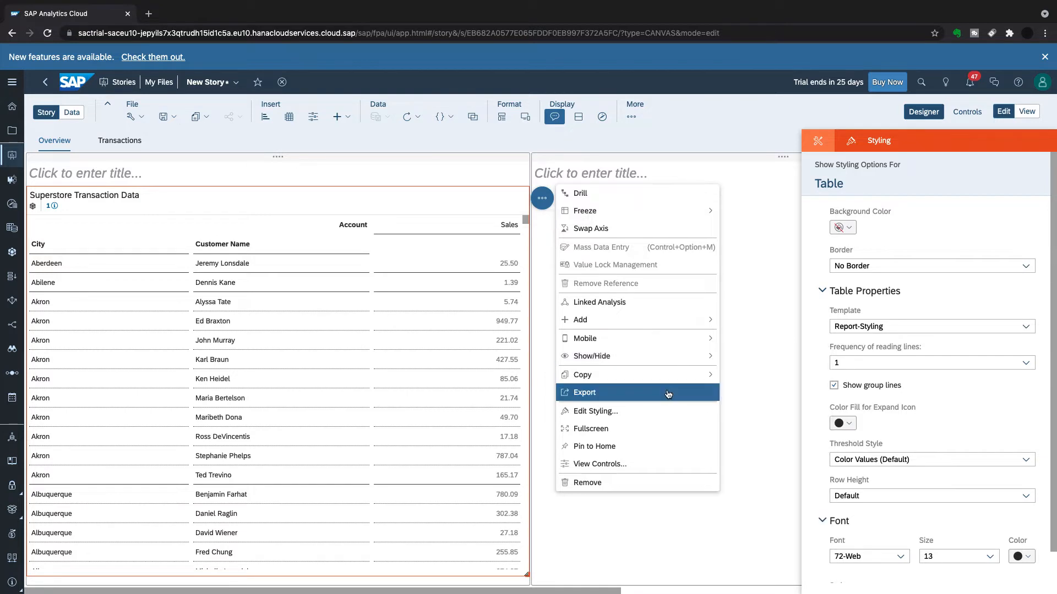
{"action": "left_click", "coordinate": [583, 392]}
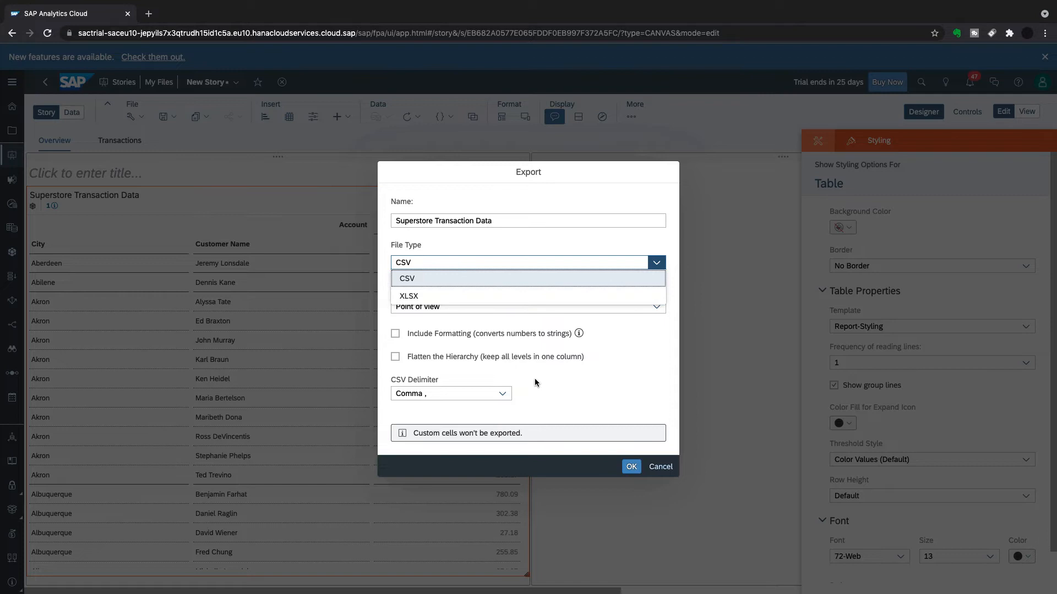
{"action": "left_click", "coordinate": [658, 466]}
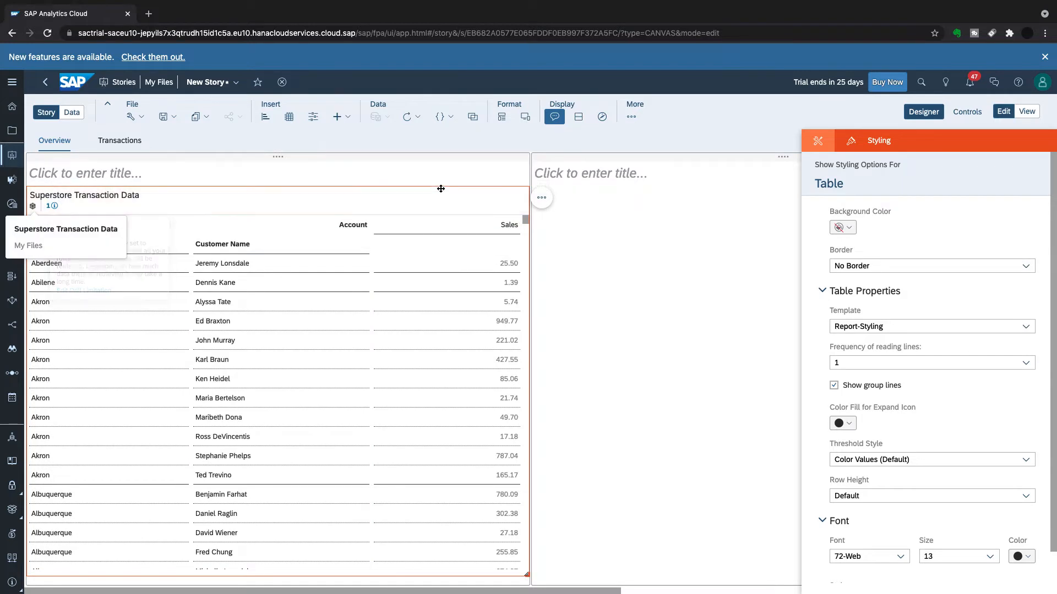
Hide the subtitle and details line under the Superstore Transaction Data table title.
{"action": "left_click", "coordinate": [542, 198]}
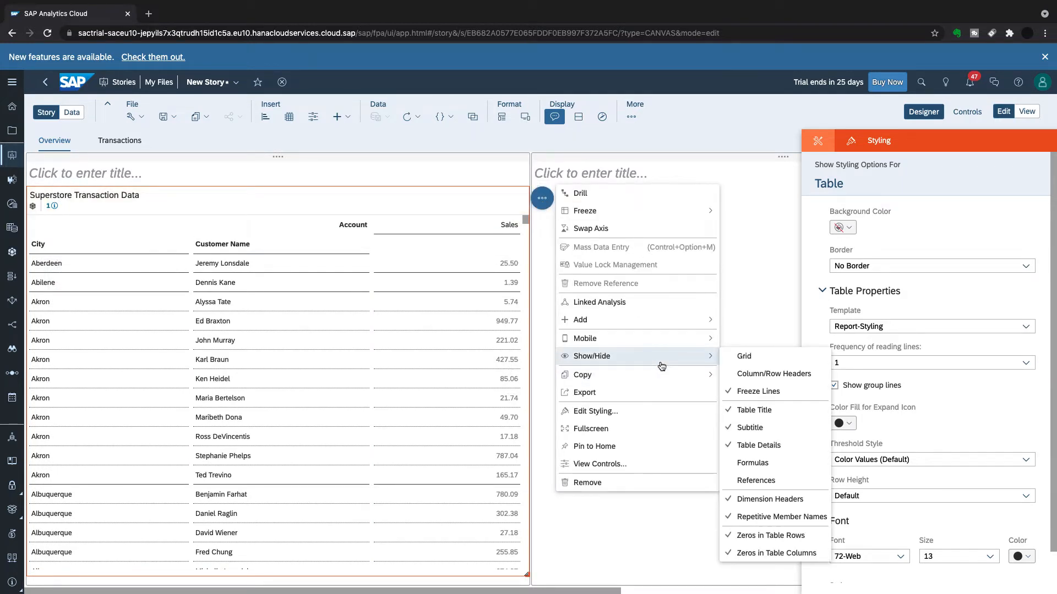
{"action": "mouse_move", "coordinate": [750, 427]}
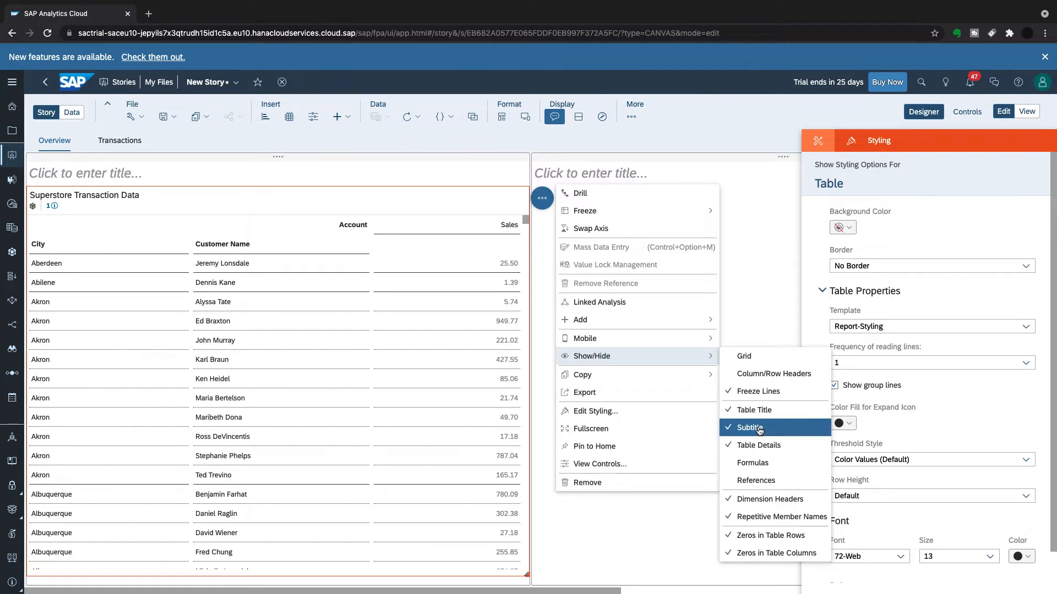
{"action": "left_click", "coordinate": [749, 427]}
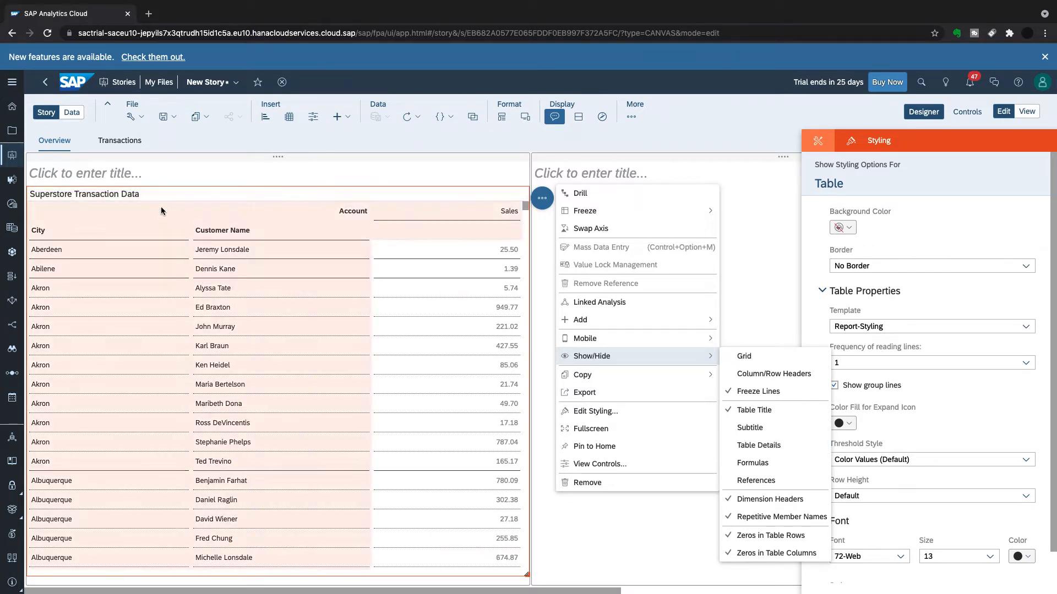
{"action": "mouse_move", "coordinate": [125, 239]}
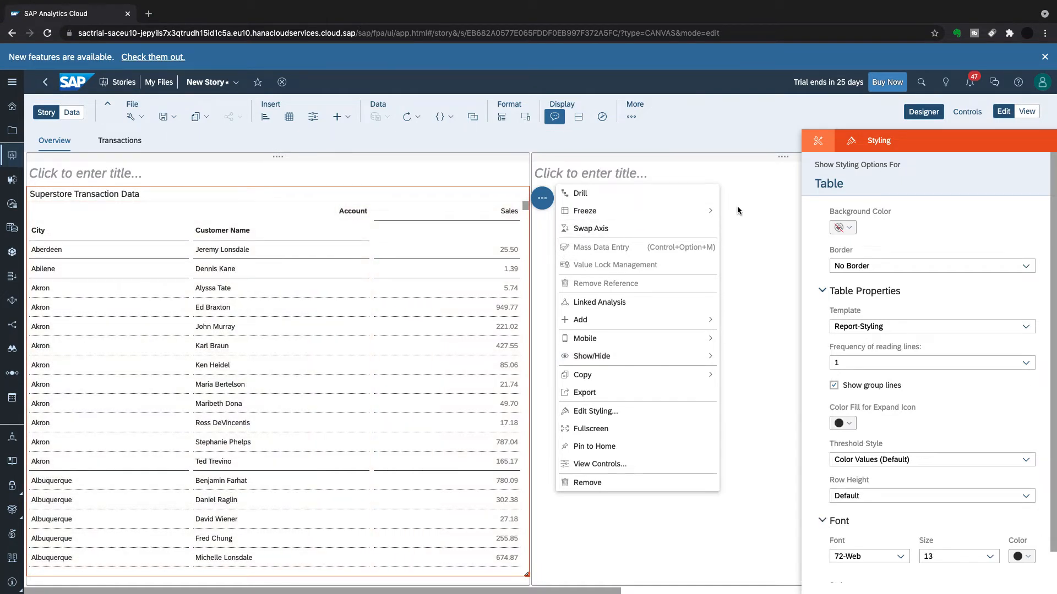
{"action": "left_click", "coordinate": [290, 340]}
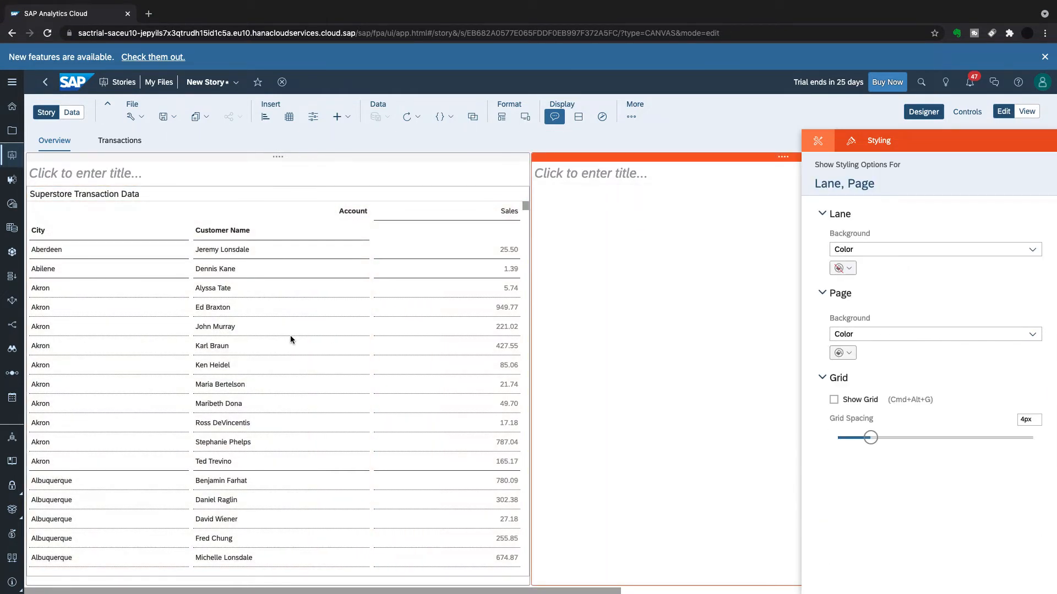
{"action": "mouse_move", "coordinate": [362, 322]}
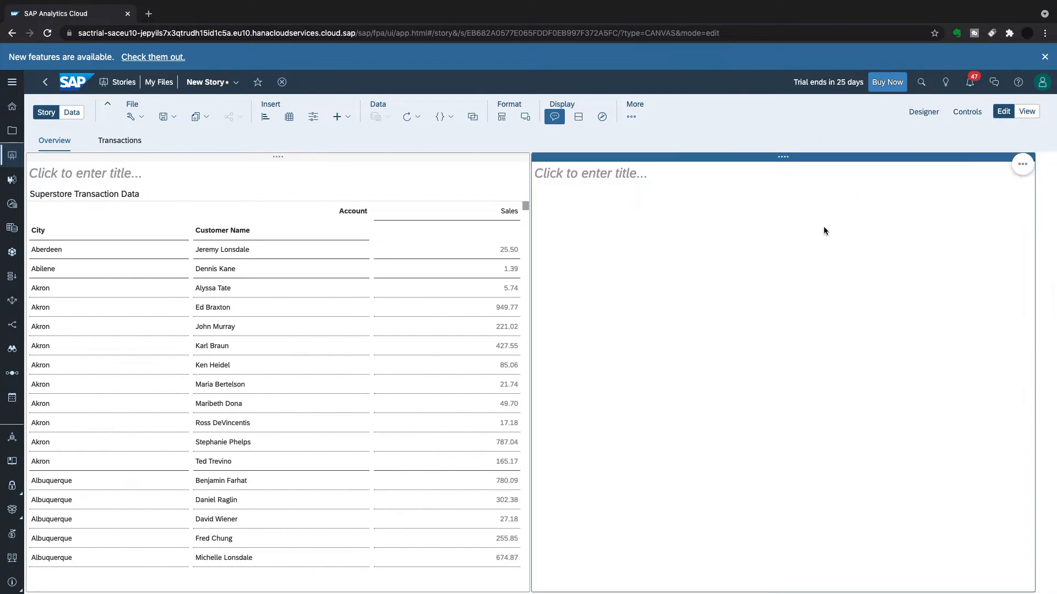
{"action": "mouse_move", "coordinate": [565, 190]}
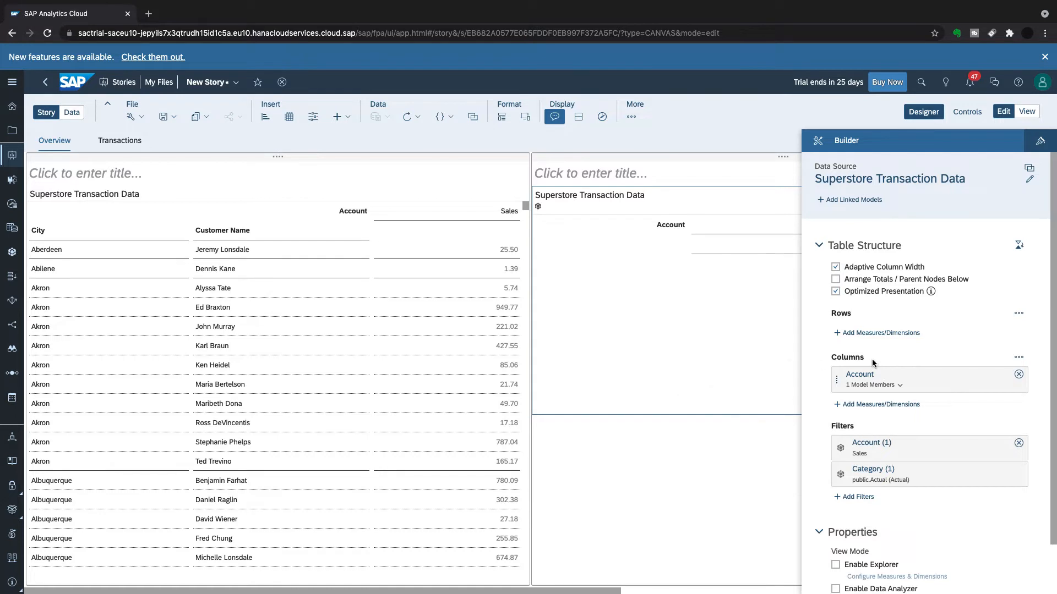
{"action": "mouse_move", "coordinate": [881, 404]}
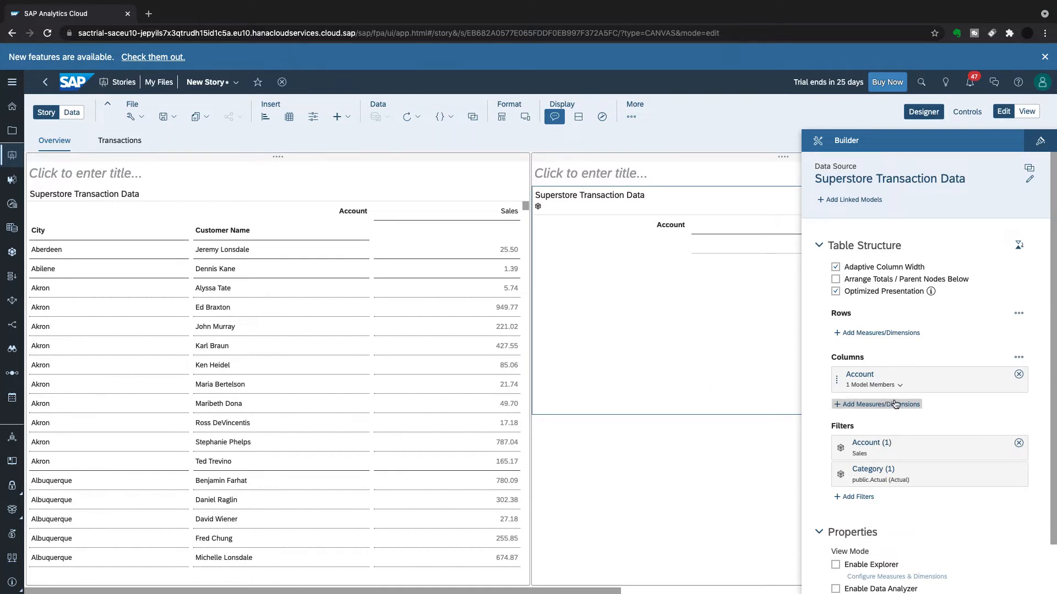
Try Order ID across the second table's columns, then remove it again.
{"action": "left_click", "coordinate": [880, 404]}
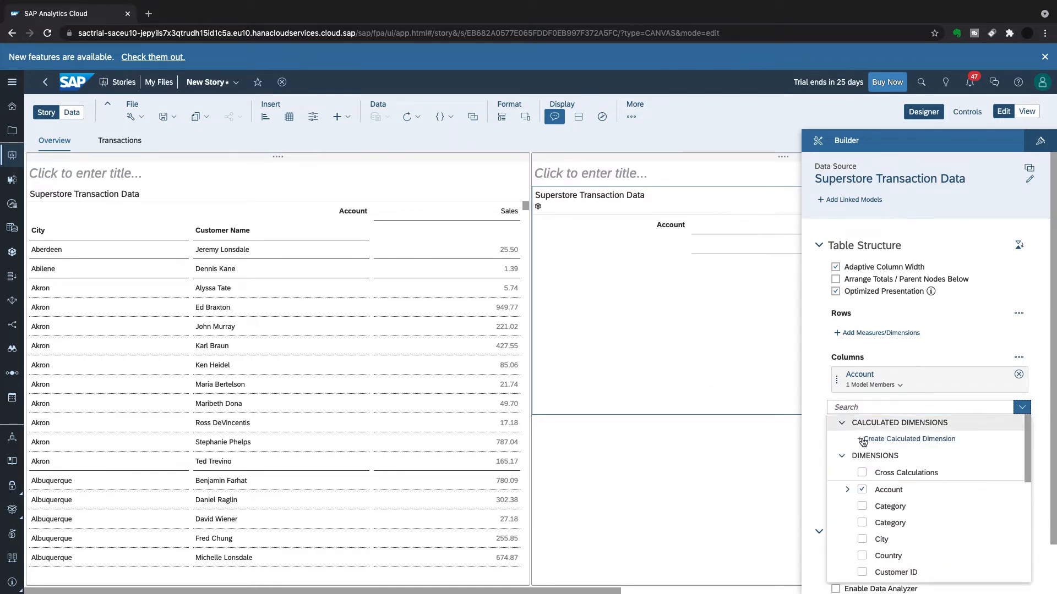
{"action": "scroll", "scroll_direction": "down", "scroll_amount": 3}
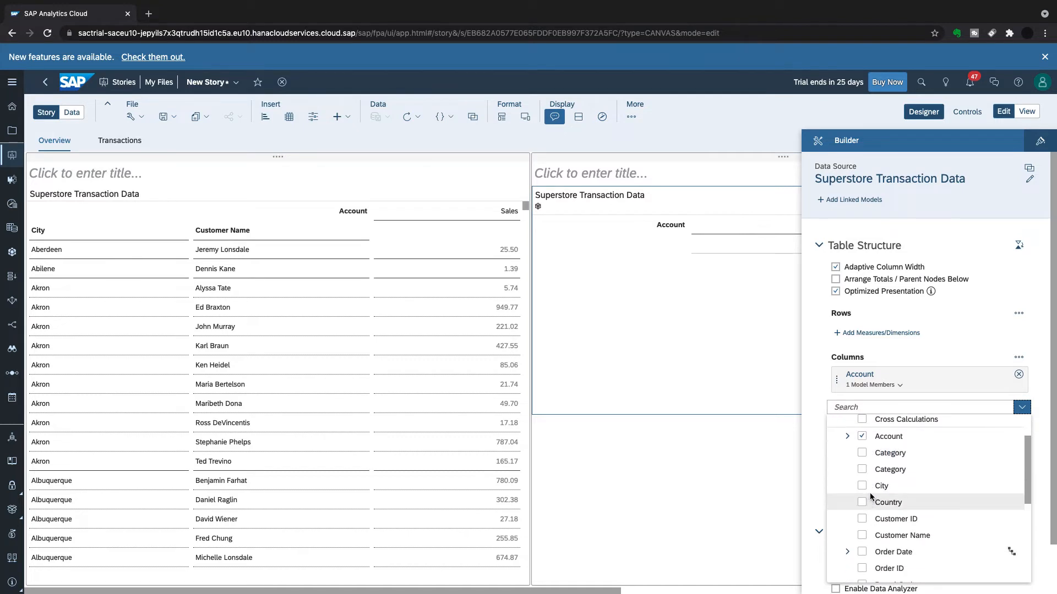
{"action": "scroll", "scroll_direction": "down", "scroll_amount": 3}
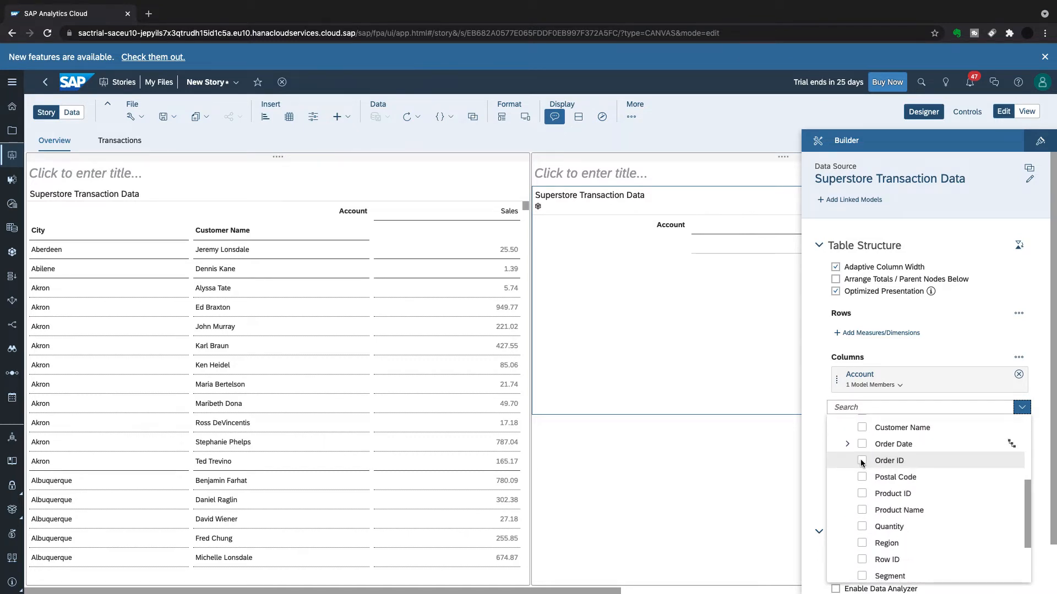
{"action": "left_click", "coordinate": [862, 460]}
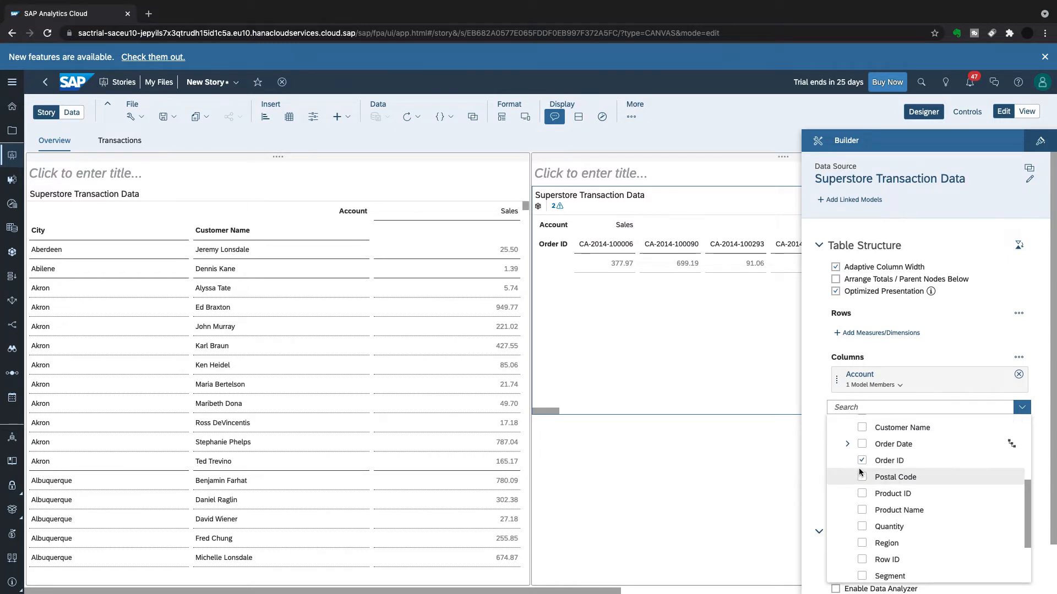
{"action": "left_click", "coordinate": [862, 460]}
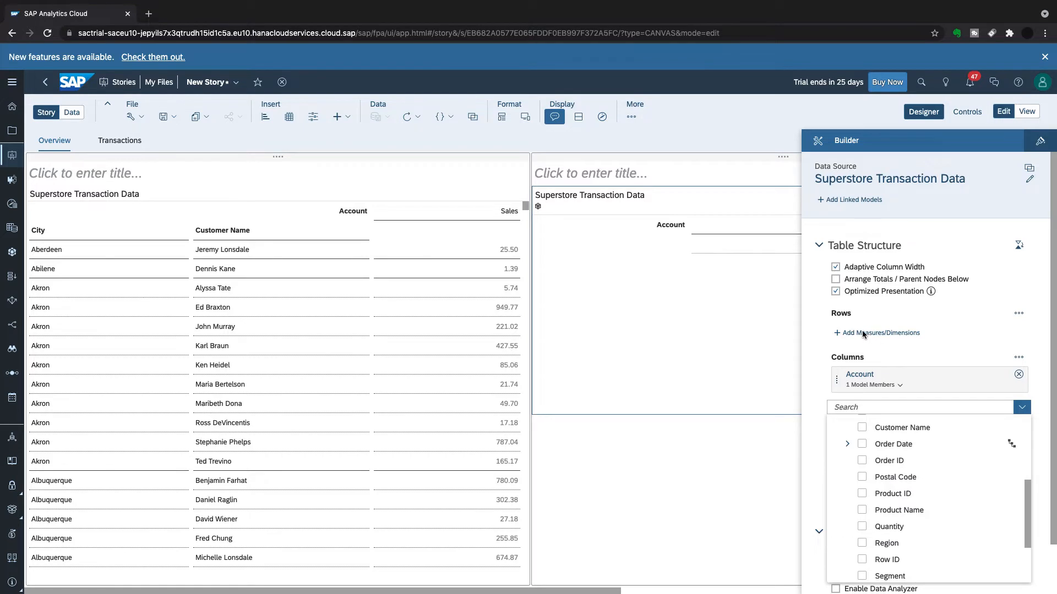
Add Order ID as the second table's row dimension instead.
{"action": "left_click", "coordinate": [881, 333]}
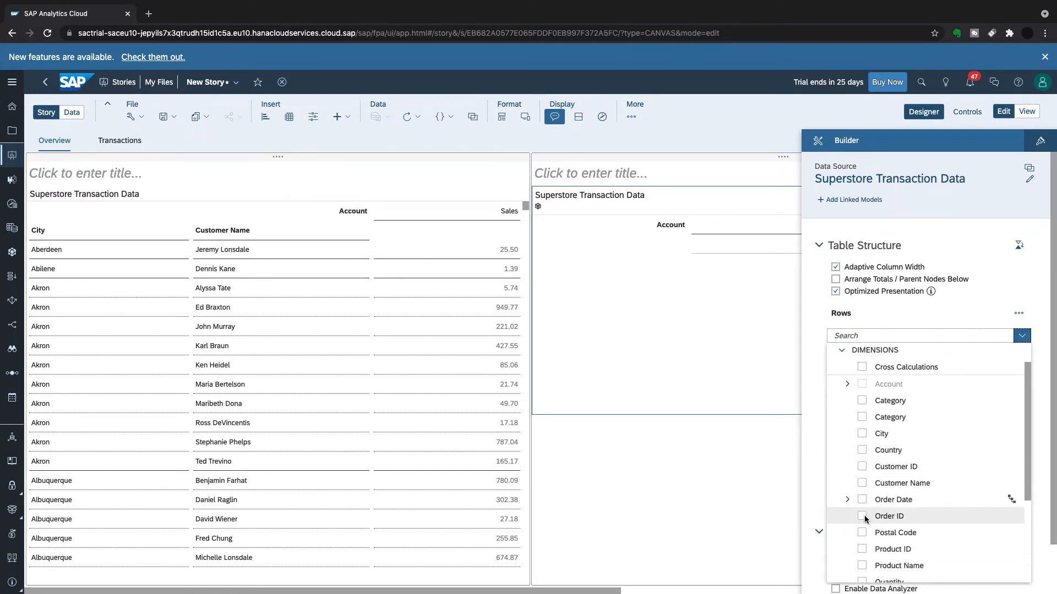
{"action": "left_click", "coordinate": [862, 515]}
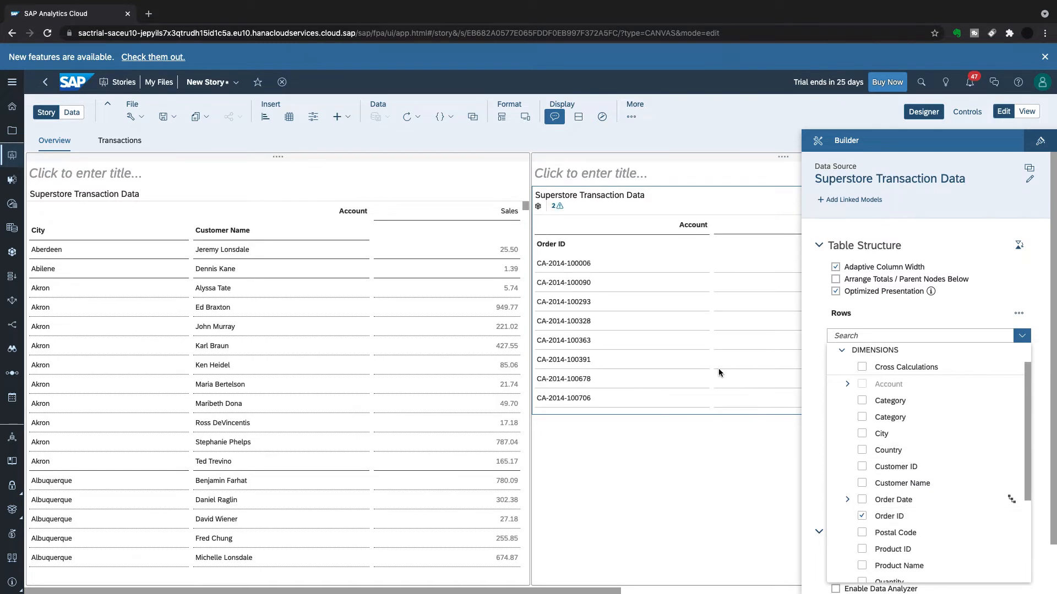
{"action": "left_click", "coordinate": [558, 206]}
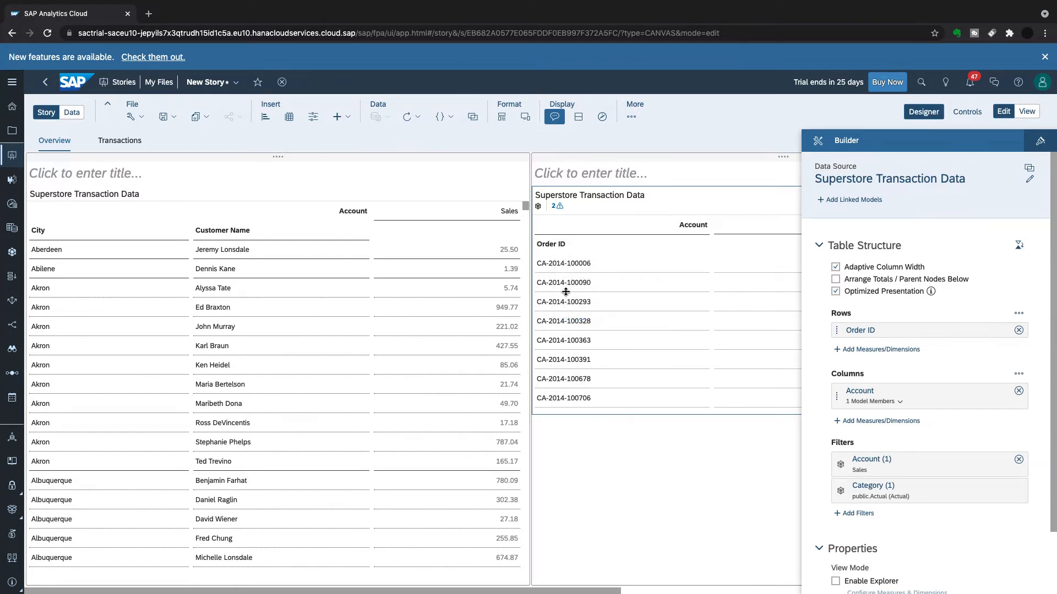
{"action": "mouse_move", "coordinate": [1029, 152]}
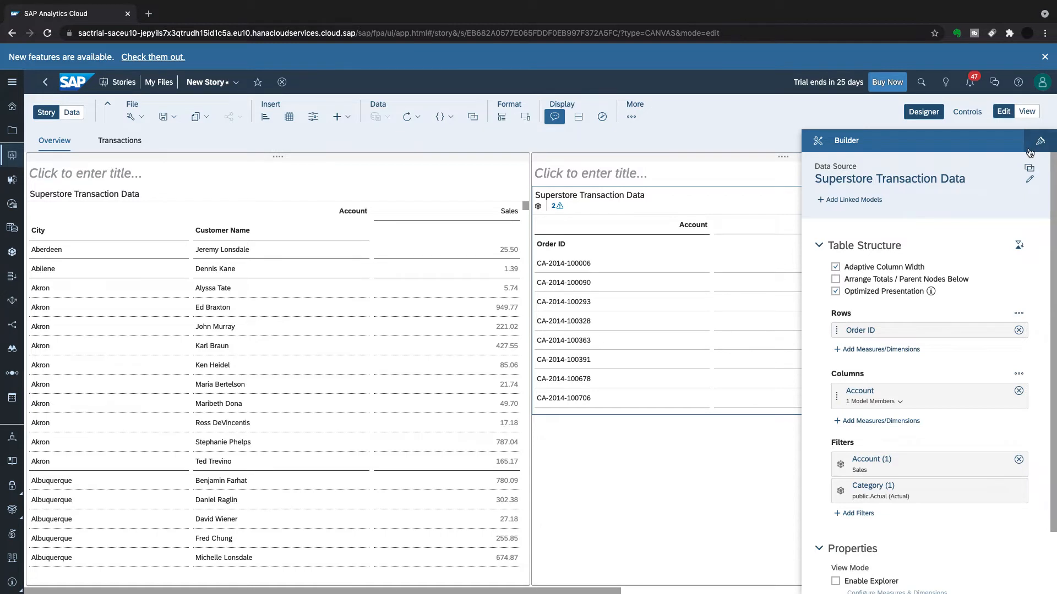
{"action": "mouse_move", "coordinate": [730, 253]}
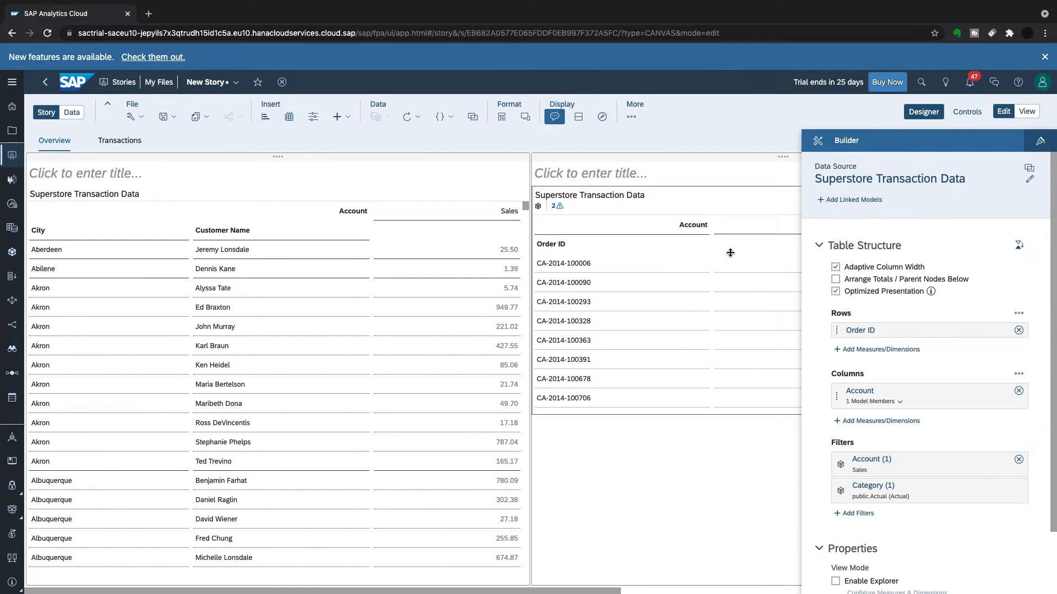
{"action": "mouse_move", "coordinate": [708, 397]}
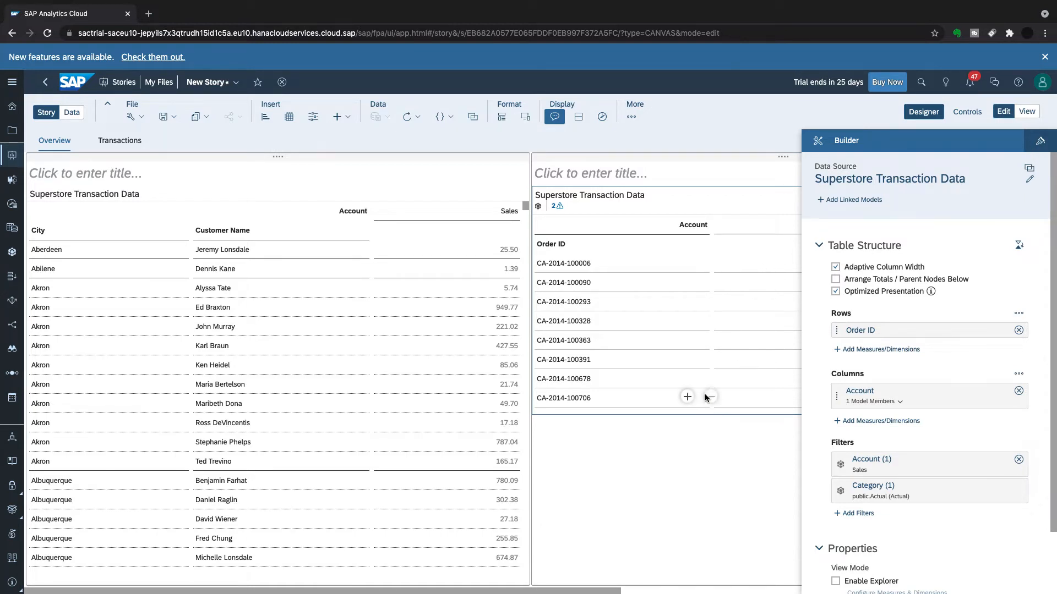
{"action": "mouse_move", "coordinate": [707, 420]}
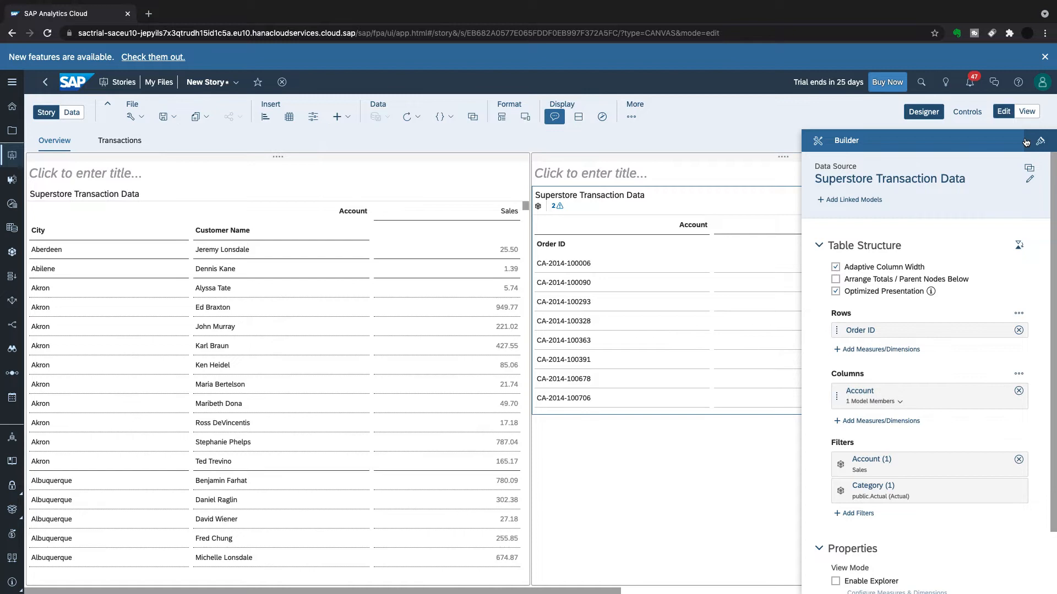
Close the Builder panel and review the Sales values beside each Order ID.
{"action": "left_click", "coordinate": [1025, 141]}
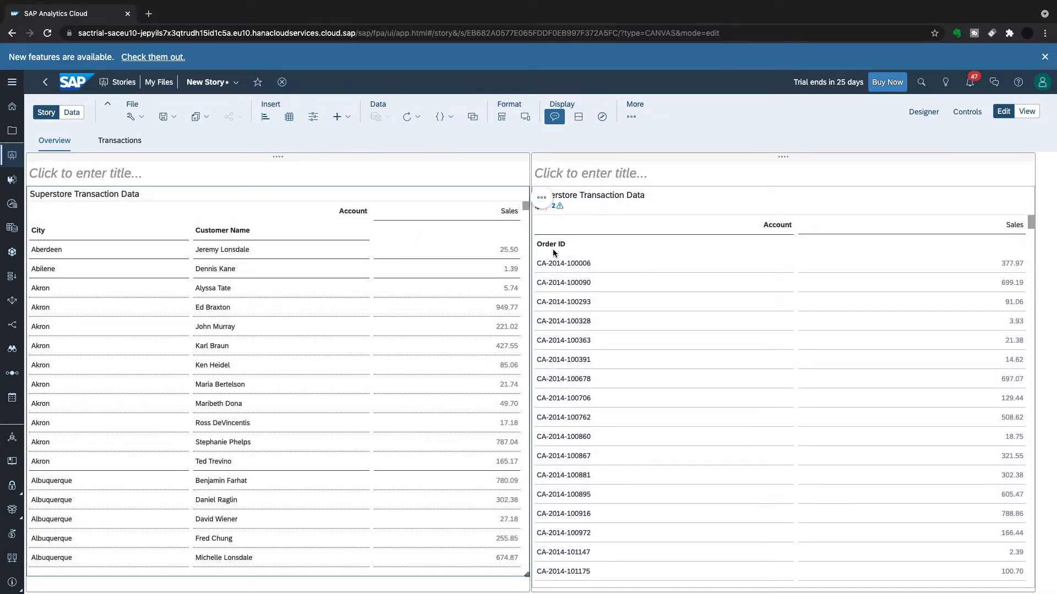
{"action": "mouse_move", "coordinate": [494, 257]}
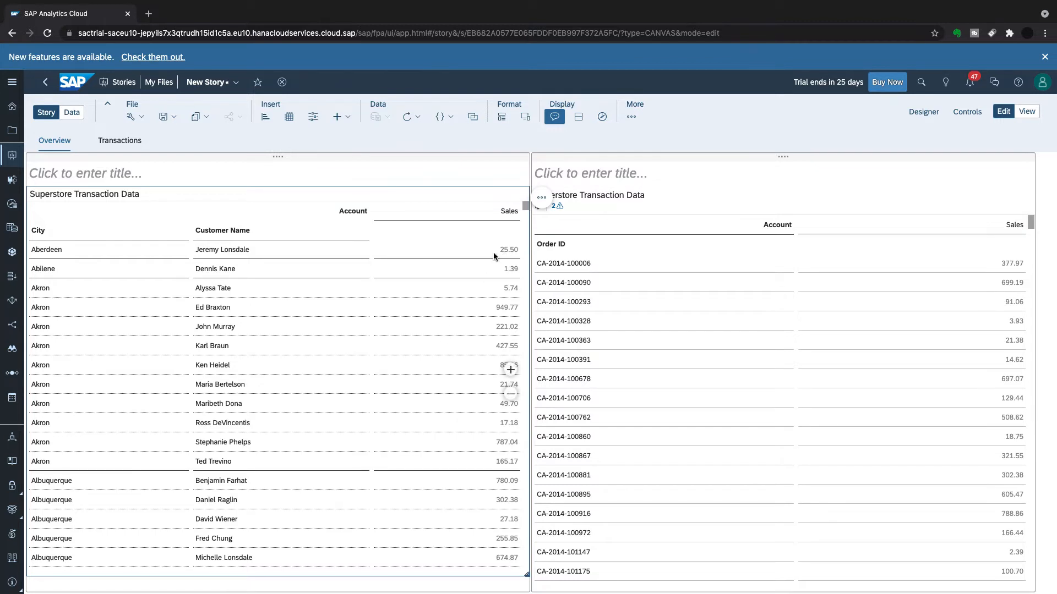
{"action": "mouse_move", "coordinate": [70, 253]}
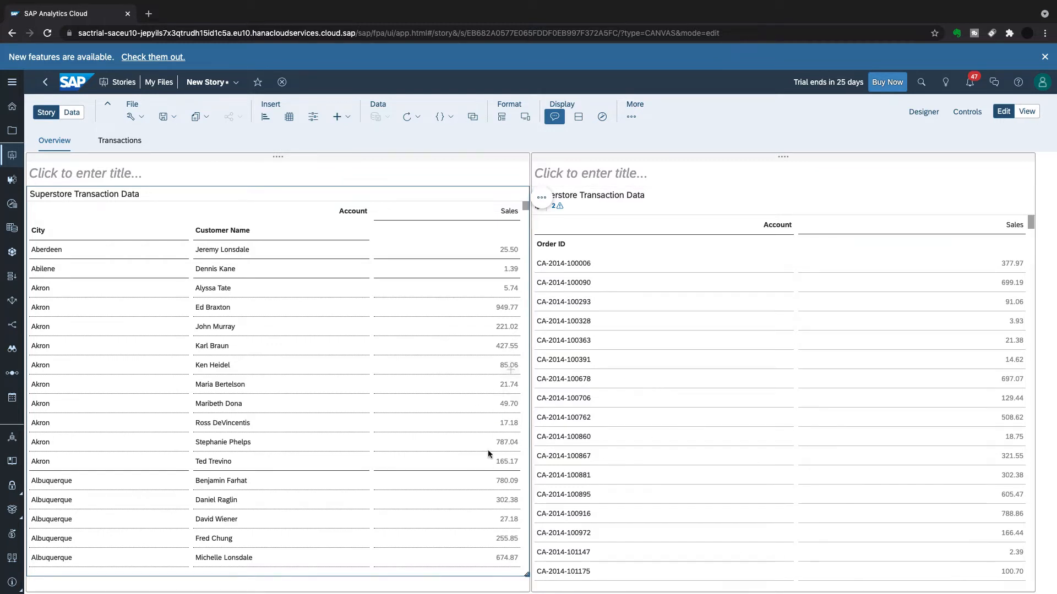
{"action": "mouse_move", "coordinate": [576, 349]}
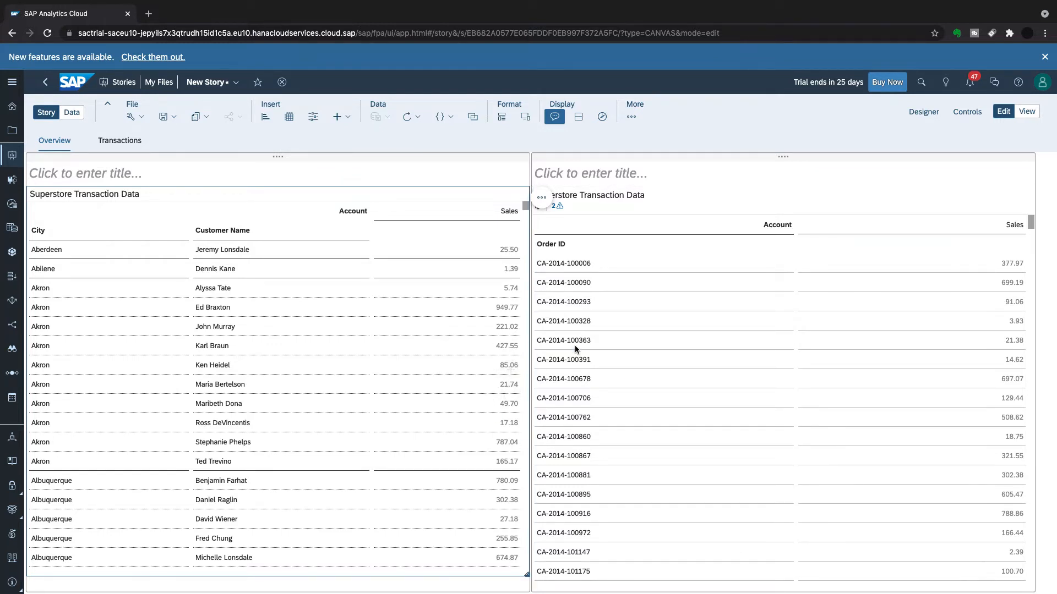
{"action": "scroll", "scroll_direction": "down", "scroll_amount": 3}
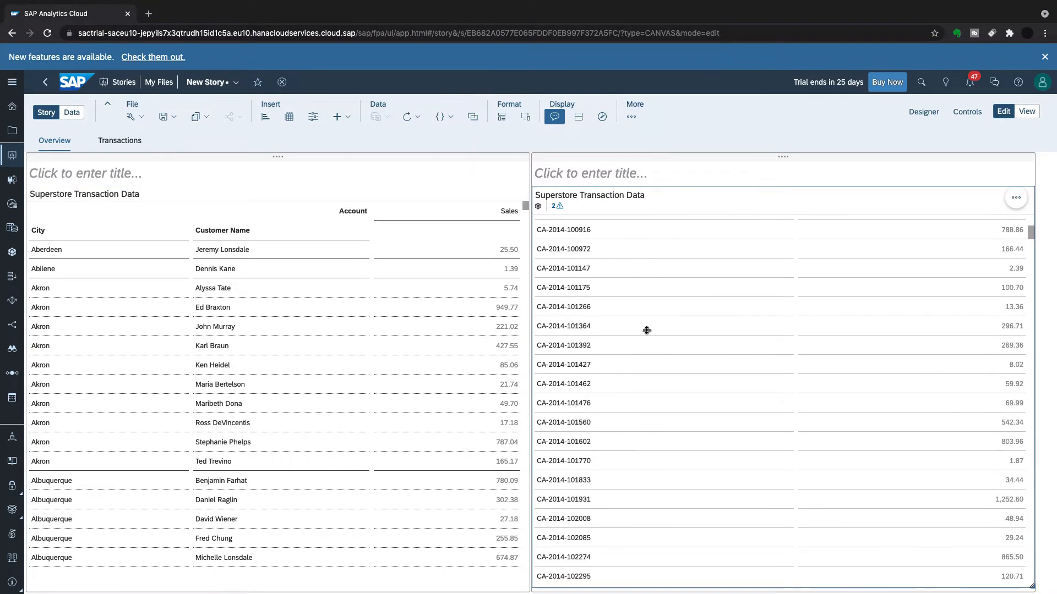
{"action": "scroll", "scroll_direction": "up", "scroll_amount": 3}
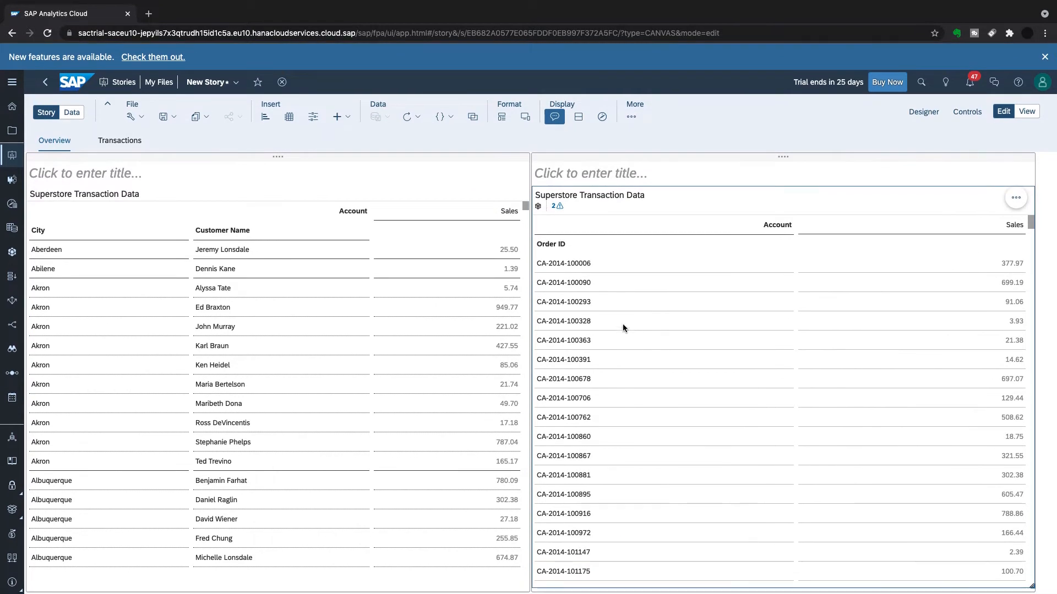
{"action": "mouse_move", "coordinate": [294, 220]}
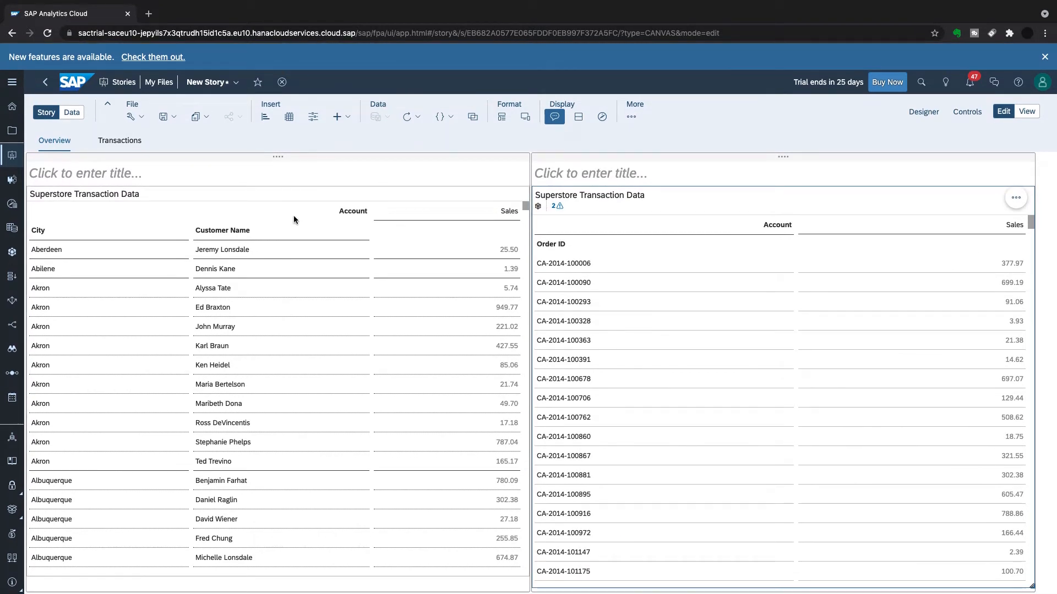
{"action": "mouse_move", "coordinate": [389, 188]}
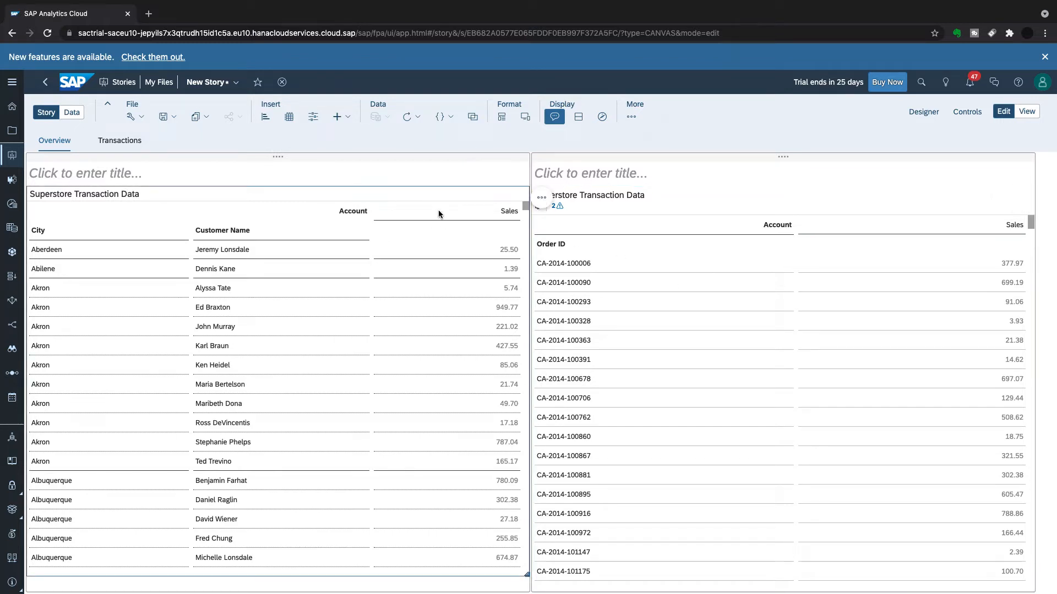
Set linked analysis to Only Selected Widgets with Filter on Data Point Selection.
{"action": "left_click", "coordinate": [542, 201]}
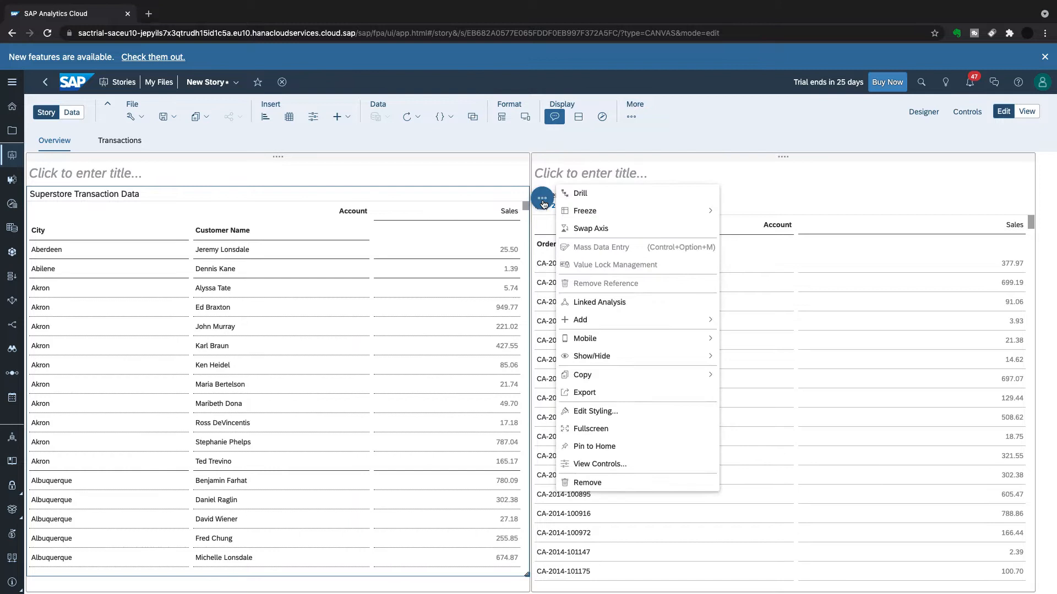
{"action": "left_click", "coordinate": [599, 301]}
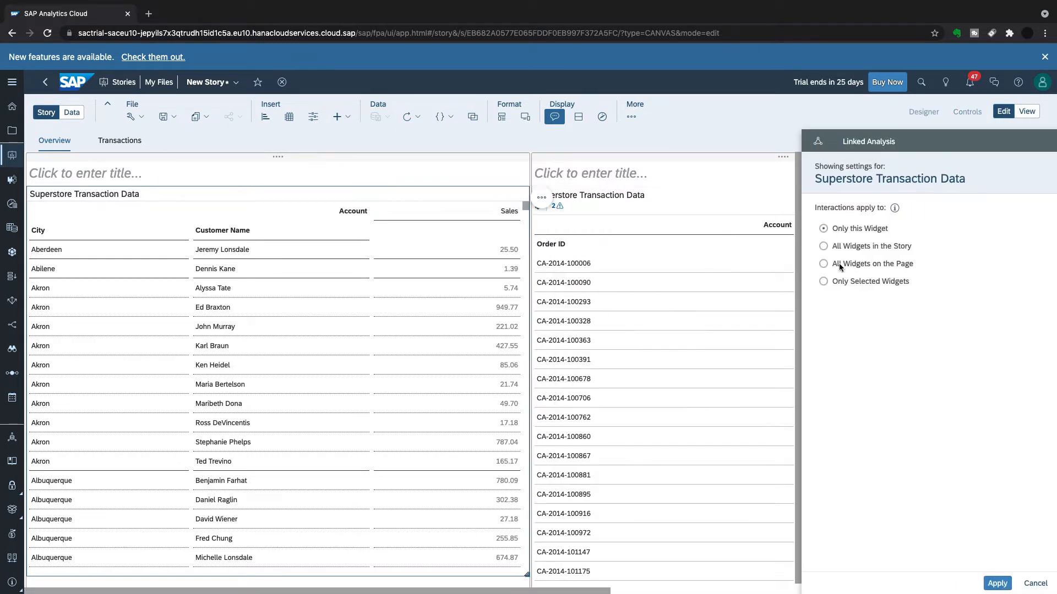
{"action": "mouse_move", "coordinate": [659, 334]}
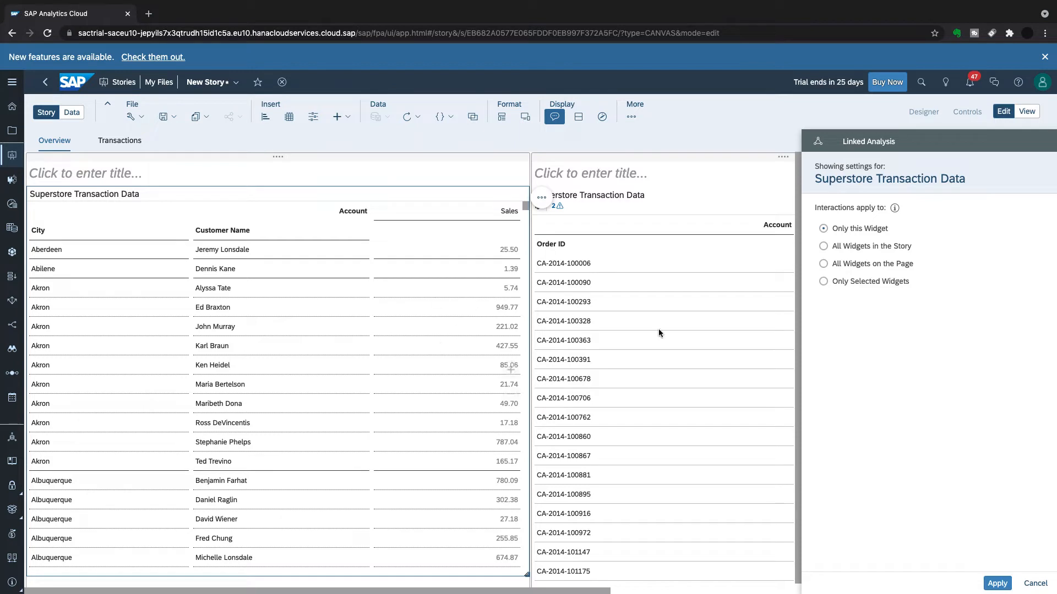
{"action": "left_click", "coordinate": [824, 281]}
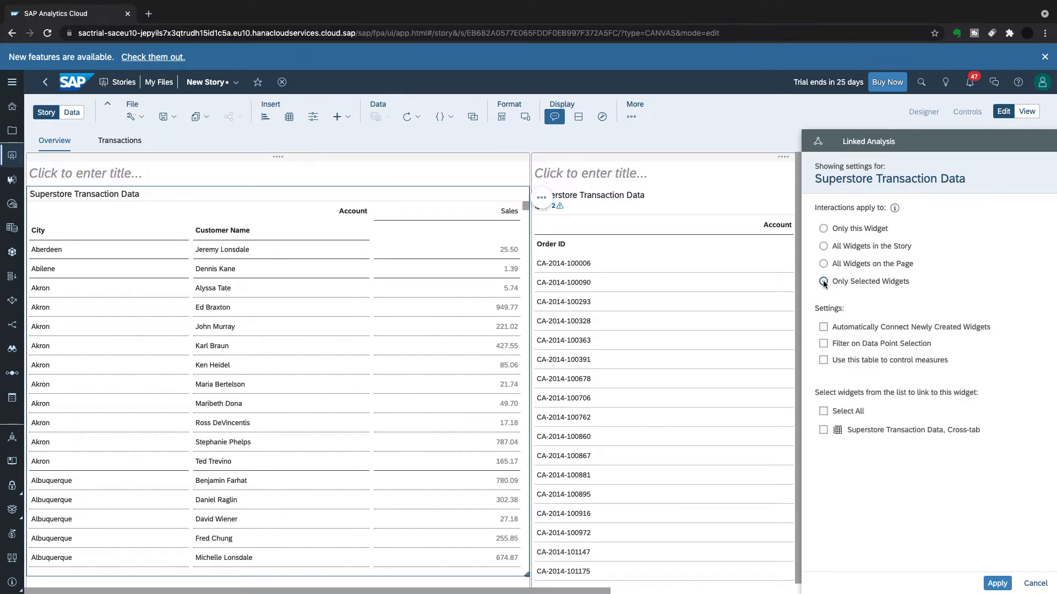
{"action": "left_click", "coordinate": [824, 263]}
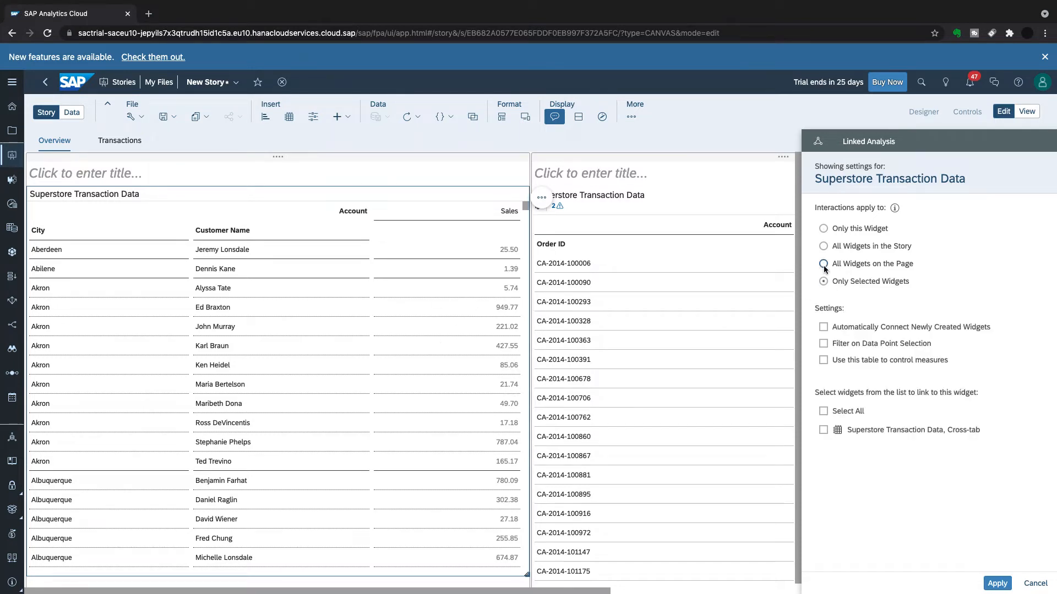
{"action": "left_click", "coordinate": [824, 327]}
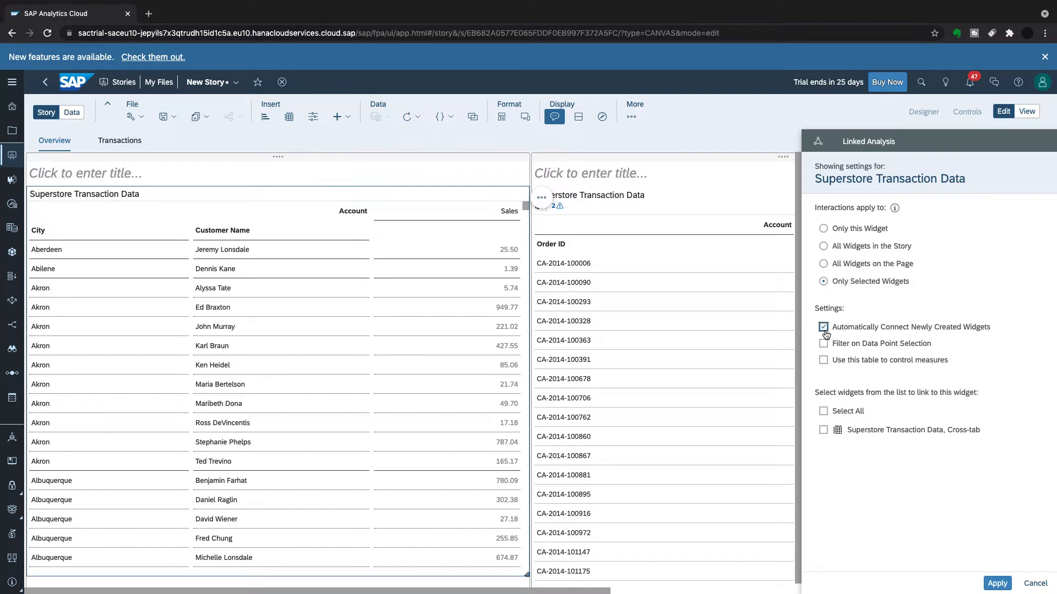
{"action": "left_click", "coordinate": [824, 327]}
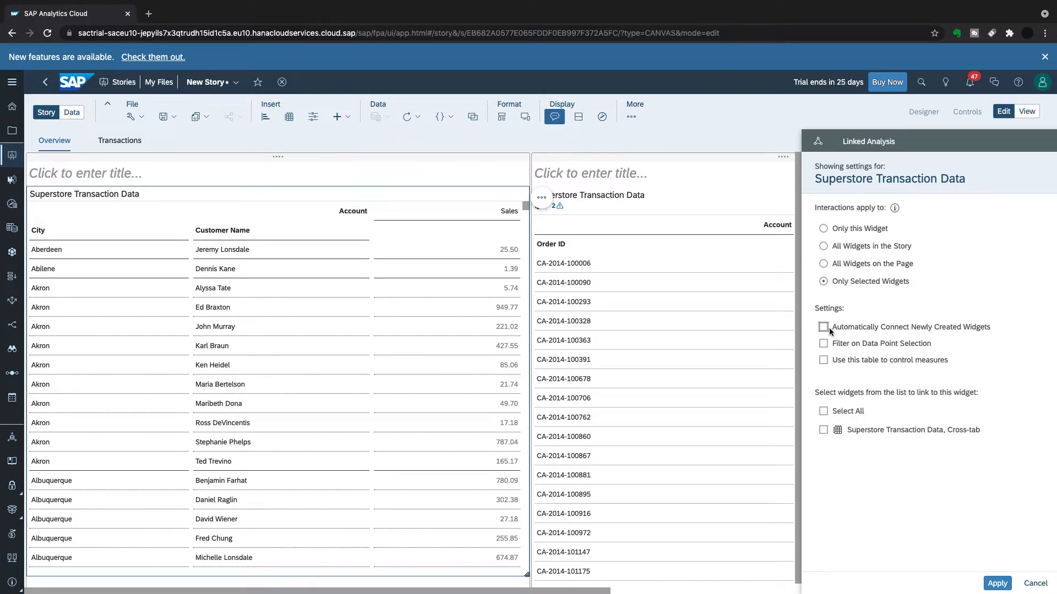
{"action": "left_click", "coordinate": [824, 343]}
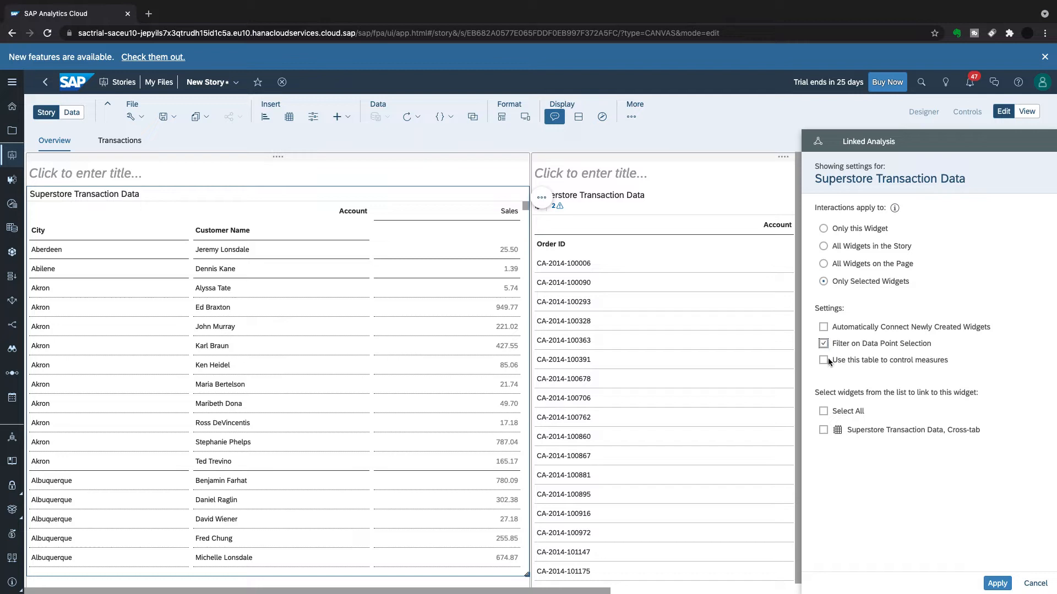
{"action": "left_click", "coordinate": [824, 360]}
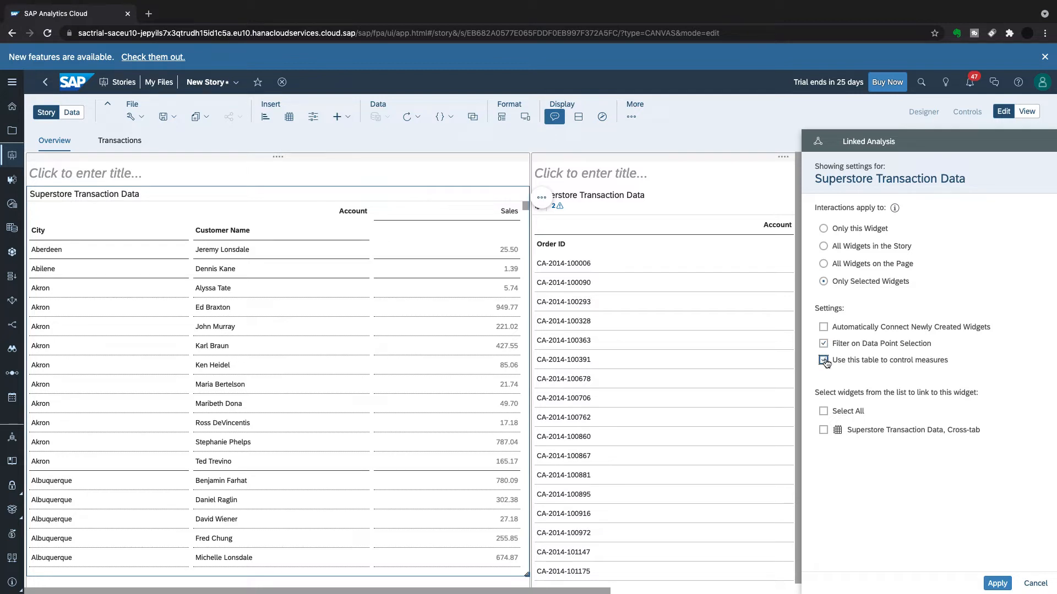
{"action": "left_click", "coordinate": [823, 360]}
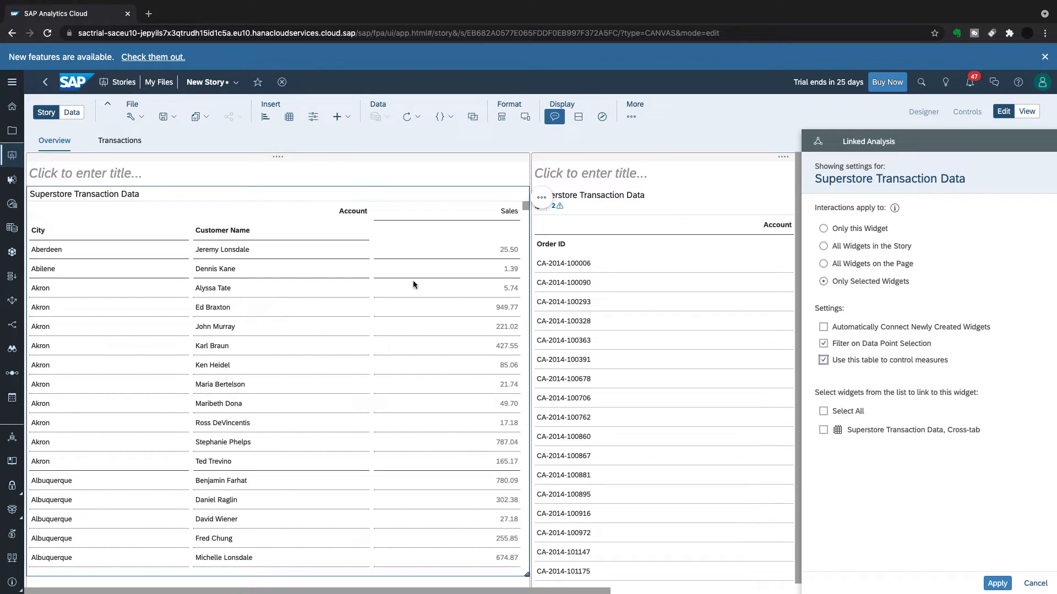
{"action": "mouse_move", "coordinate": [558, 241]}
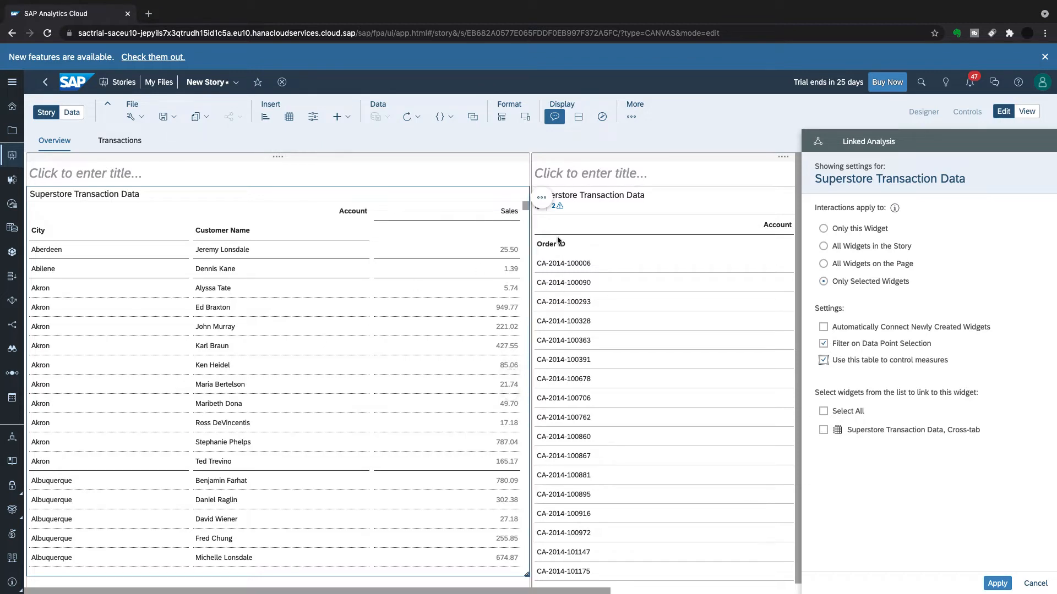
{"action": "mouse_move", "coordinate": [590, 243]}
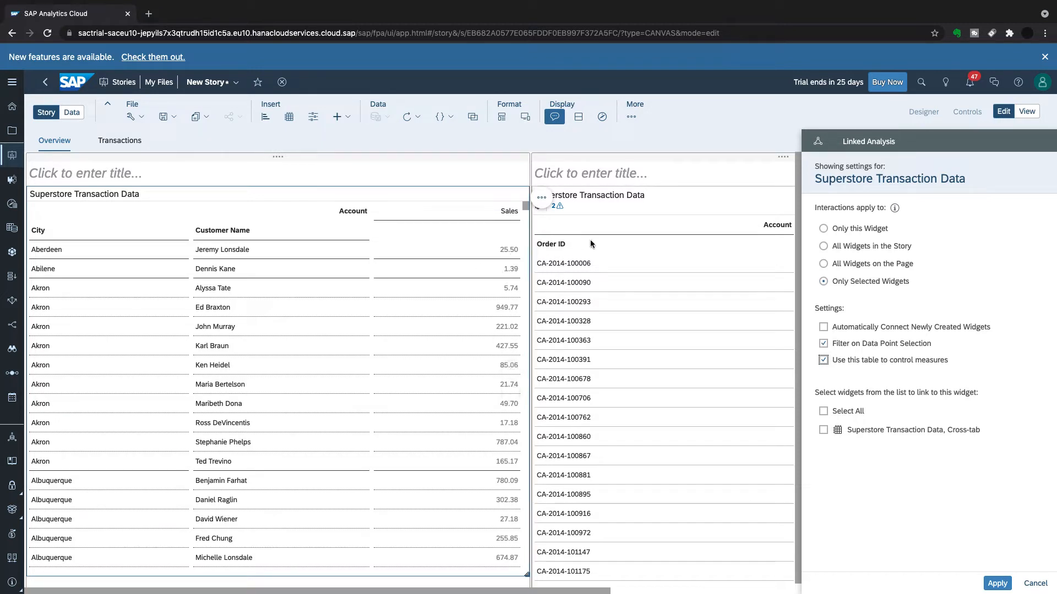
{"action": "mouse_move", "coordinate": [824, 431]}
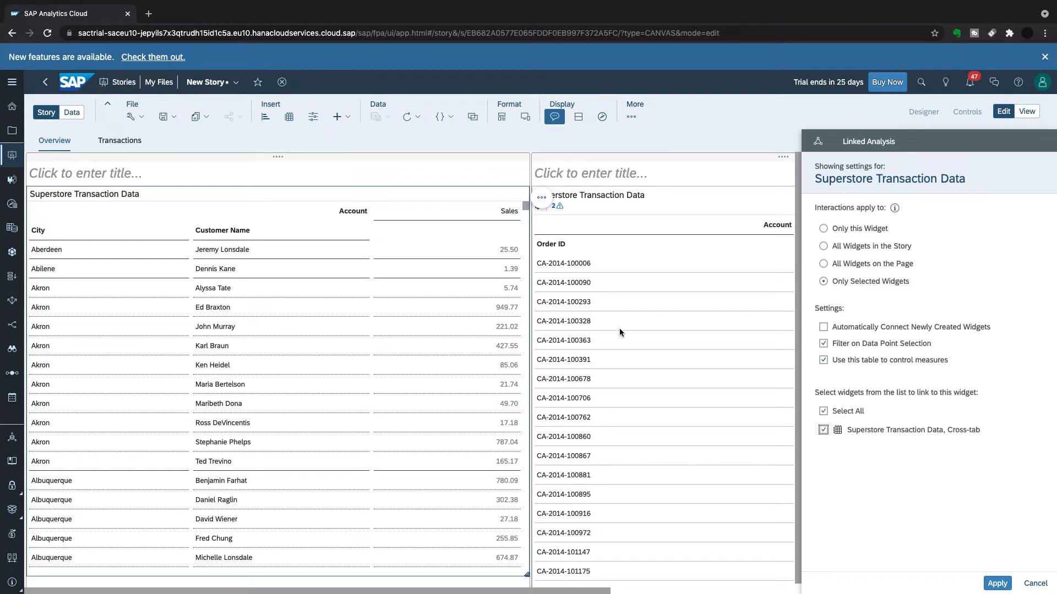
{"action": "mouse_move", "coordinate": [634, 375]}
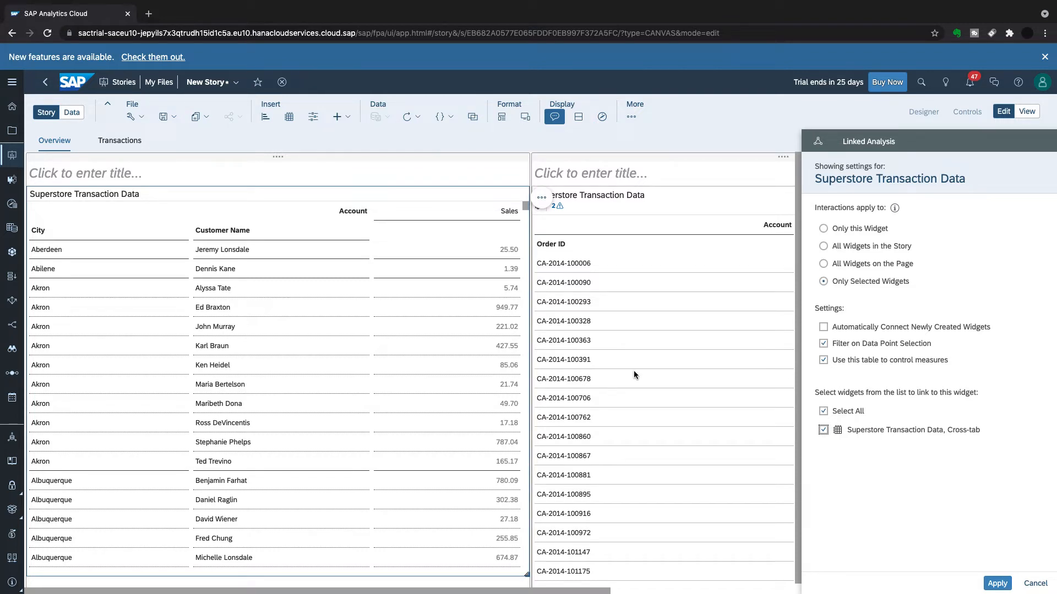
Select all listed widgets as link targets and apply the linked analysis.
{"action": "left_click", "coordinate": [823, 411]}
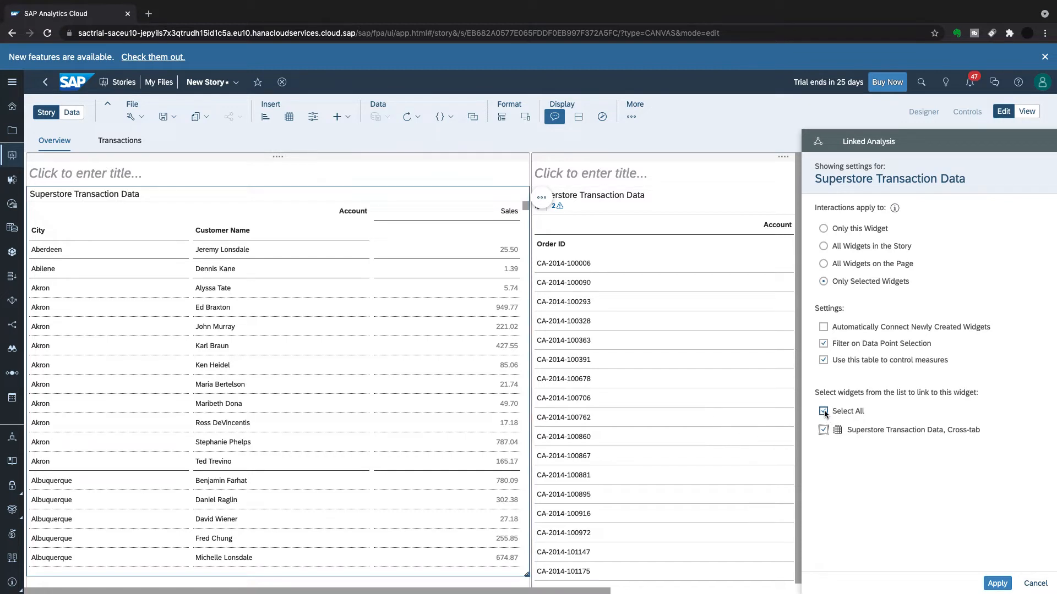
{"action": "left_click", "coordinate": [823, 411]}
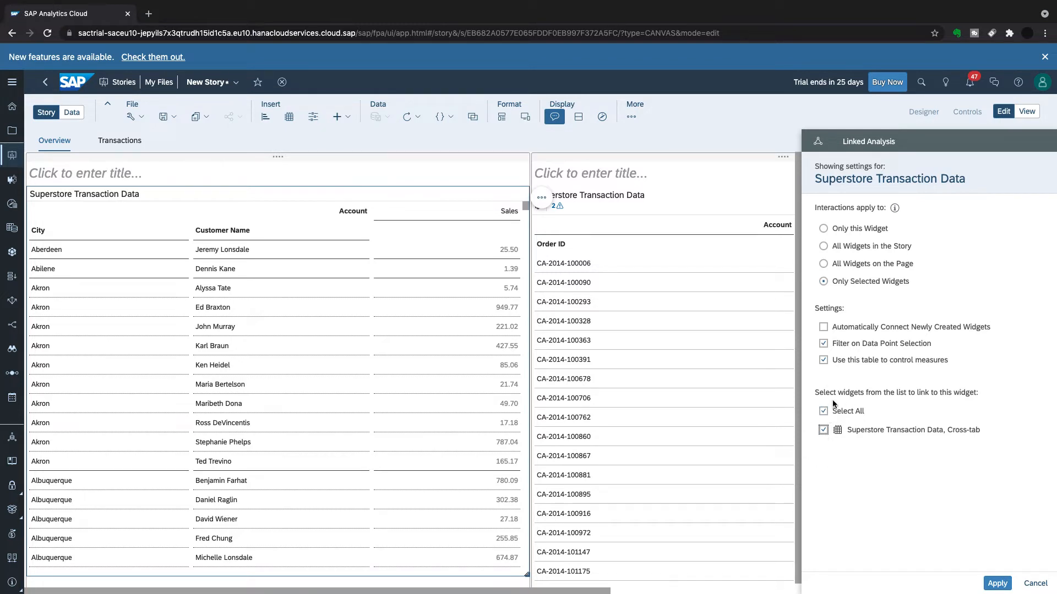
{"action": "mouse_move", "coordinate": [814, 452]}
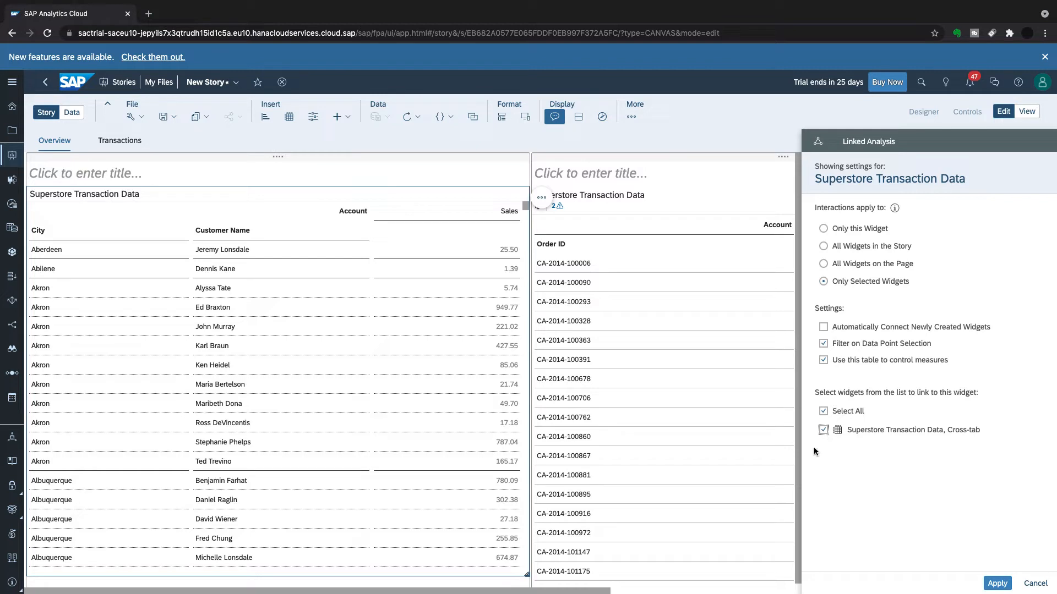
{"action": "mouse_move", "coordinate": [714, 350]}
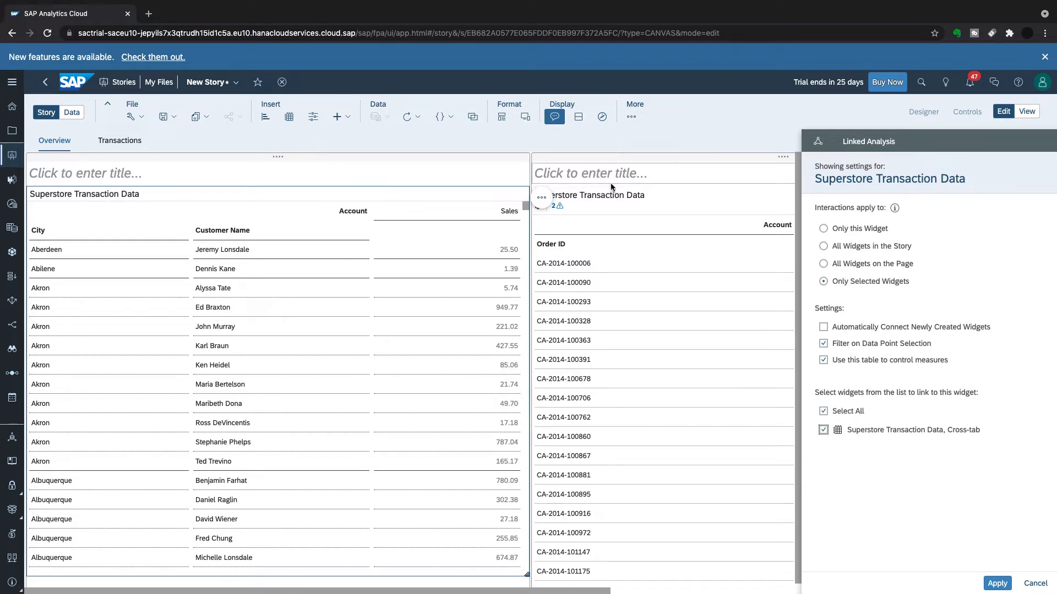
{"action": "left_click", "coordinate": [997, 584]}
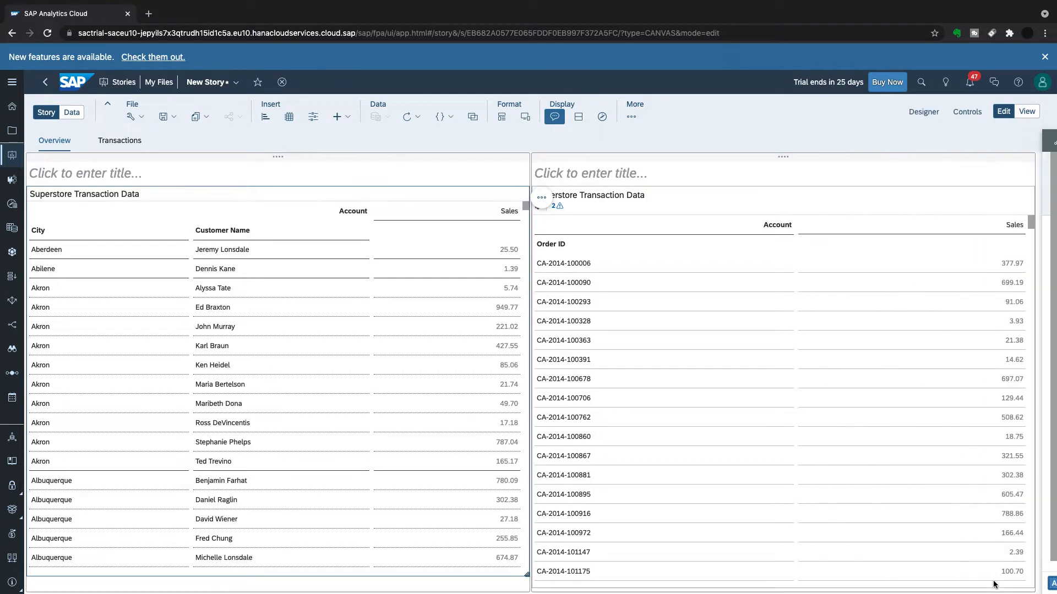
{"action": "mouse_move", "coordinate": [377, 305]}
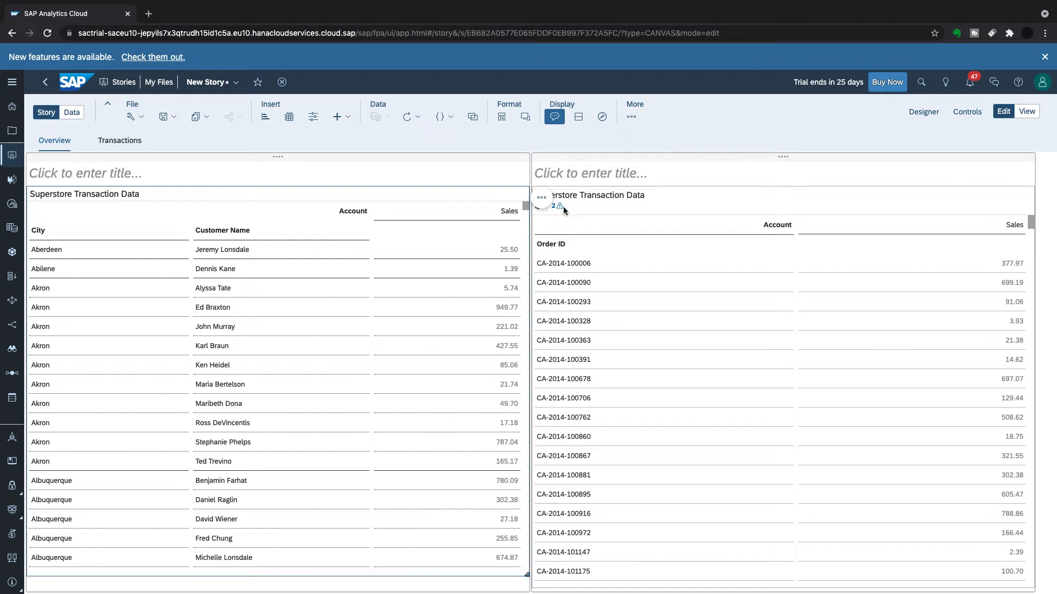
{"action": "mouse_move", "coordinate": [554, 206]}
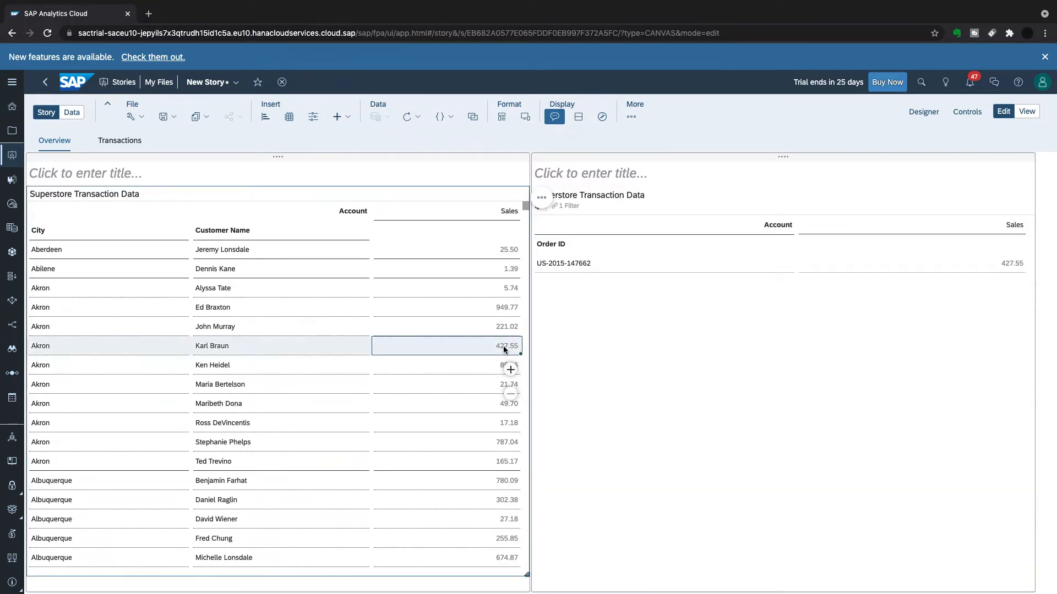
{"action": "scroll", "scroll_direction": "down", "scroll_amount": 3}
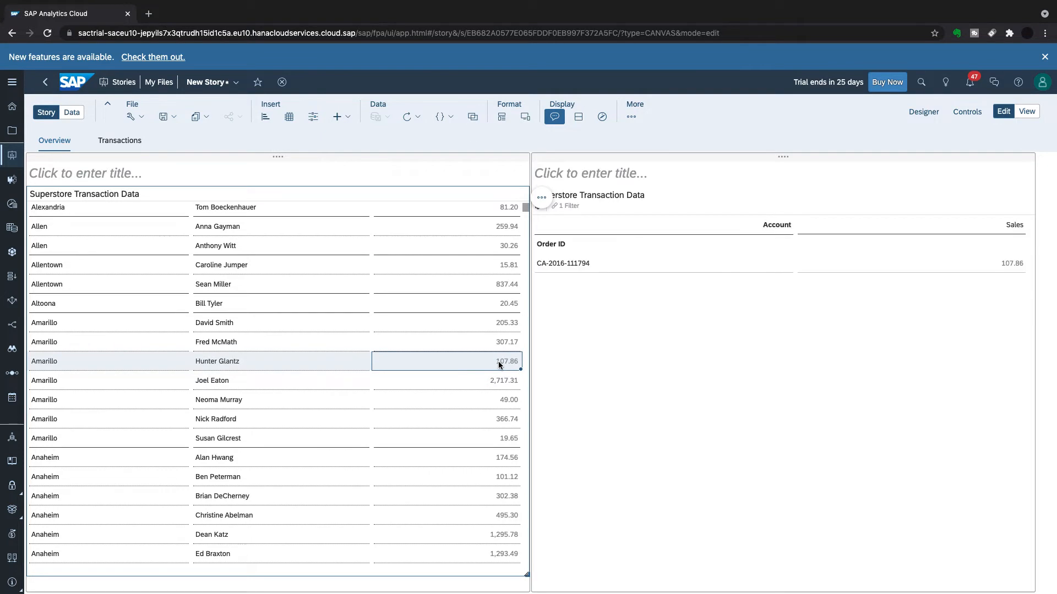
{"action": "scroll", "scroll_direction": "up", "scroll_amount": 3}
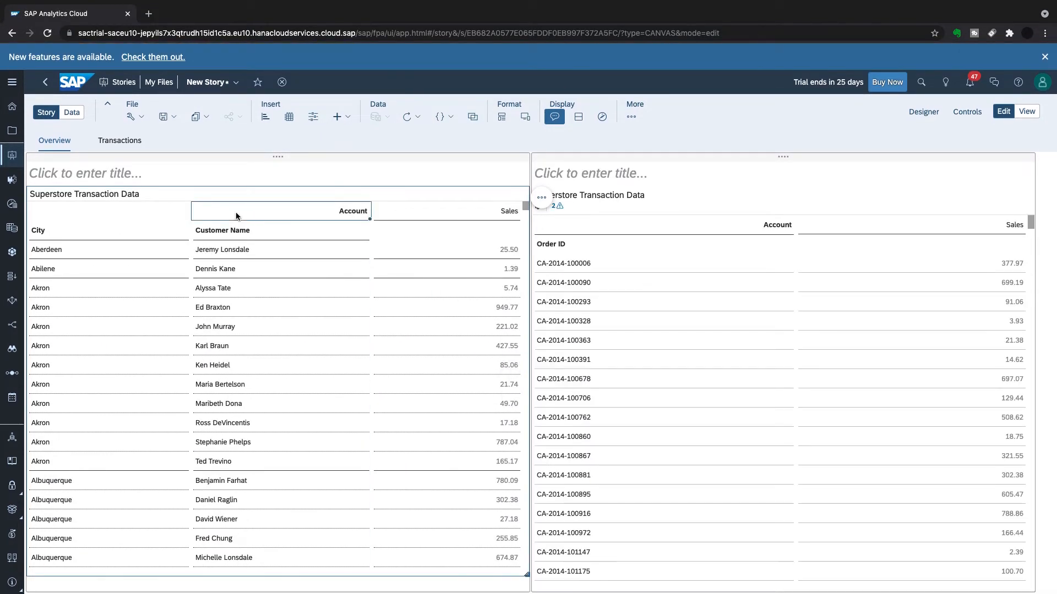
{"action": "mouse_move", "coordinate": [283, 248]}
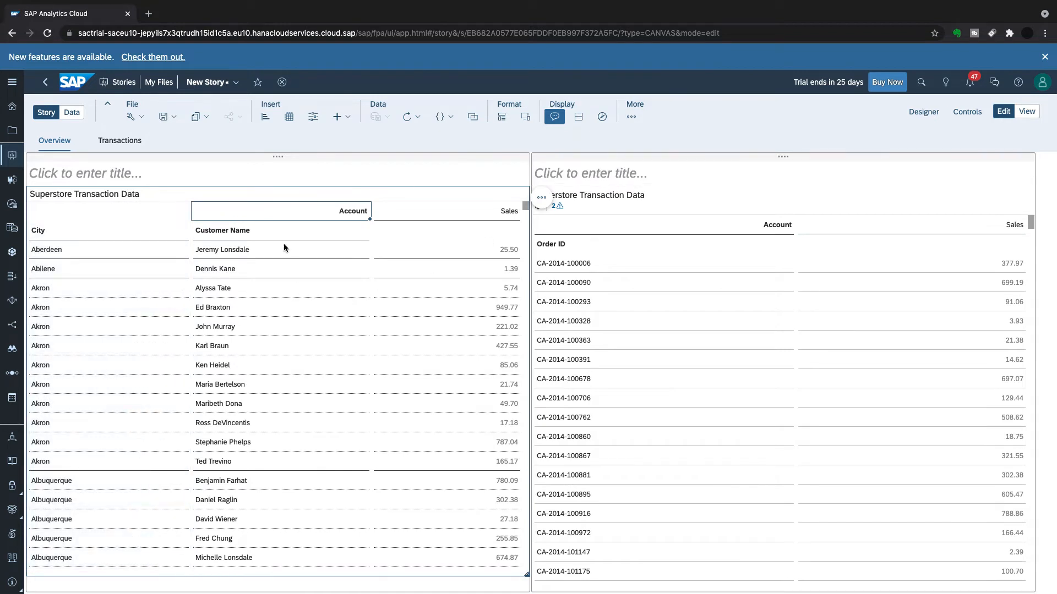
{"action": "left_click", "coordinate": [924, 112]}
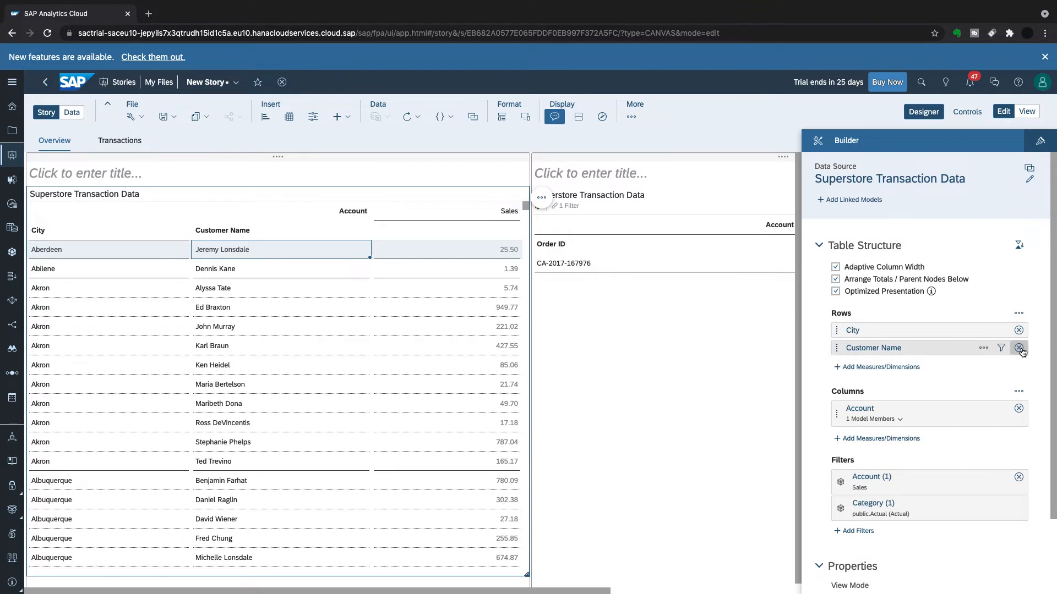
Replace Customer Name and City in the overview table rows with the Category dimension.
{"action": "left_click", "coordinate": [1019, 347]}
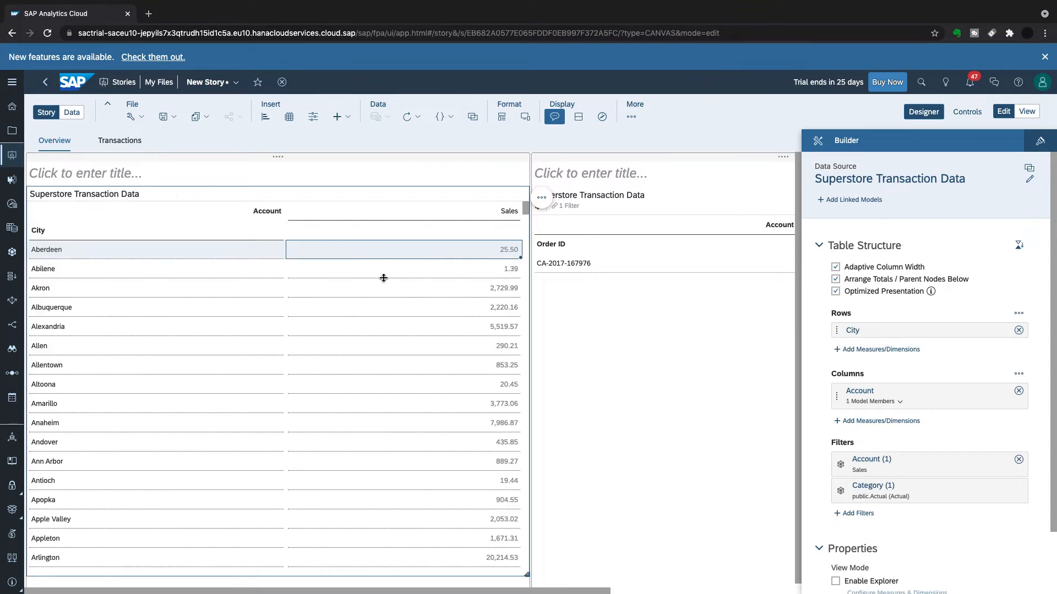
{"action": "scroll", "scroll_direction": "down", "scroll_amount": 3}
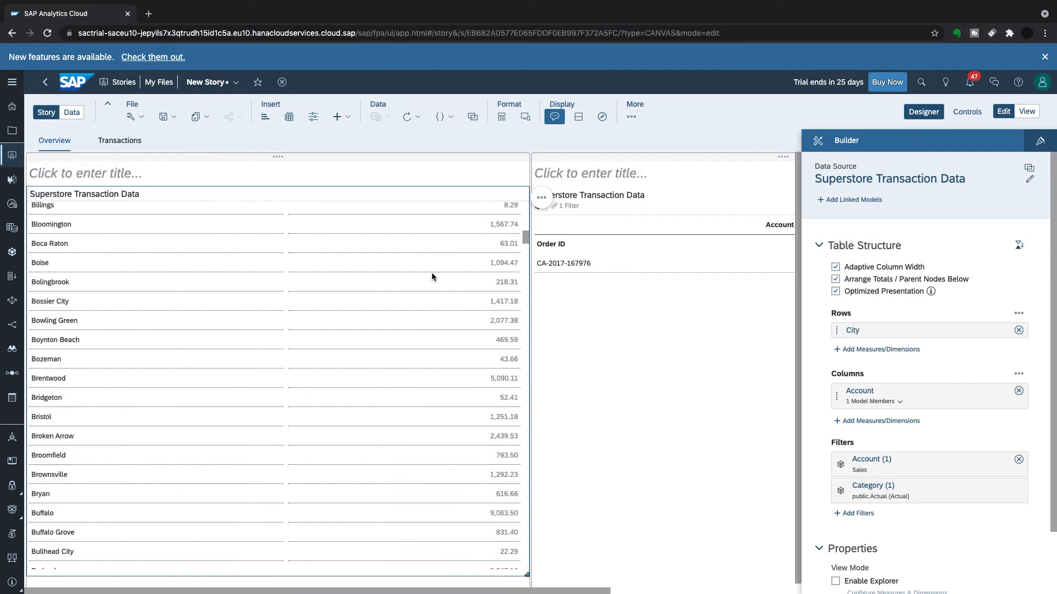
{"action": "scroll", "scroll_direction": "down", "scroll_amount": 3}
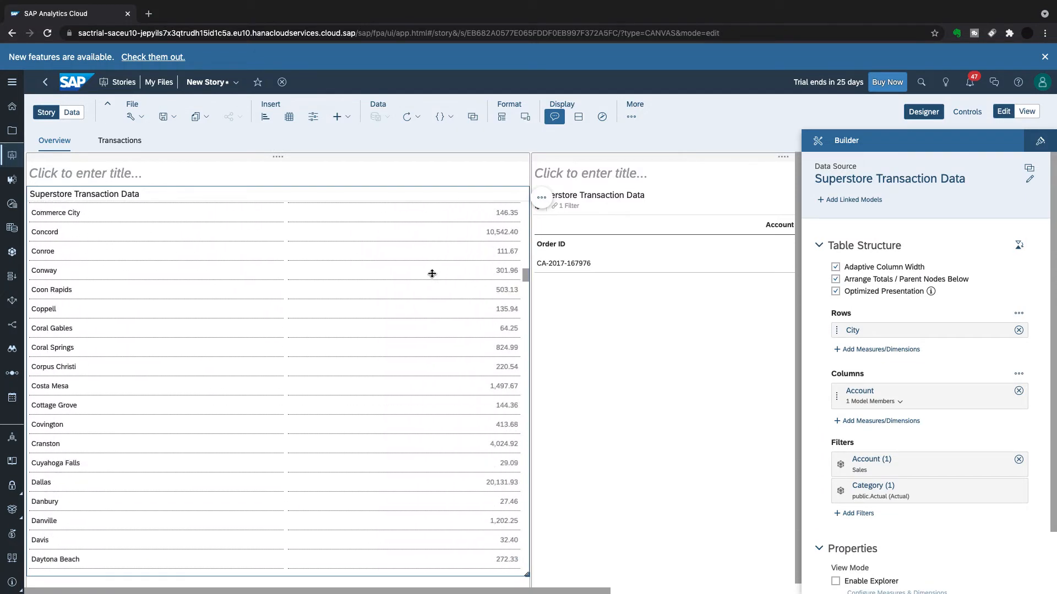
{"action": "scroll", "scroll_direction": "down", "scroll_amount": 3}
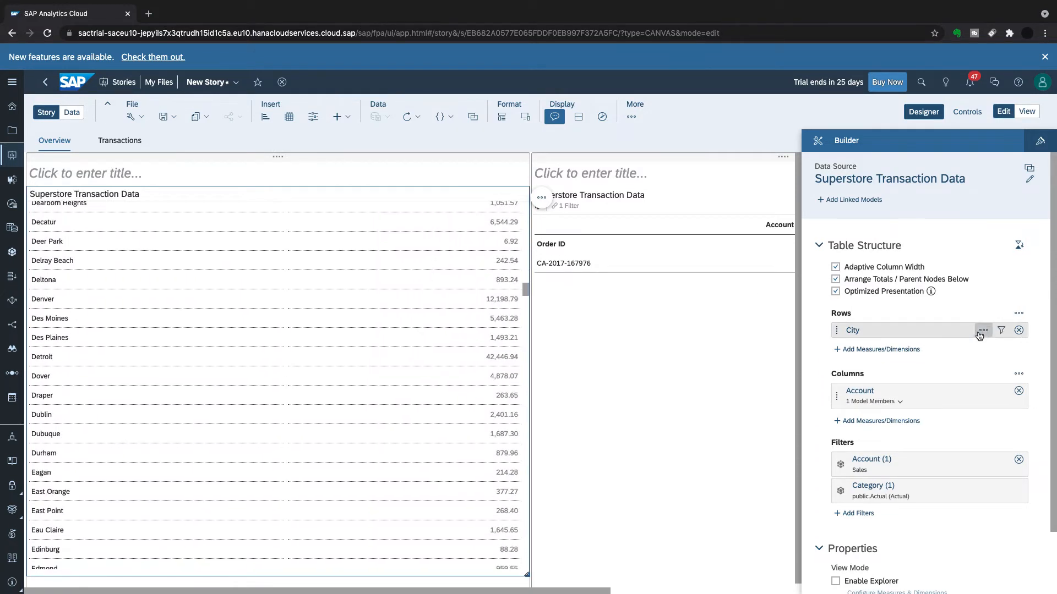
{"action": "left_click", "coordinate": [1019, 330]}
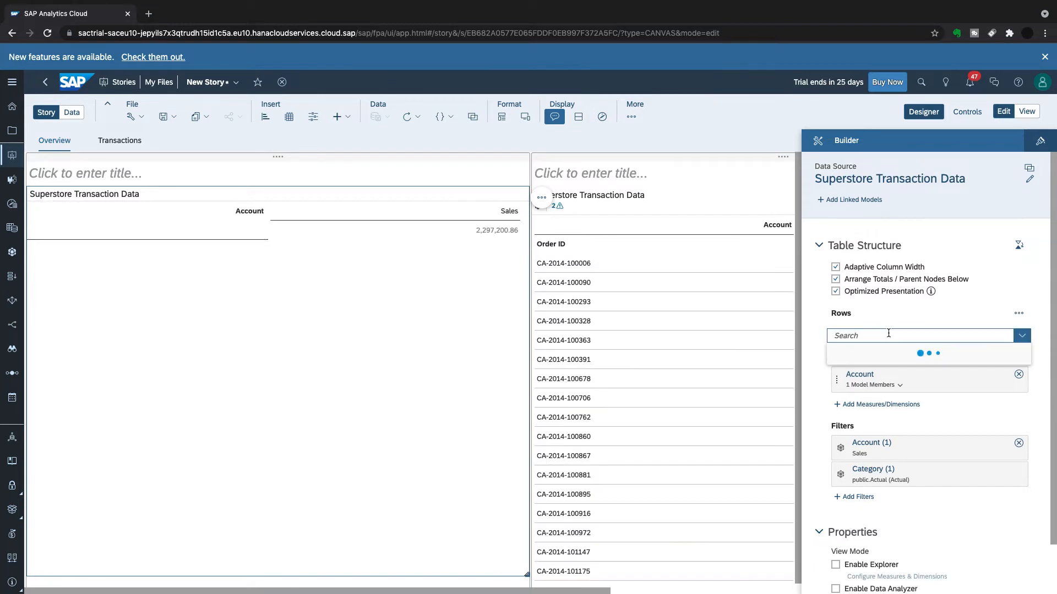
{"action": "left_click", "coordinate": [1021, 336]}
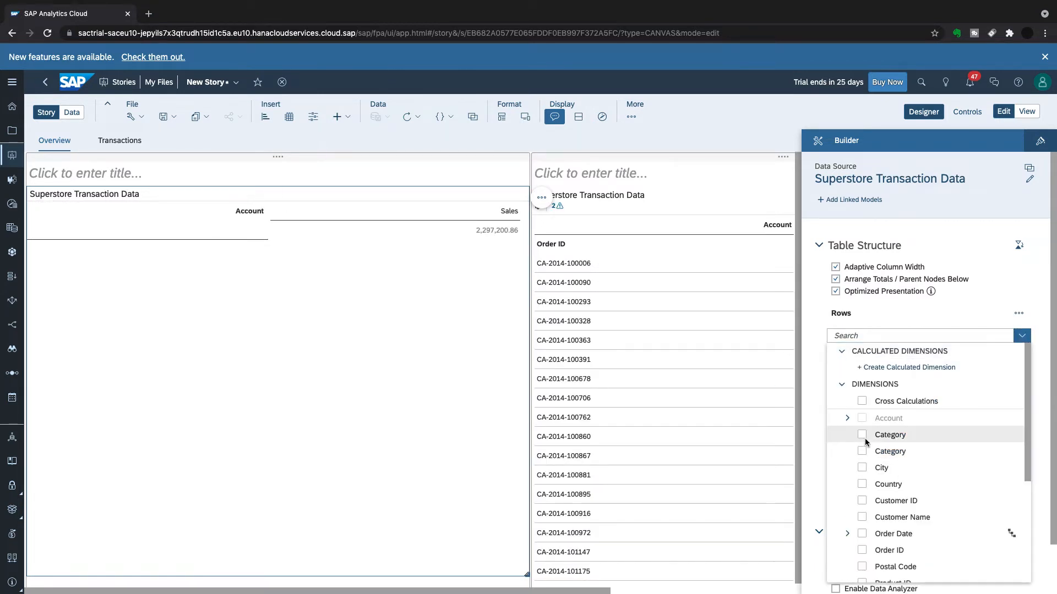
{"action": "left_click", "coordinate": [862, 435]}
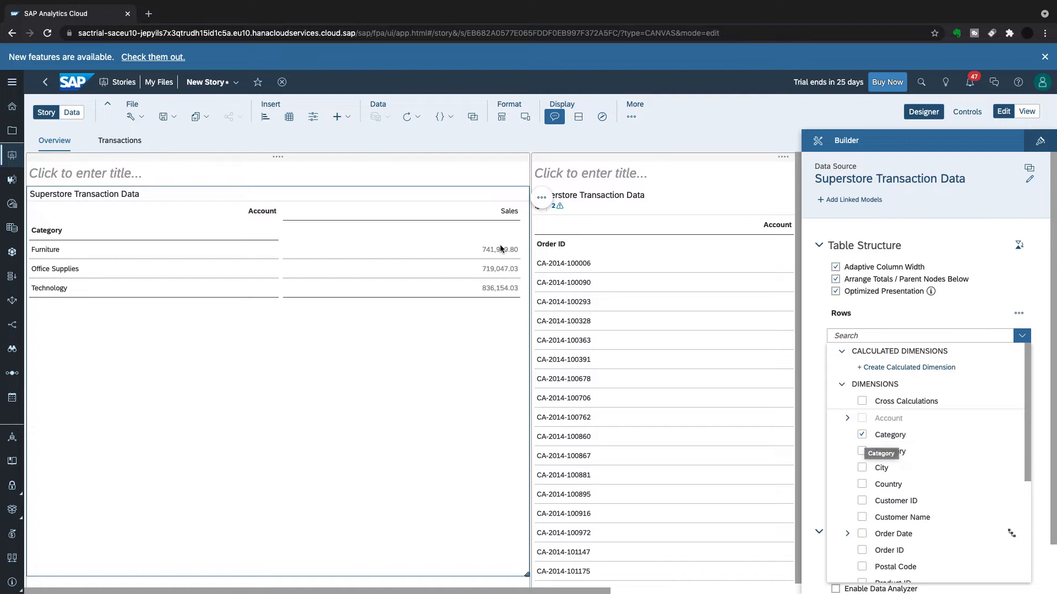
{"action": "mouse_move", "coordinate": [821, 234]}
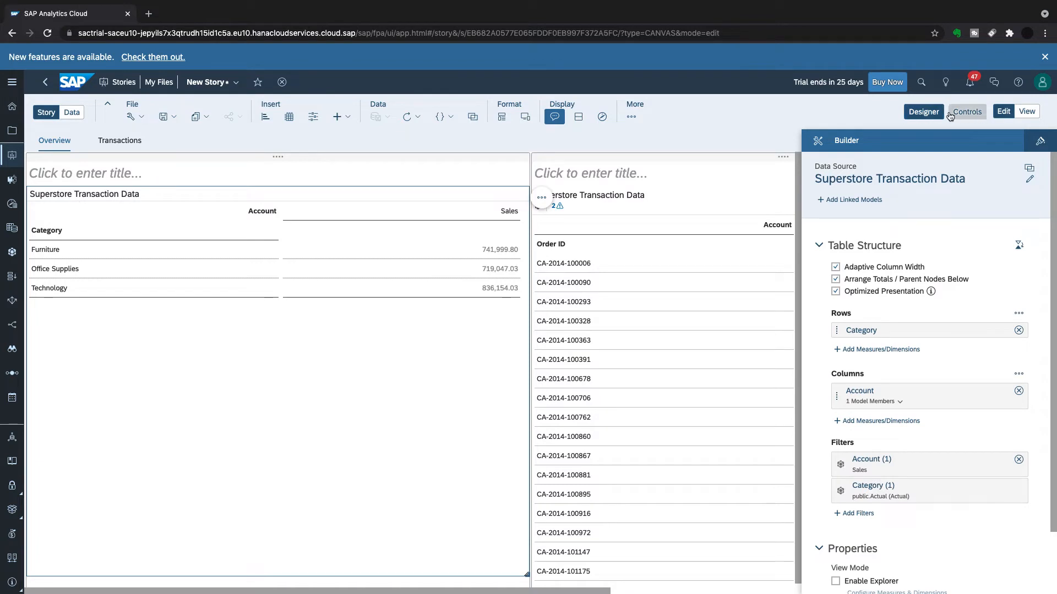
{"action": "mouse_move", "coordinate": [1027, 111]}
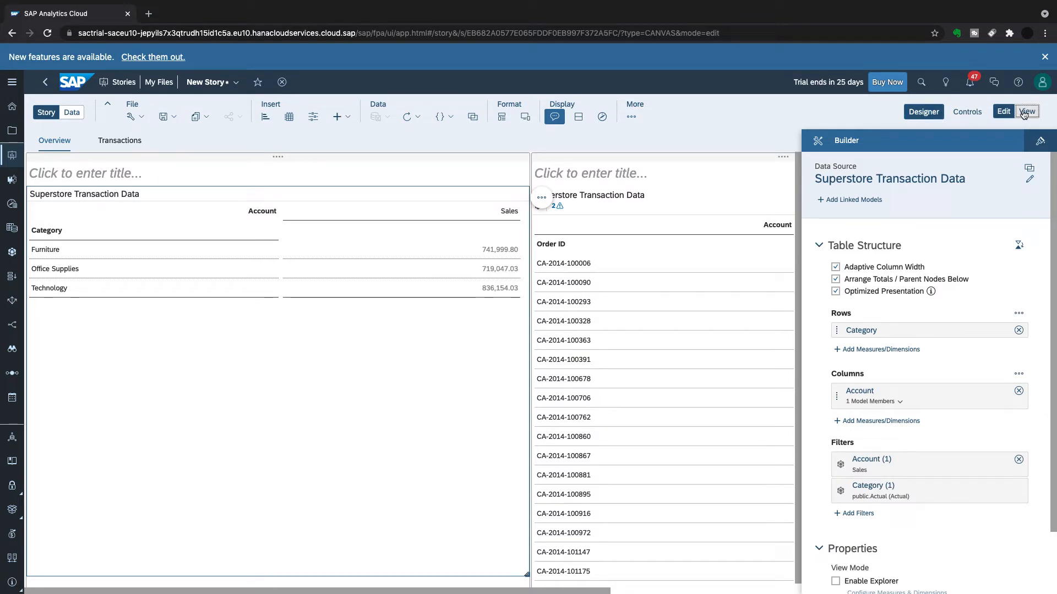
View the story, try category selections, then clear them so the Order ID table is unfiltered.
{"action": "left_click", "coordinate": [1027, 111]}
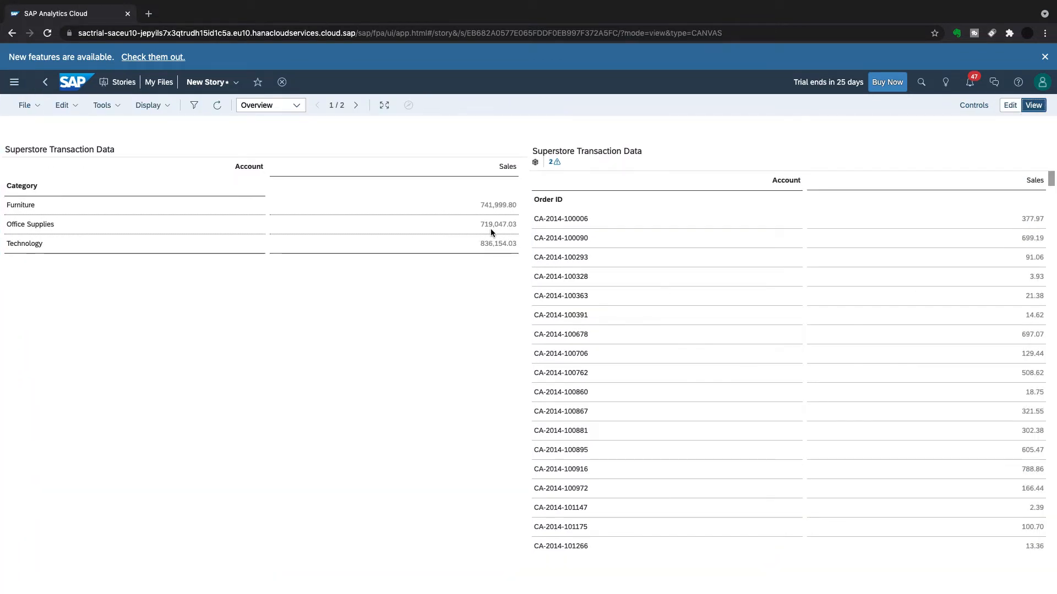
{"action": "mouse_move", "coordinate": [463, 253]}
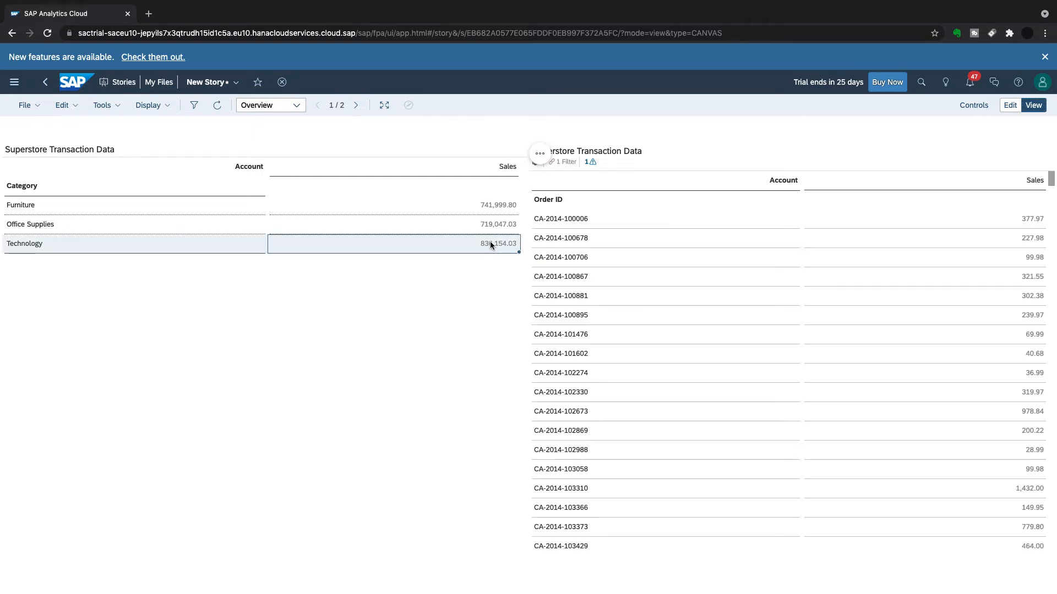
{"action": "scroll", "scroll_direction": "down", "scroll_amount": 3}
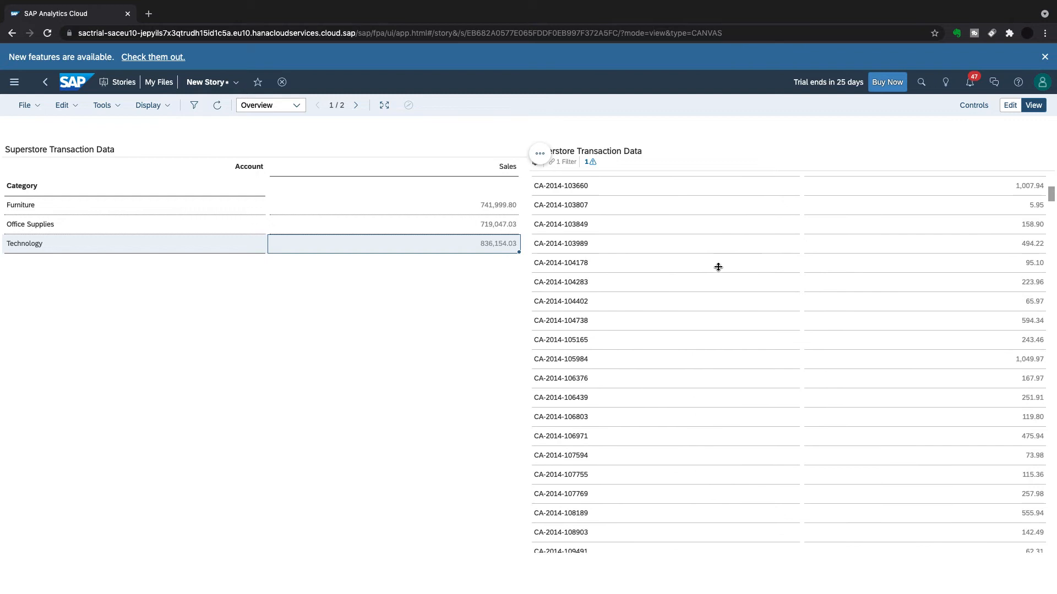
{"action": "scroll", "scroll_direction": "up", "scroll_amount": 3}
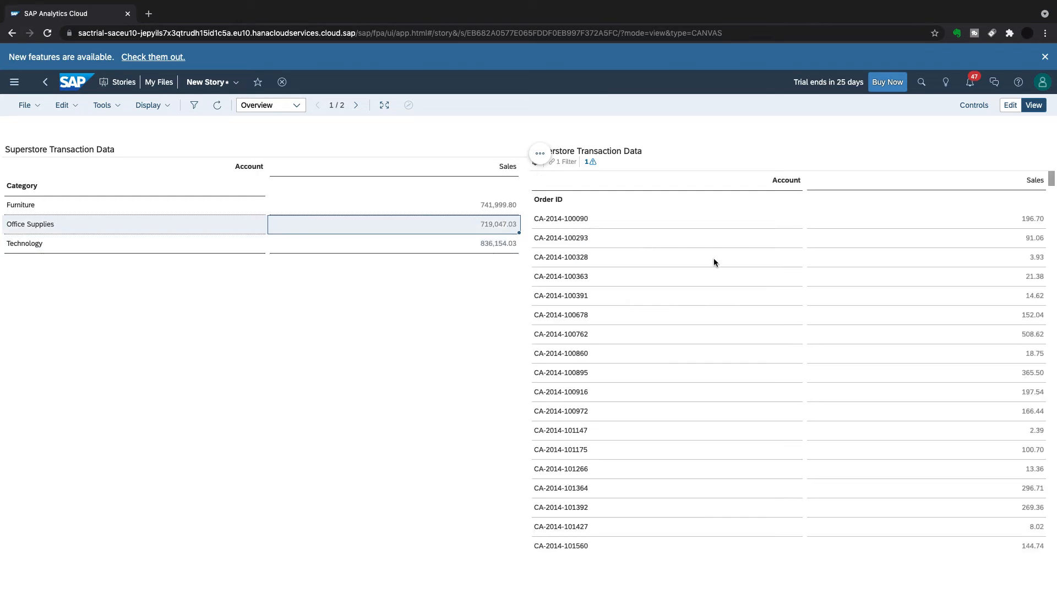
{"action": "left_click", "coordinate": [394, 205]}
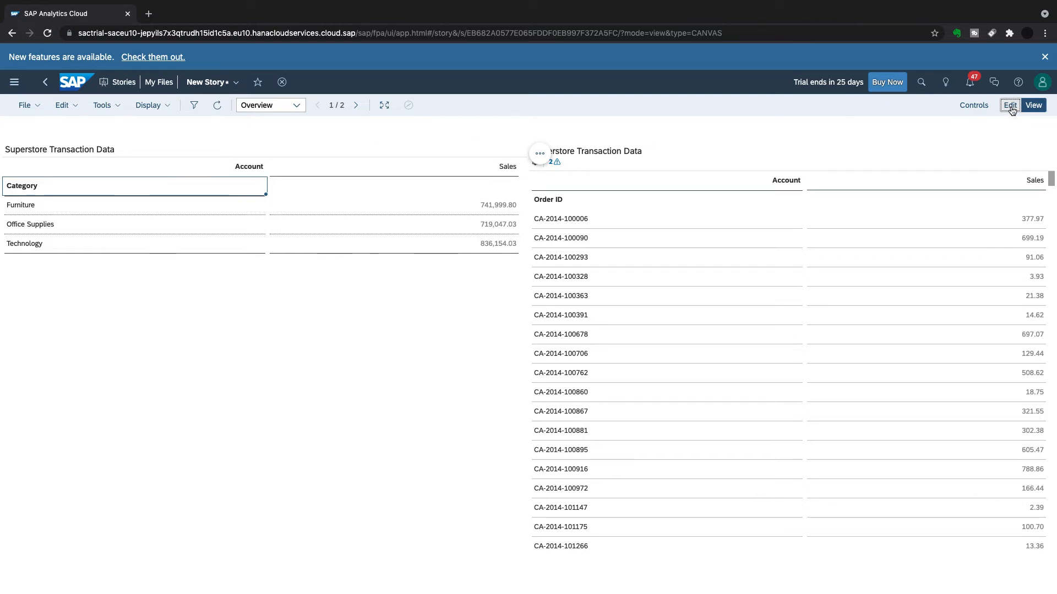
In edit mode, add Sub-Category as a second row dimension, then preview as a viewer.
{"action": "left_click", "coordinate": [1010, 105]}
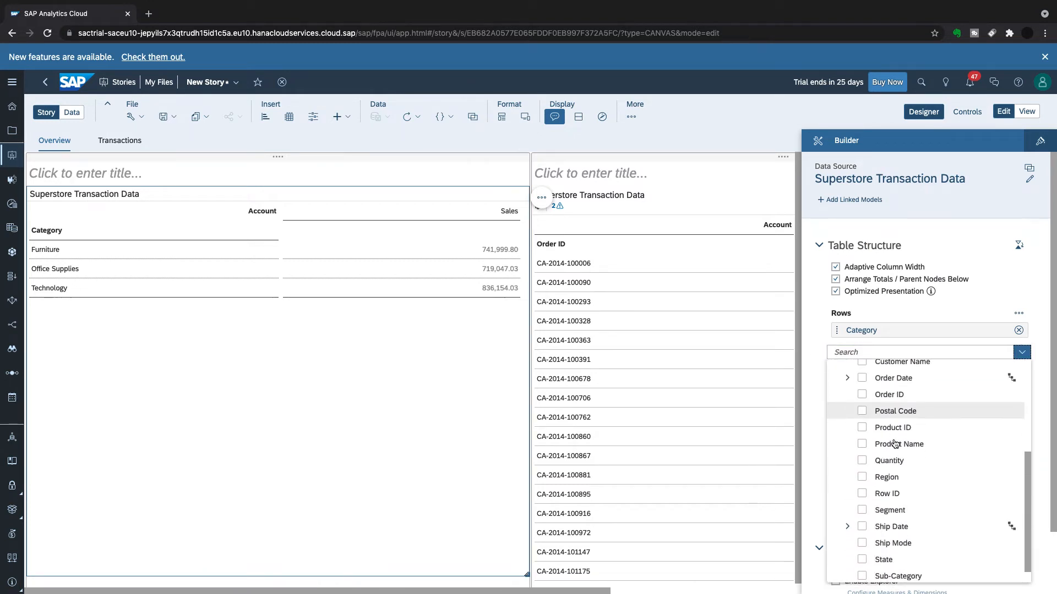
{"action": "scroll", "scroll_direction": "down", "scroll_amount": 3}
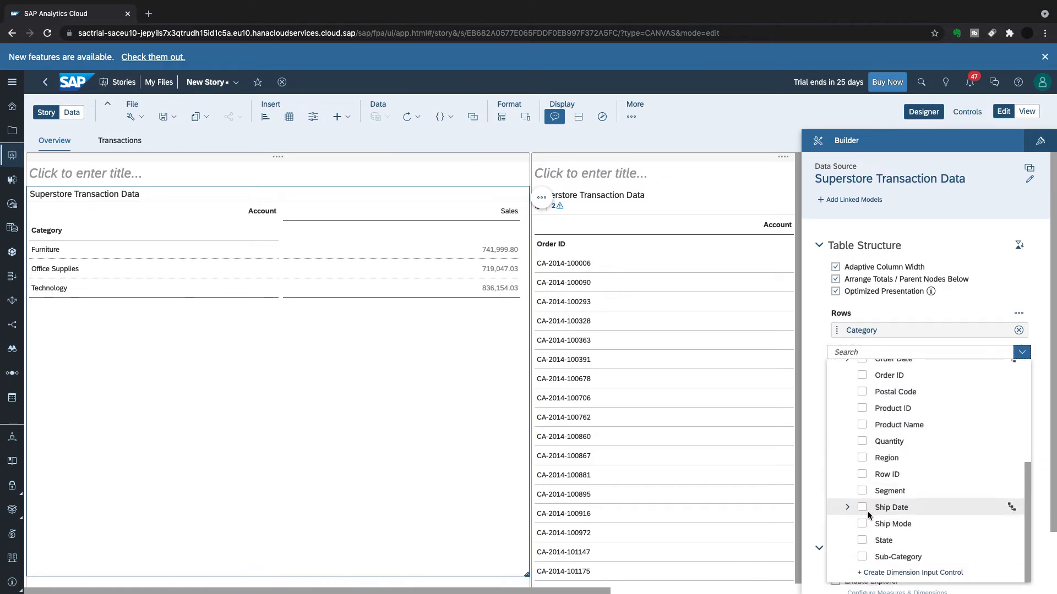
{"action": "scroll", "scroll_direction": "up", "scroll_amount": 3}
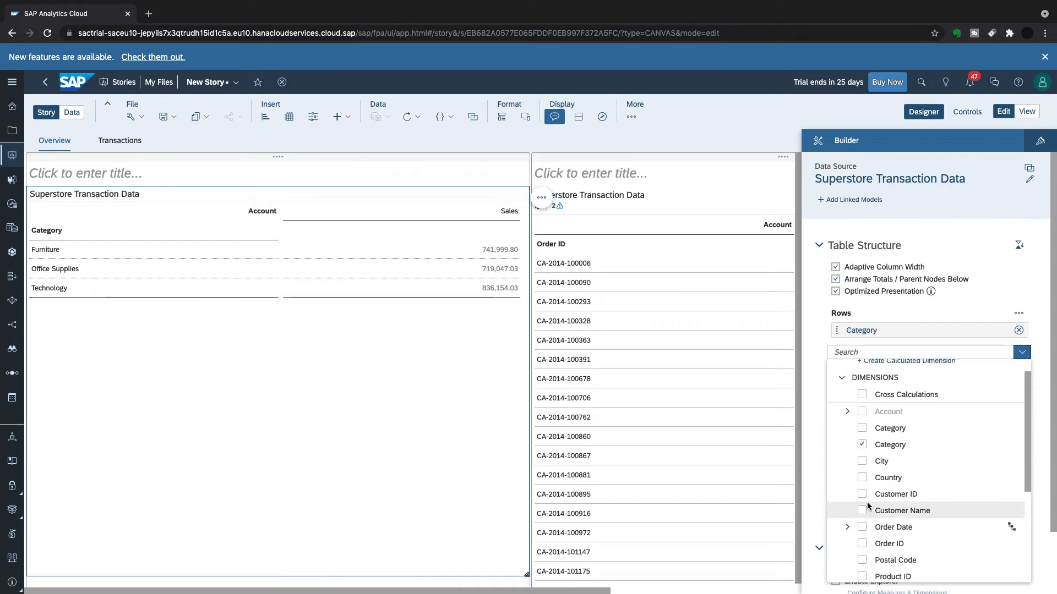
{"action": "scroll", "scroll_direction": "down", "scroll_amount": 3}
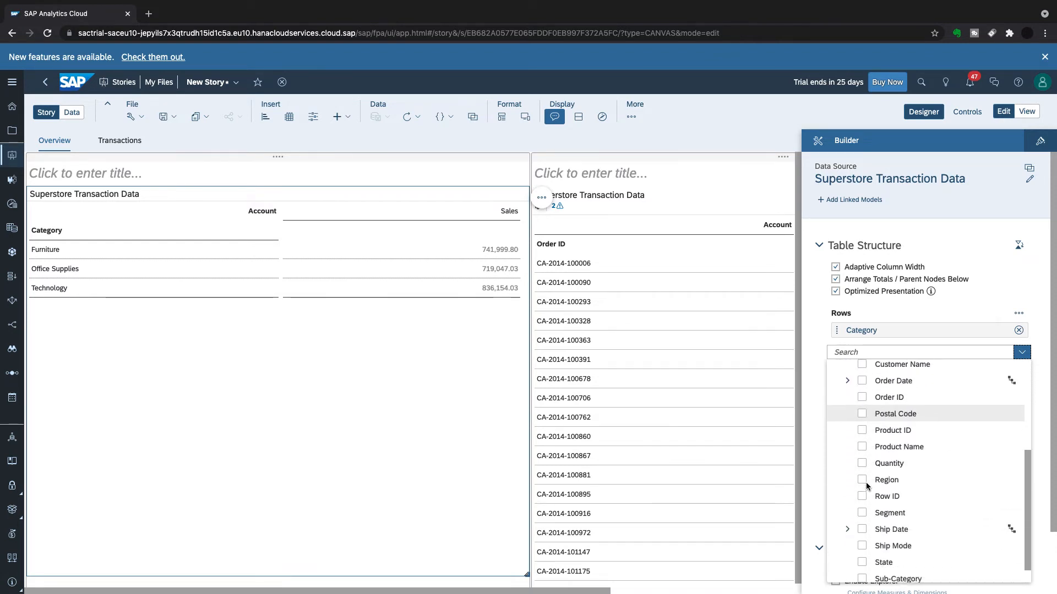
{"action": "scroll", "scroll_direction": "down", "scroll_amount": 3}
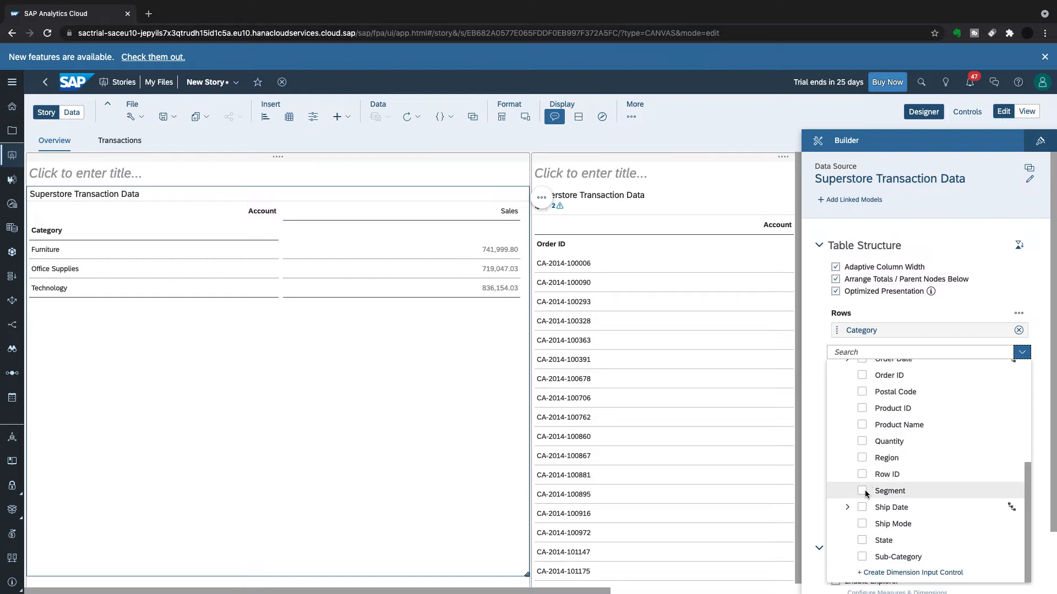
{"action": "left_click", "coordinate": [863, 557]}
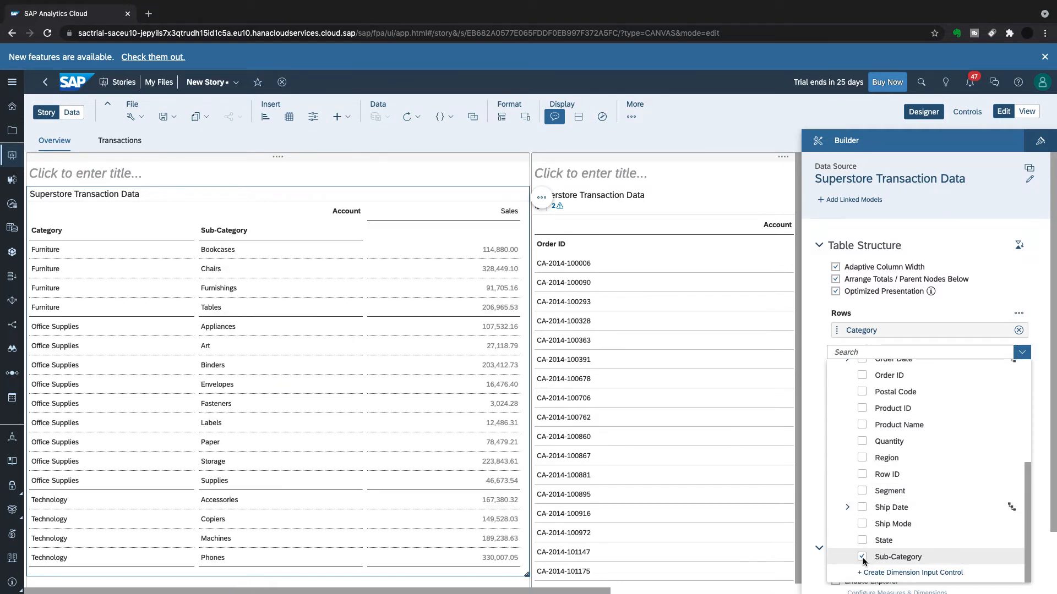
{"action": "left_click", "coordinate": [862, 557]}
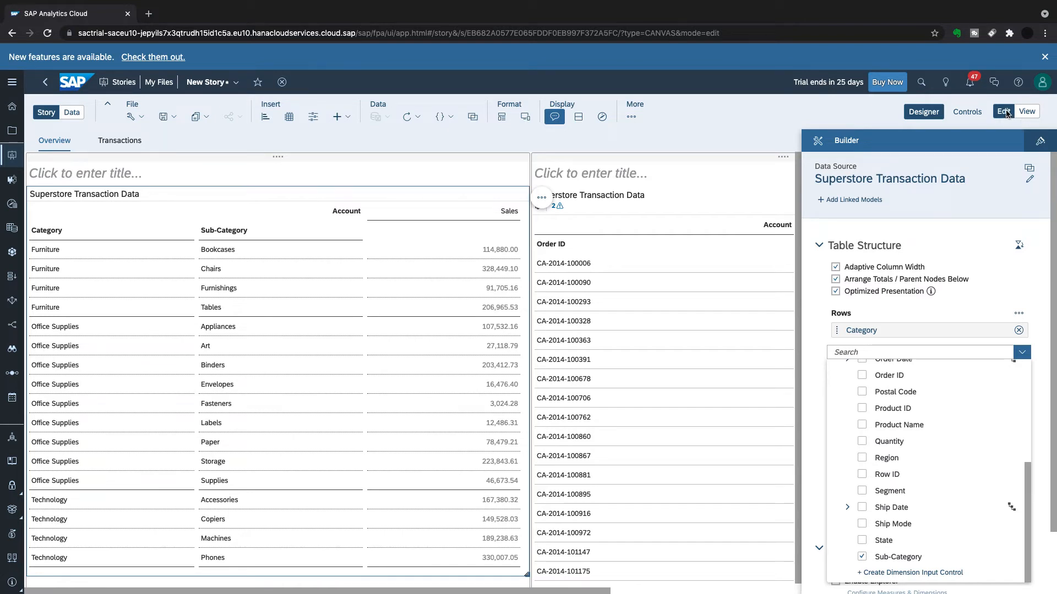
{"action": "left_click", "coordinate": [1027, 111]}
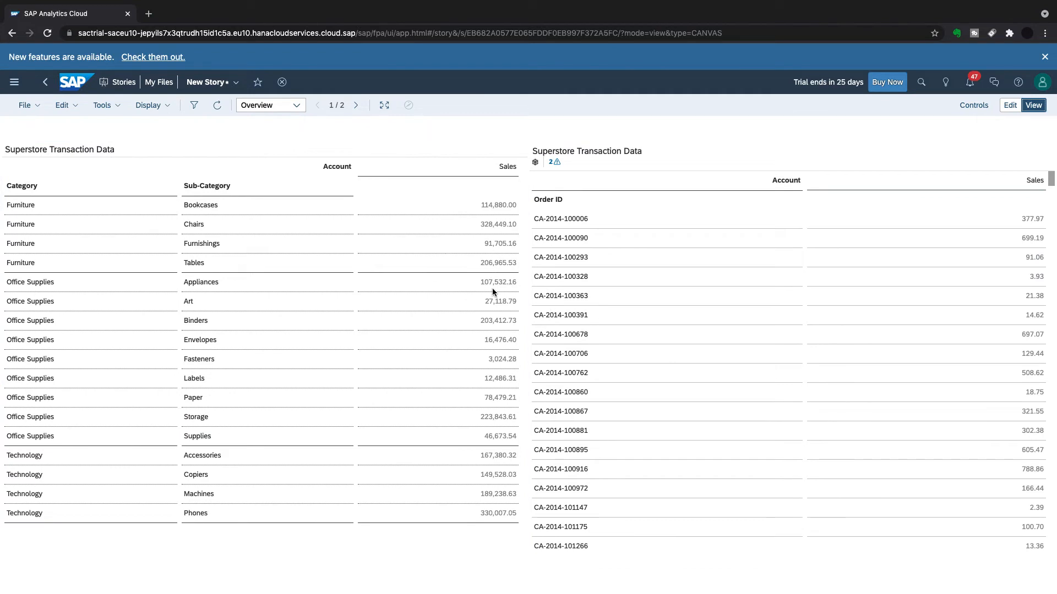
{"action": "mouse_move", "coordinate": [492, 441]}
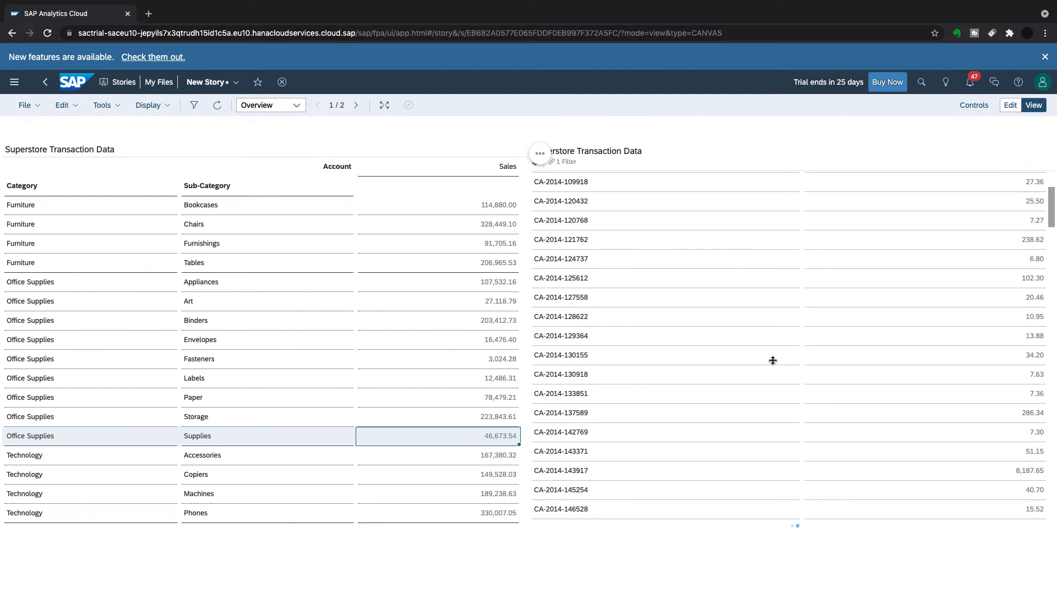
Select sub-category rows, including Envelopes, to filter the Order ID sales table to them.
{"action": "scroll", "scroll_direction": "down", "scroll_amount": 3}
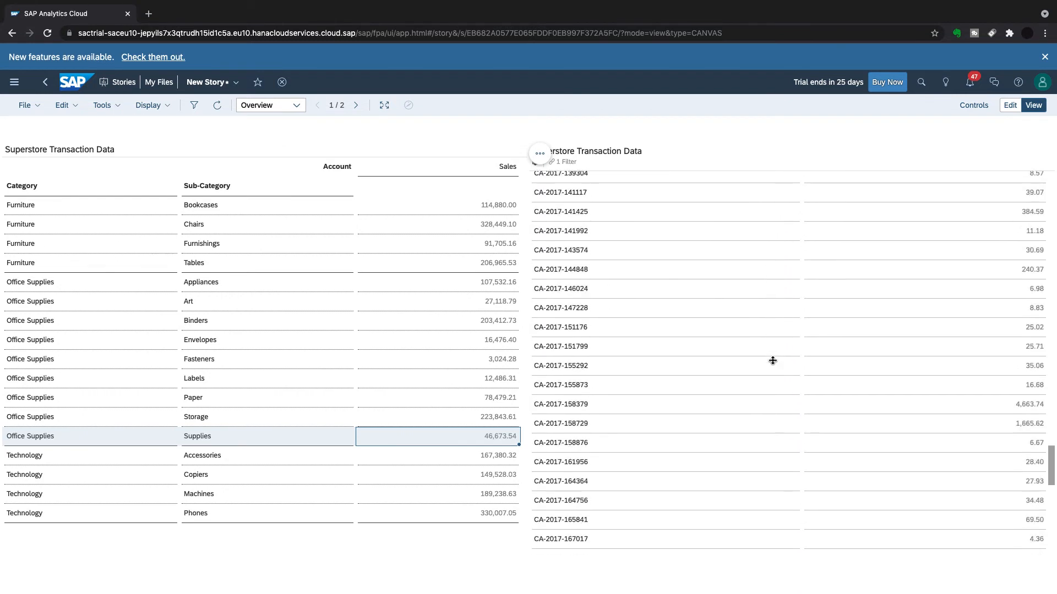
{"action": "scroll", "scroll_direction": "up", "scroll_amount": 3}
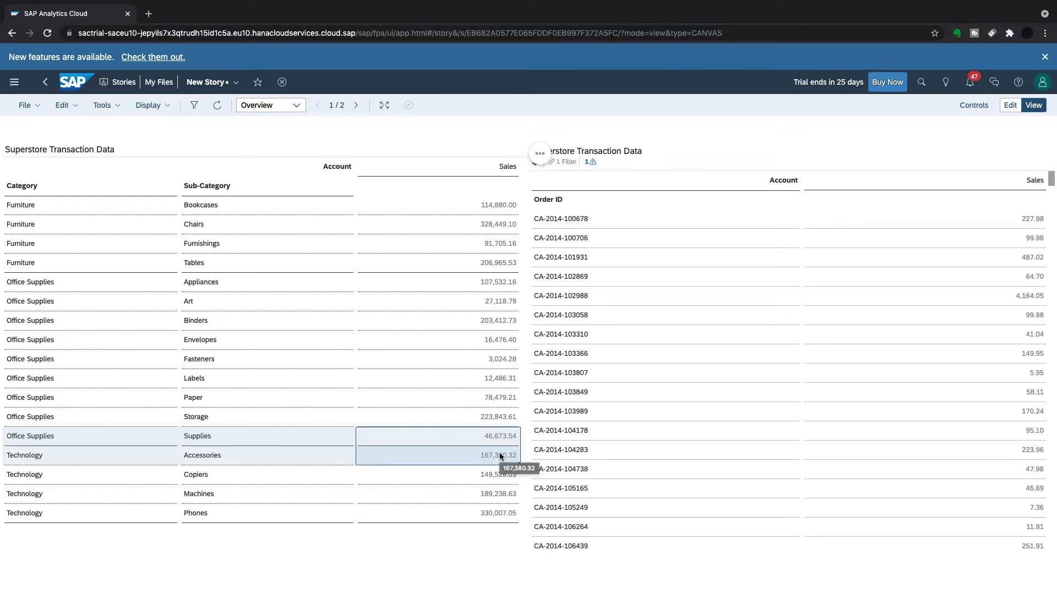
{"action": "left_click", "coordinate": [493, 243]}
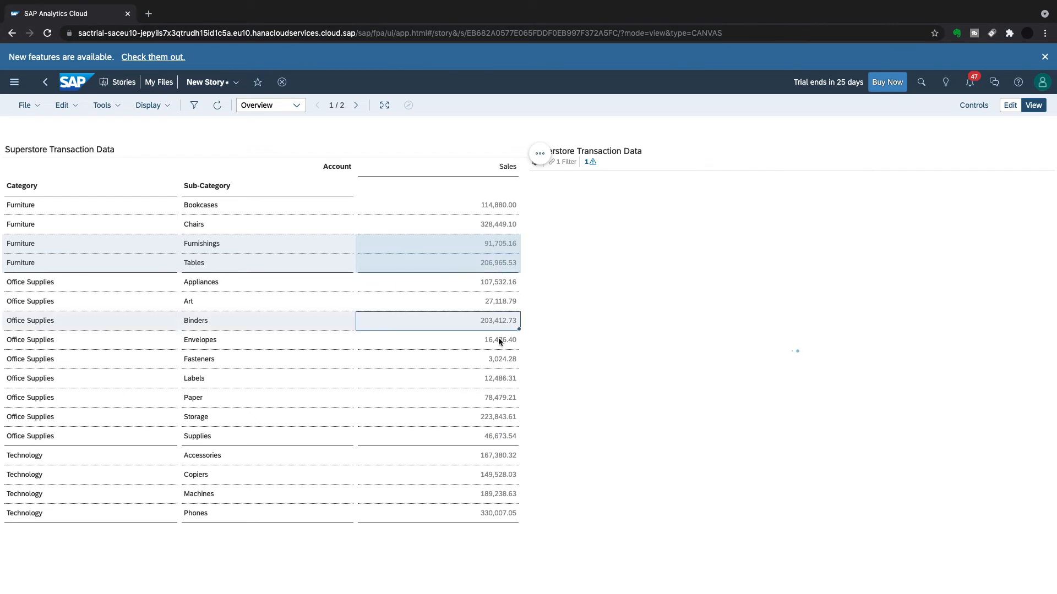
{"action": "left_click", "coordinate": [437, 340]}
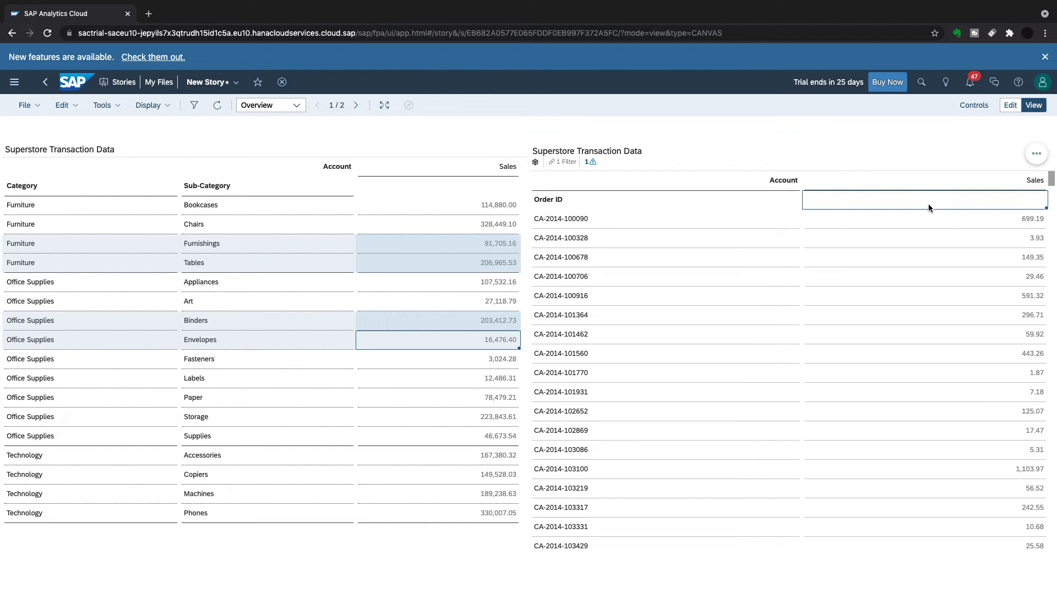
{"action": "mouse_move", "coordinate": [670, 266]}
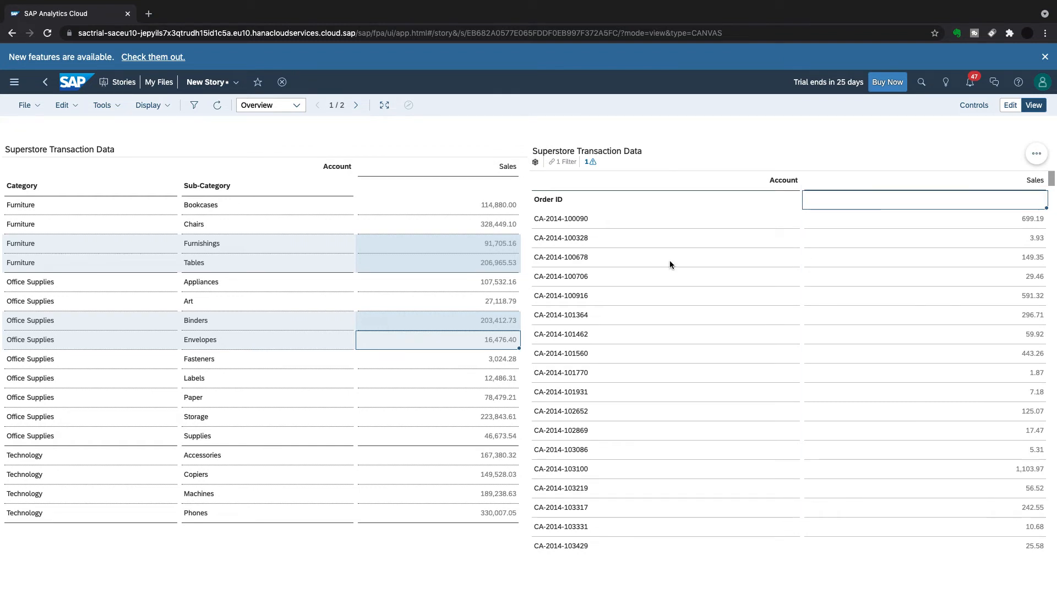
{"action": "mouse_move", "coordinate": [496, 240]}
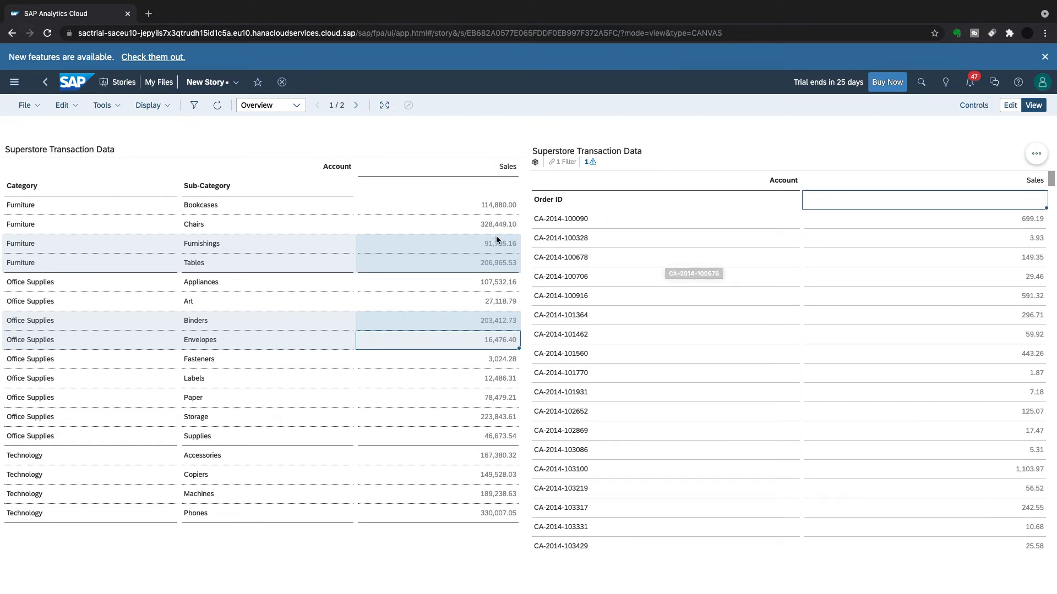
{"action": "mouse_move", "coordinate": [473, 344]}
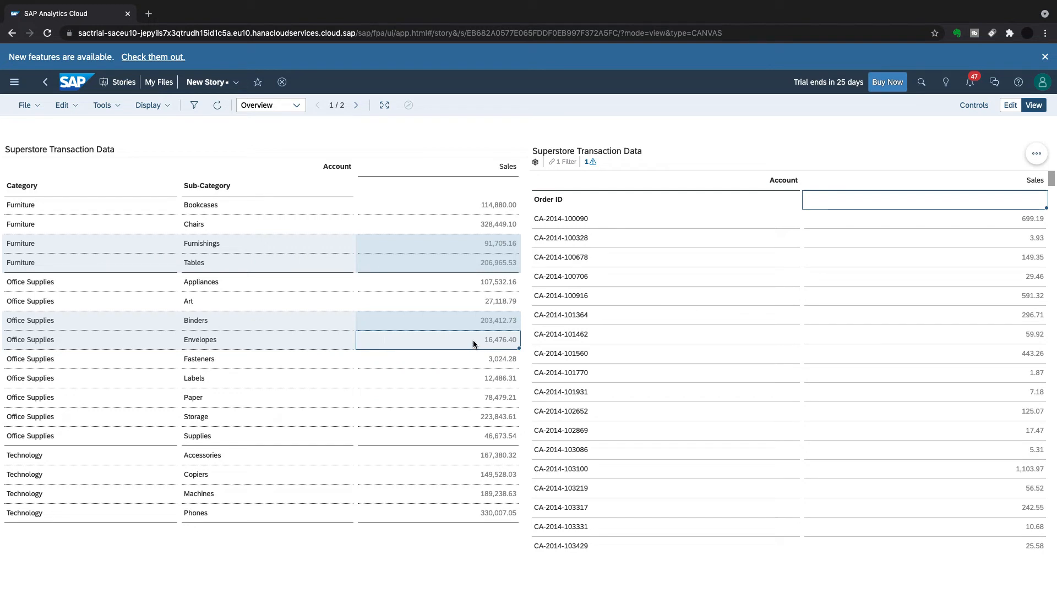
{"action": "mouse_move", "coordinate": [1022, 176]}
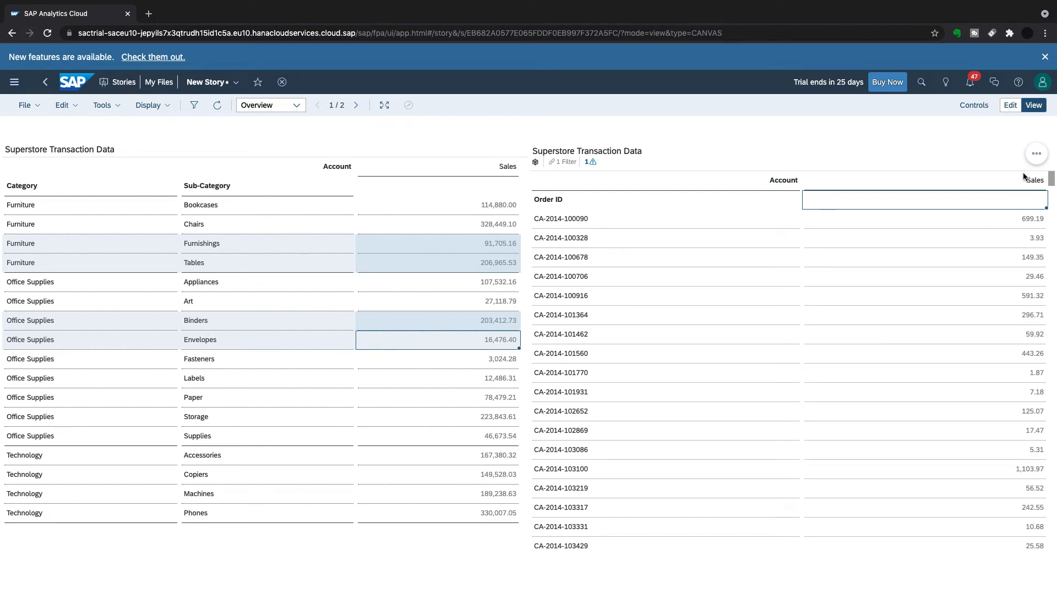
Export the filtered Order ID table as an XLSX file and download it.
{"action": "left_click", "coordinate": [1036, 154]}
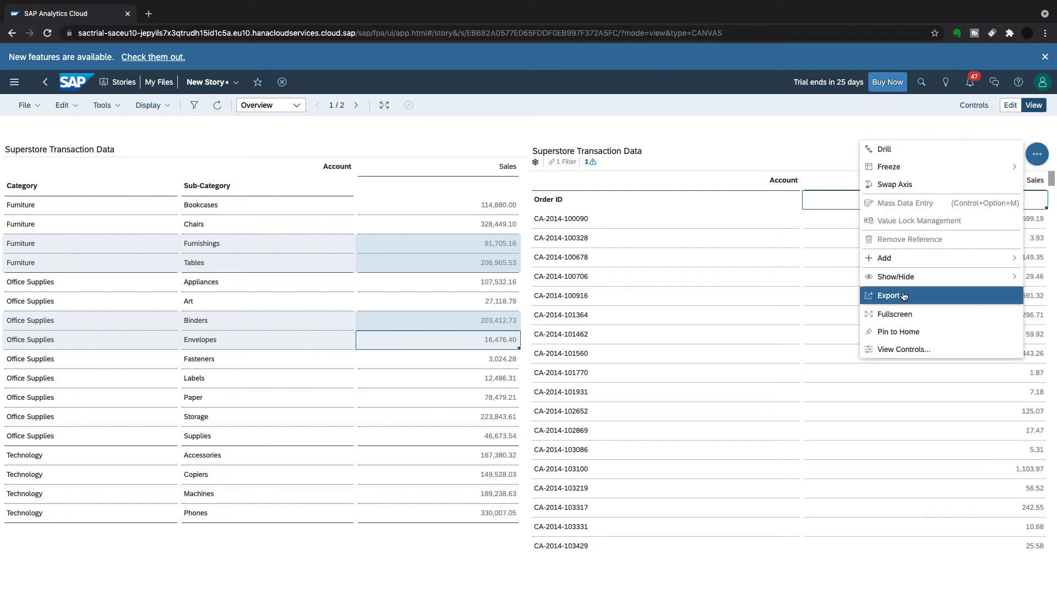
{"action": "left_click", "coordinate": [888, 295]}
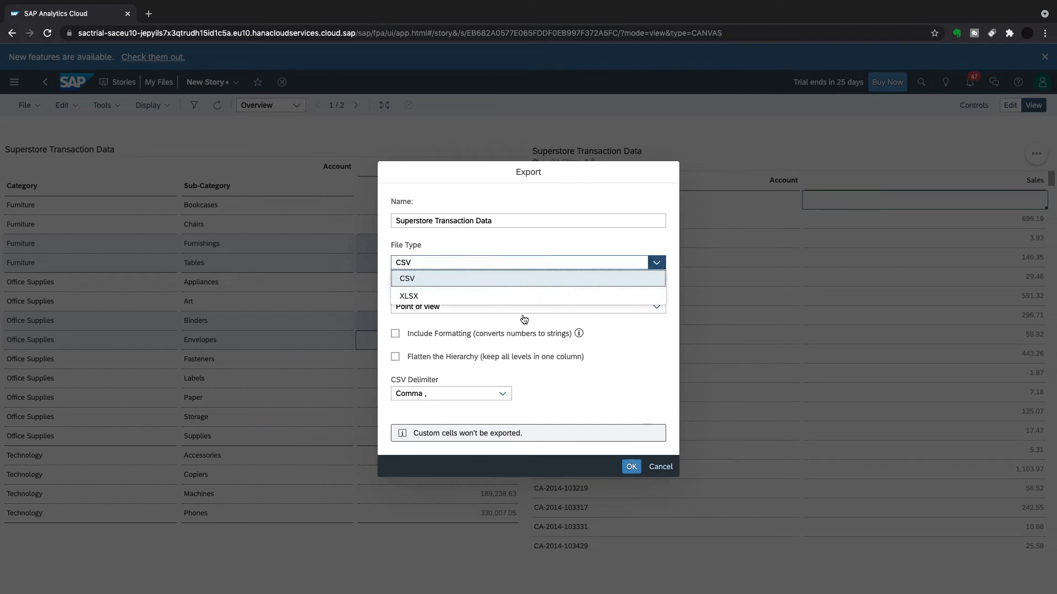
{"action": "left_click", "coordinate": [408, 296]}
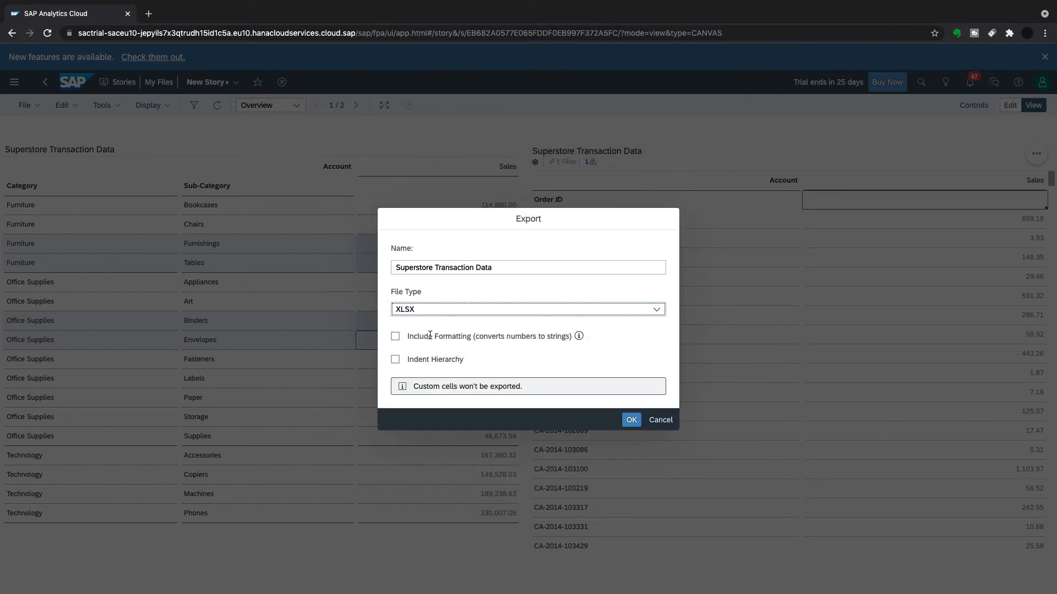
{"action": "left_click", "coordinate": [629, 419]}
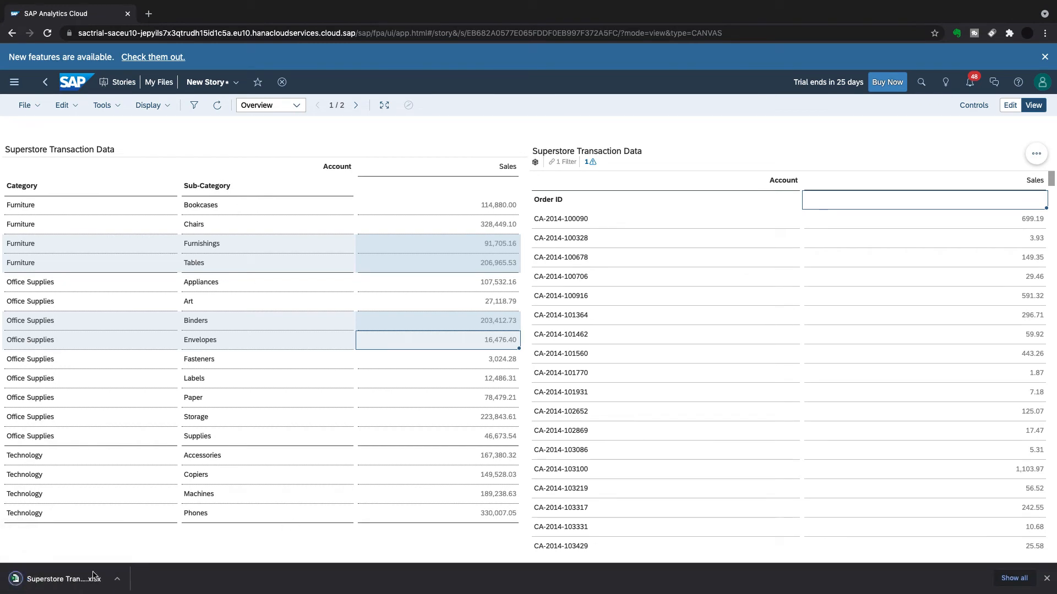
{"action": "mouse_move", "coordinate": [64, 578]}
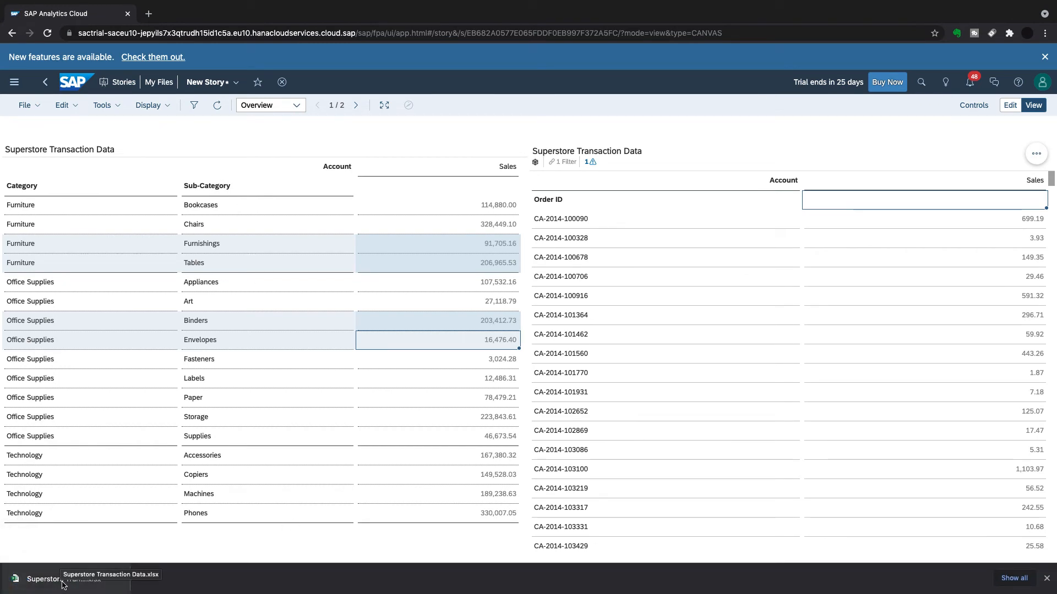
{"action": "mouse_move", "coordinate": [437, 221]}
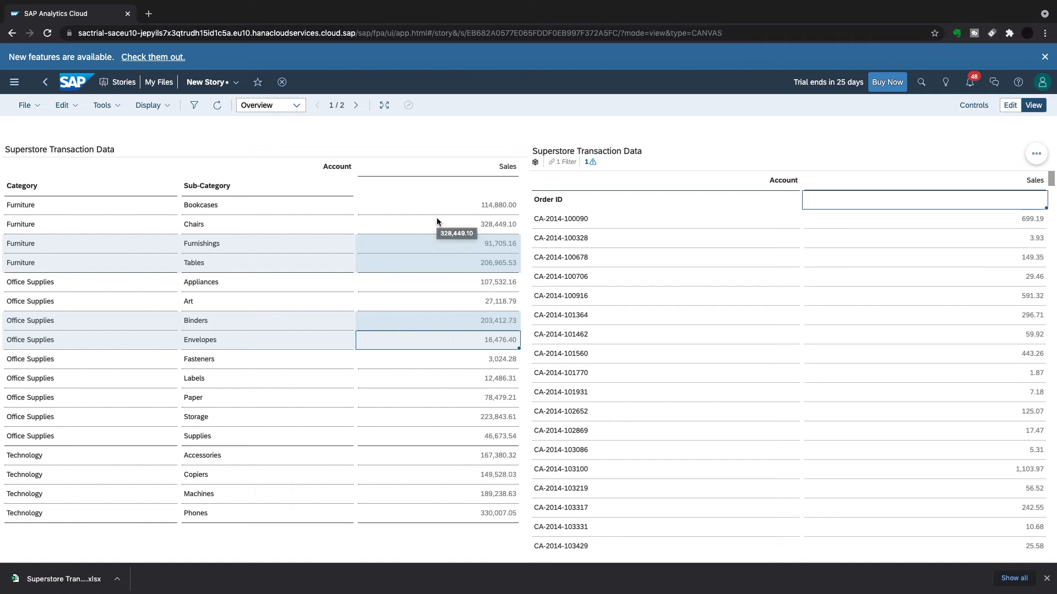
{"action": "mouse_move", "coordinate": [38, 122]}
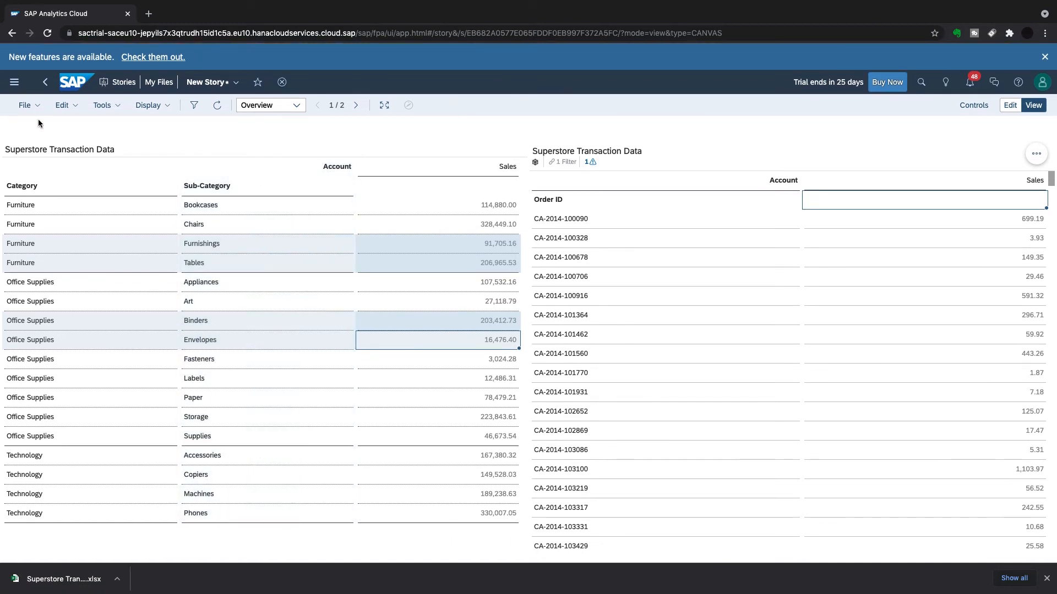
{"action": "mouse_move", "coordinate": [119, 126]}
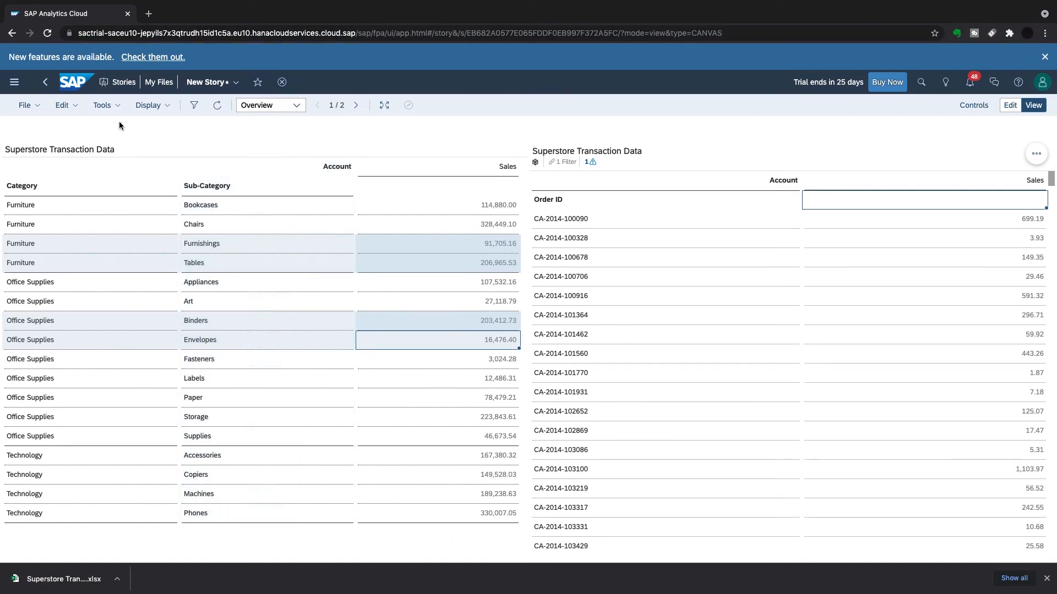
{"action": "mouse_move", "coordinate": [272, 140]}
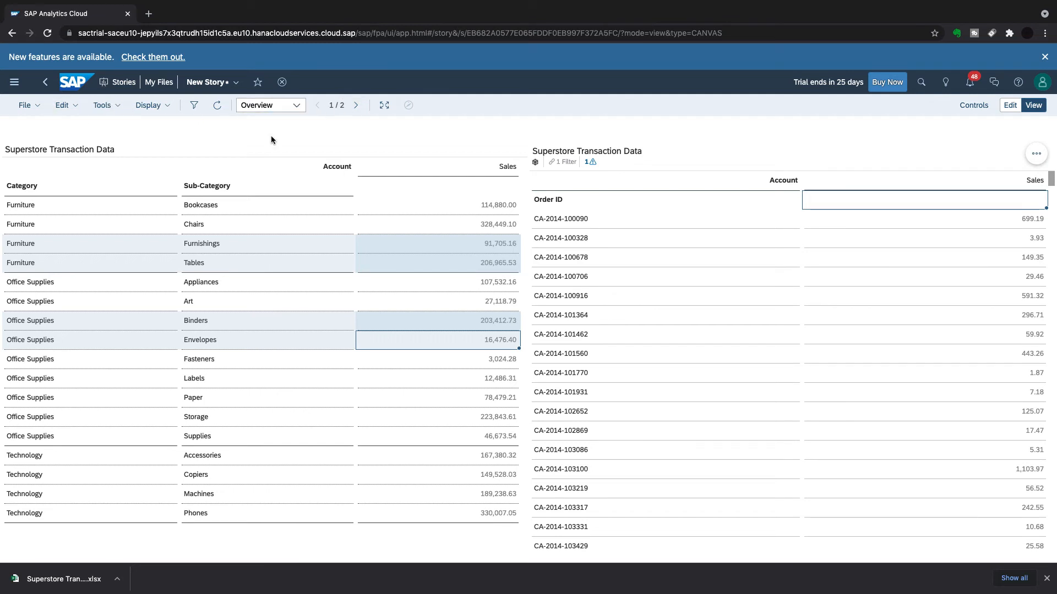
Back in edit mode, check the empty Transactions page and select the Order ID table on Overview.
{"action": "left_click", "coordinate": [1009, 105]}
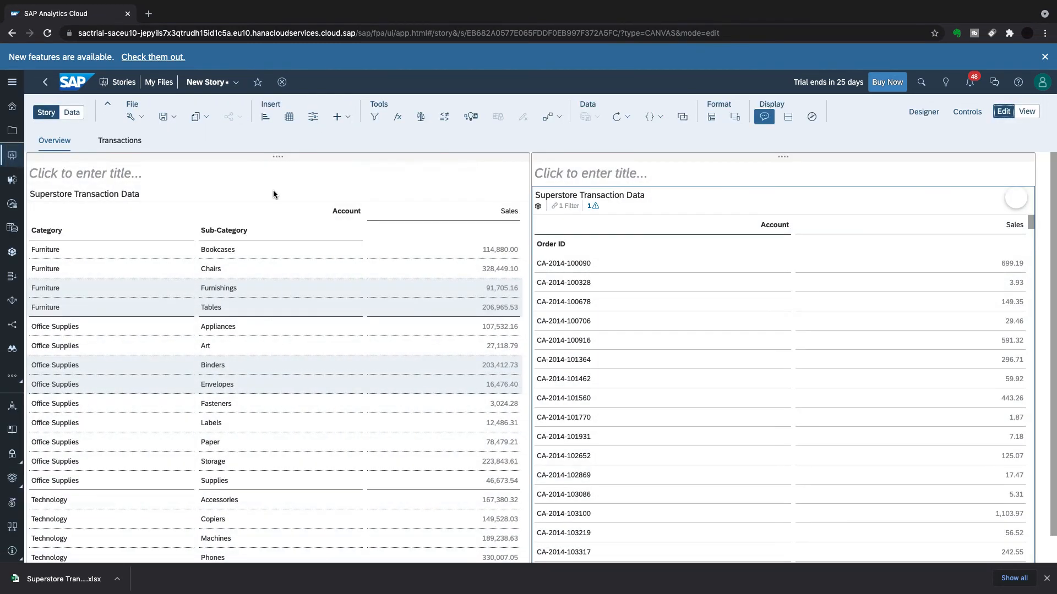
{"action": "left_click", "coordinate": [118, 140]}
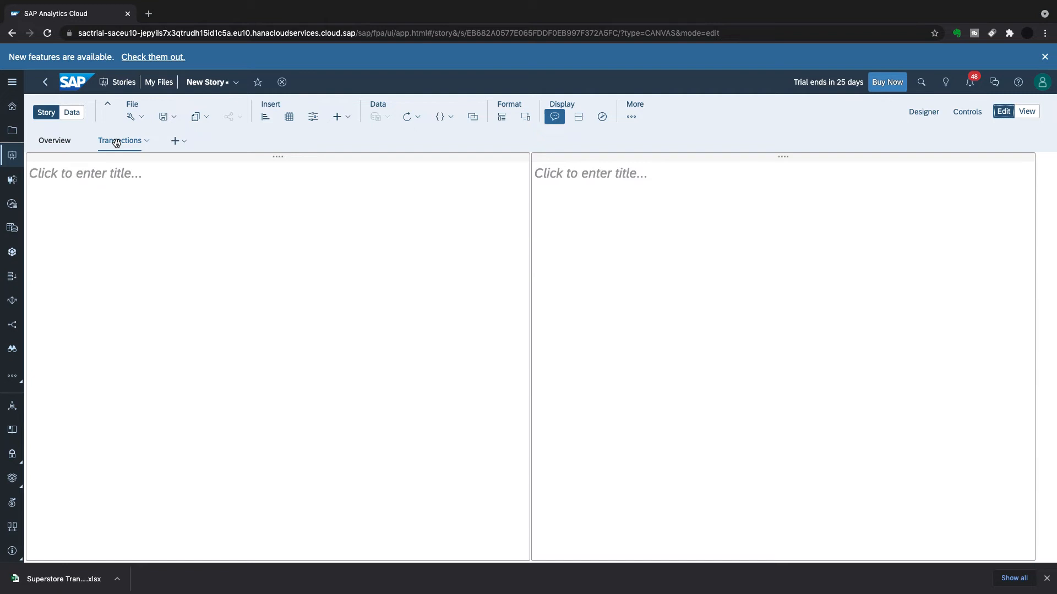
{"action": "left_click", "coordinate": [54, 140]}
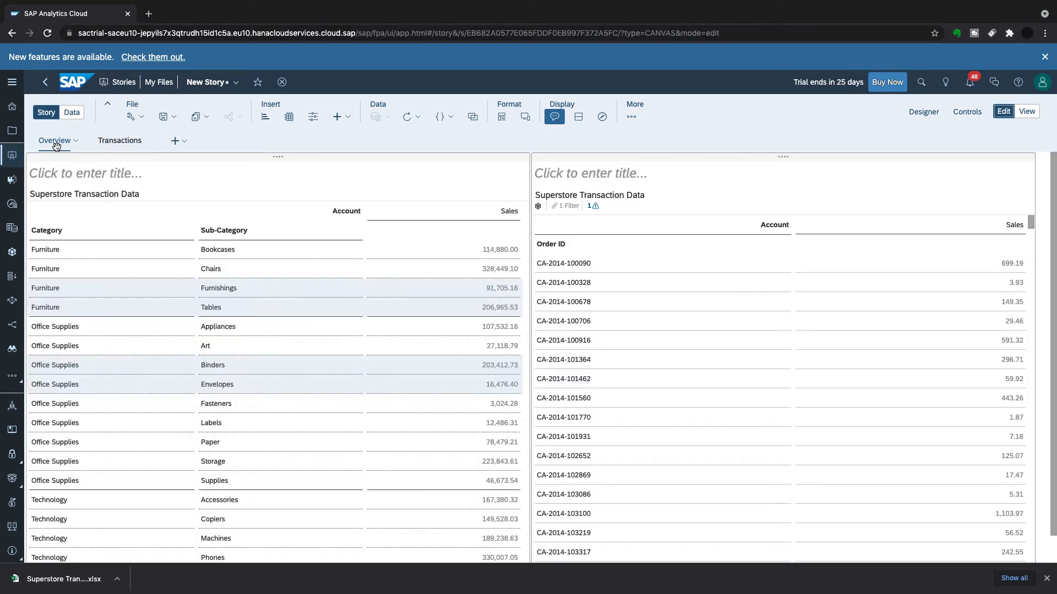
{"action": "left_click", "coordinate": [779, 173]}
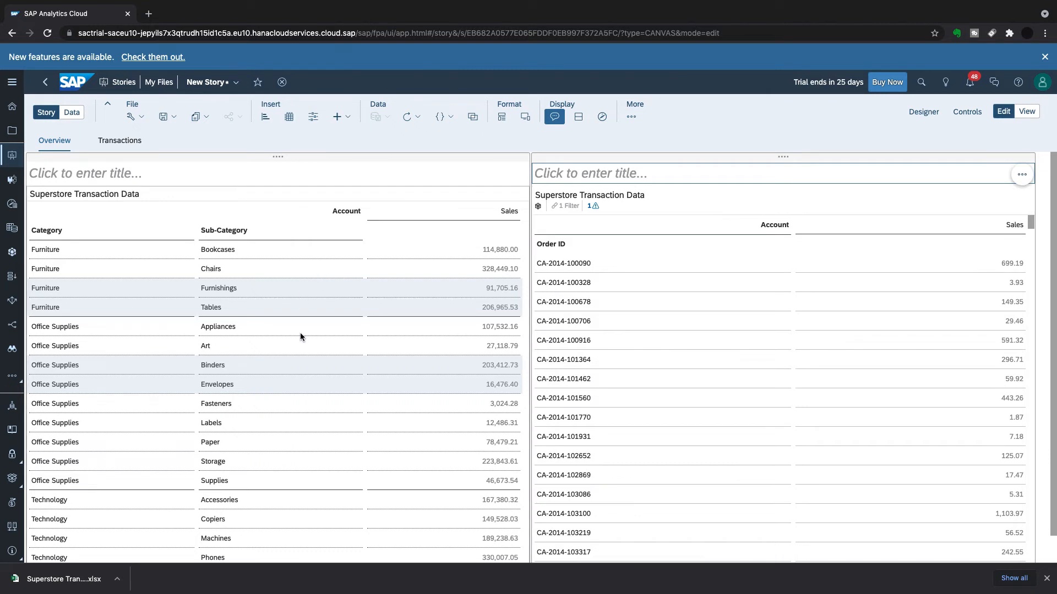
{"action": "mouse_move", "coordinate": [494, 301]}
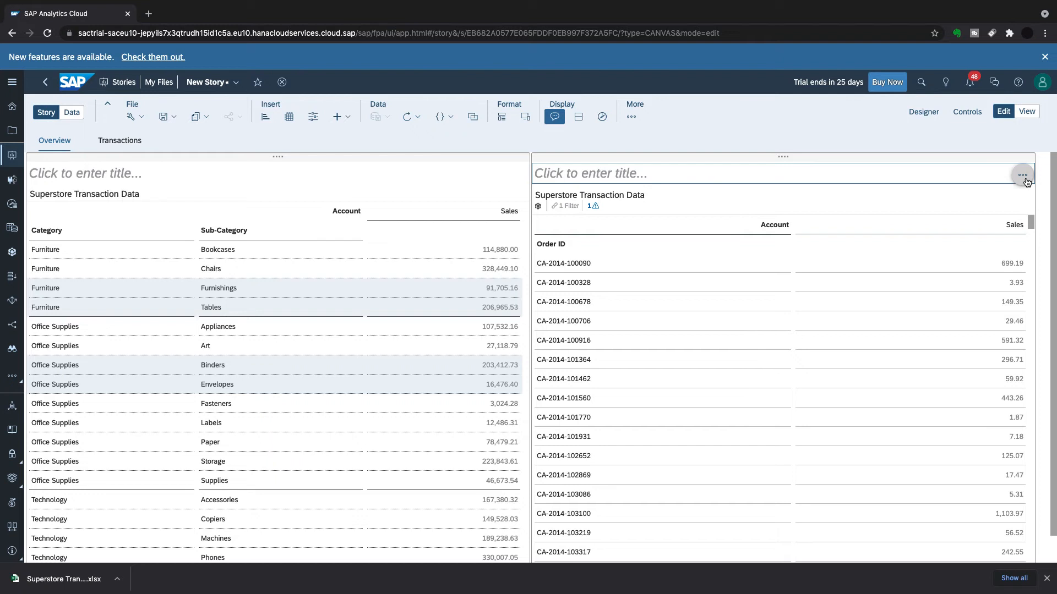
Copy the Order ID sales table to the Transactions page via Copy To.
{"action": "left_click", "coordinate": [1021, 175]}
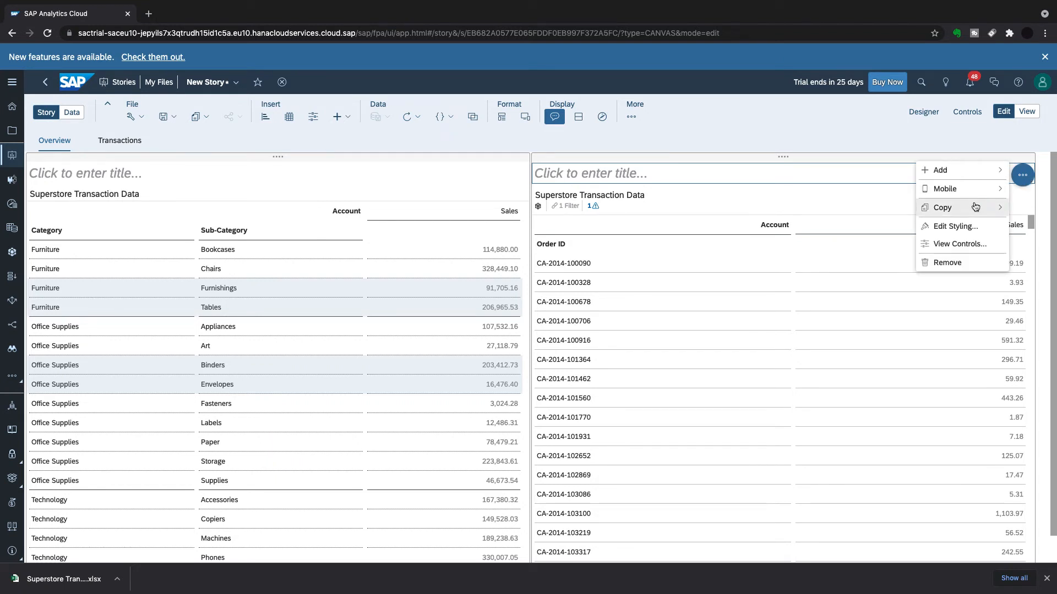
{"action": "left_click", "coordinate": [941, 207]}
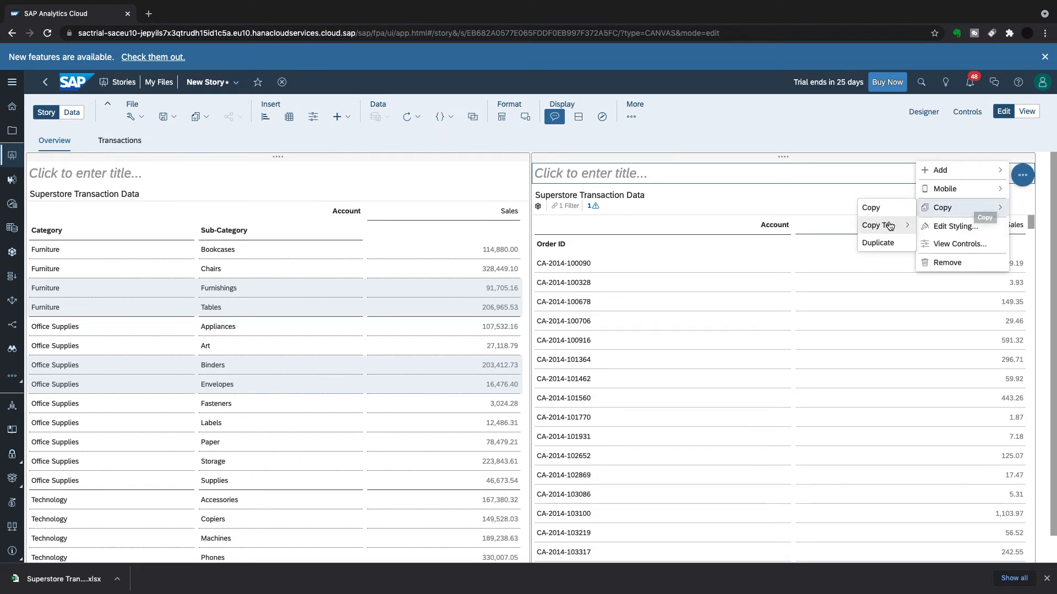
{"action": "left_click", "coordinate": [876, 225]}
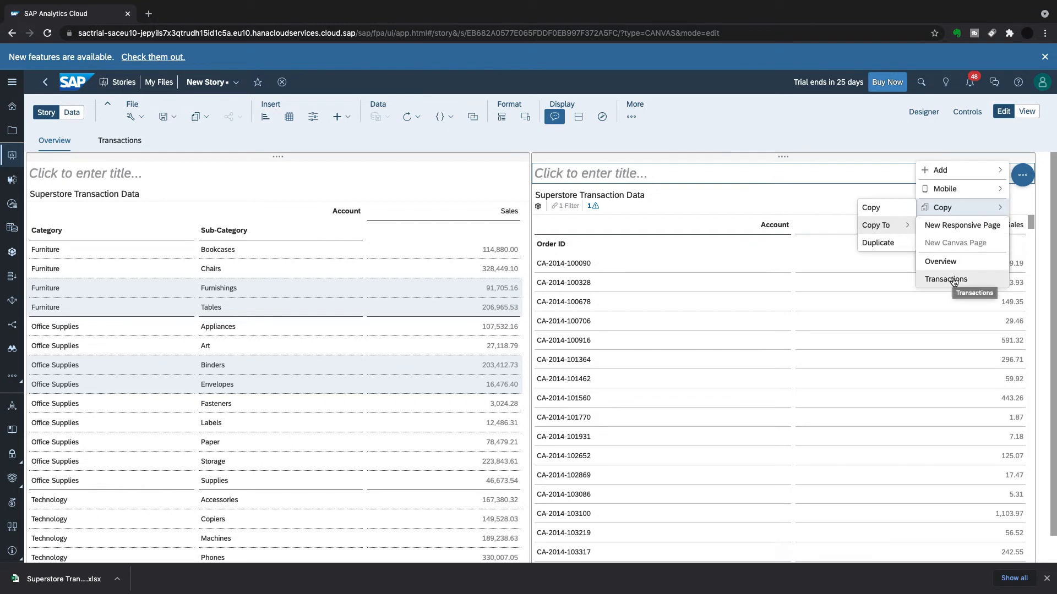
{"action": "left_click", "coordinate": [945, 279]}
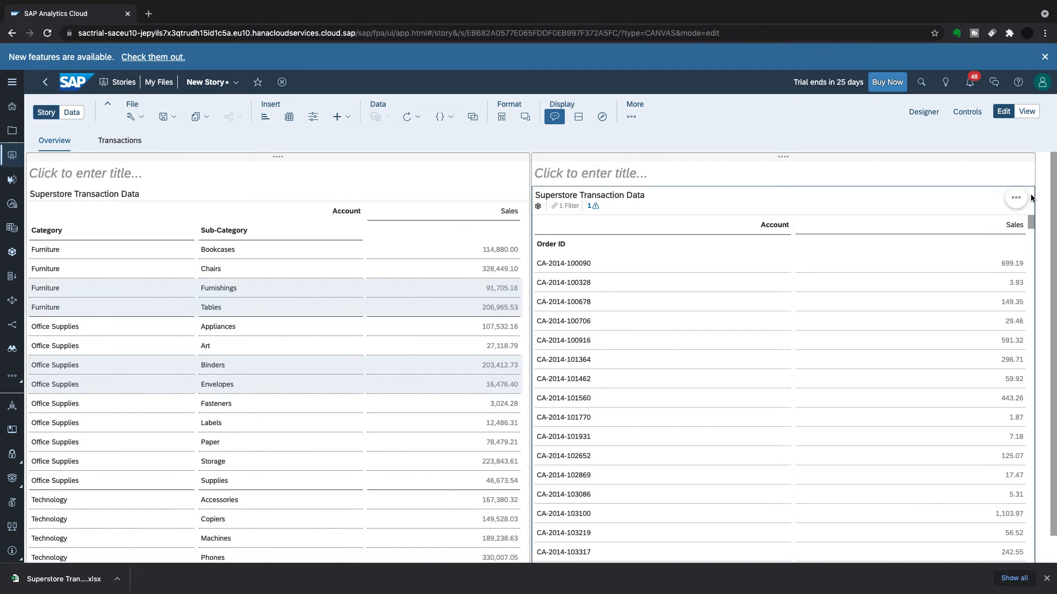
Copy the Order ID table to Transactions again and return to the Overview page.
{"action": "left_click", "coordinate": [1016, 197]}
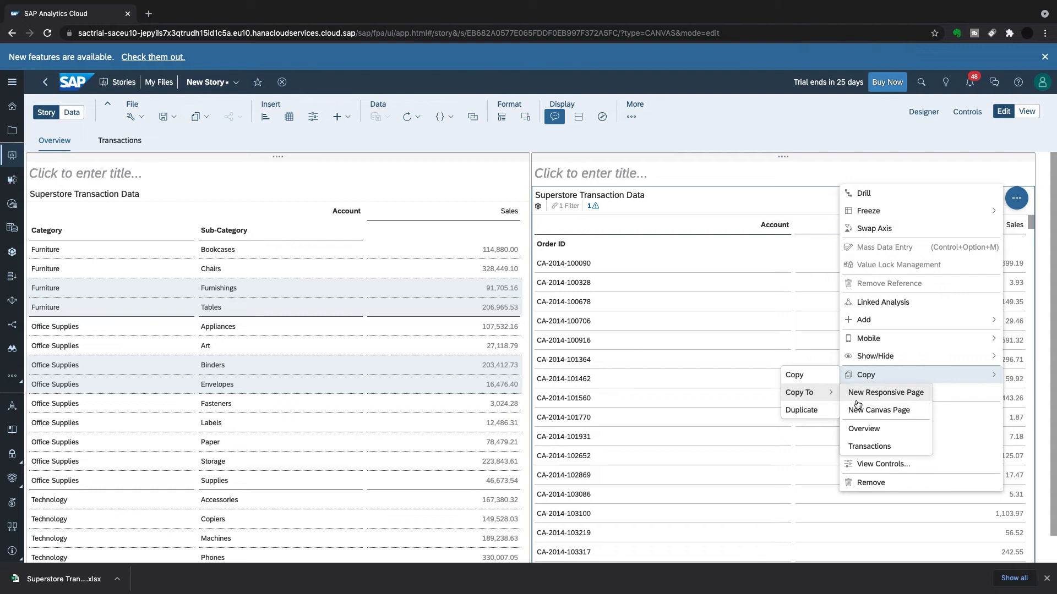
{"action": "left_click", "coordinate": [870, 446]}
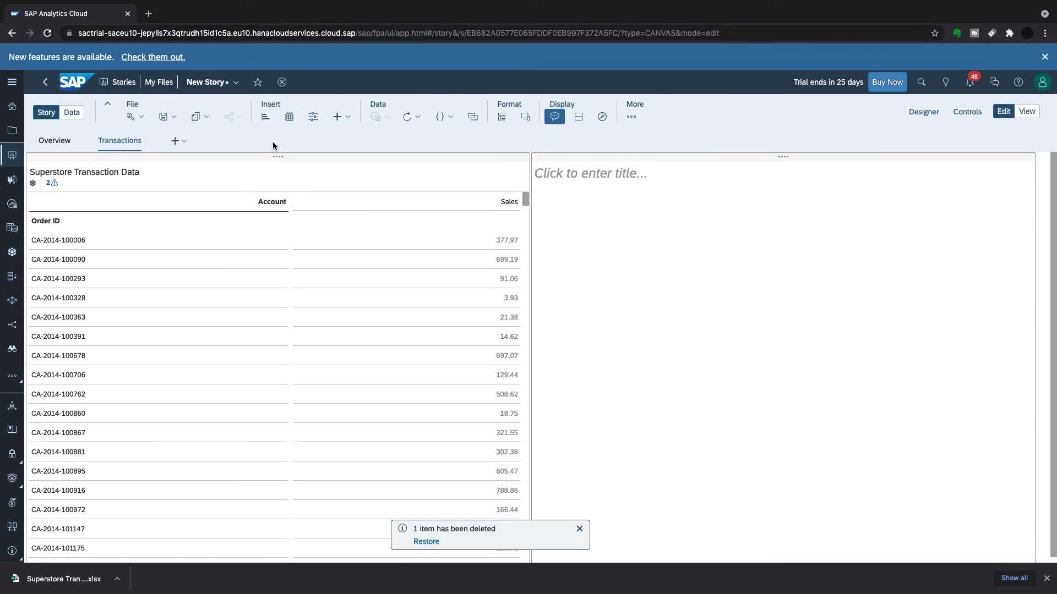
{"action": "left_click", "coordinate": [54, 140]}
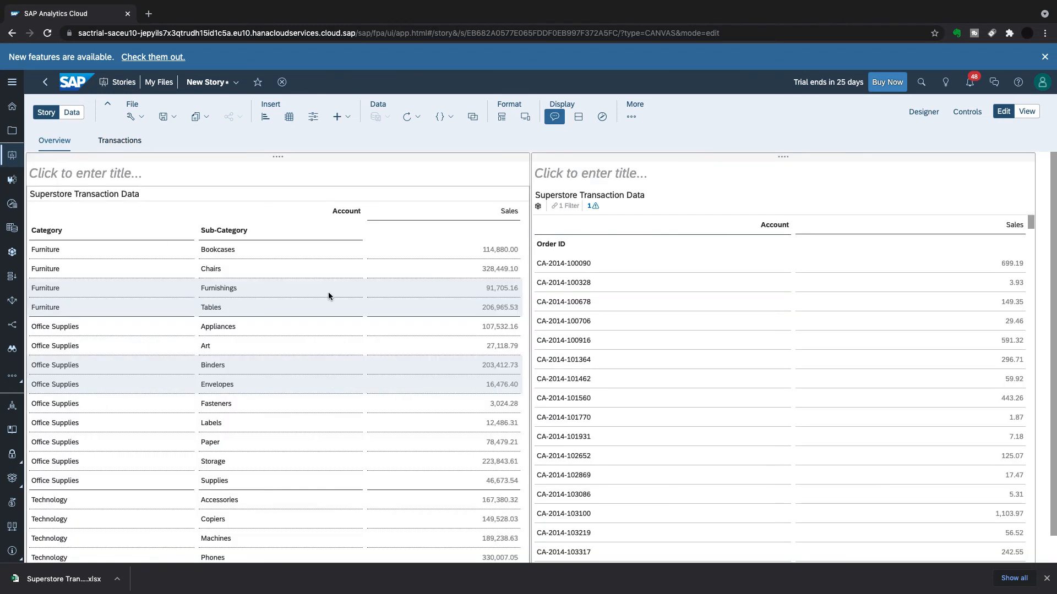
{"action": "mouse_move", "coordinate": [500, 253]}
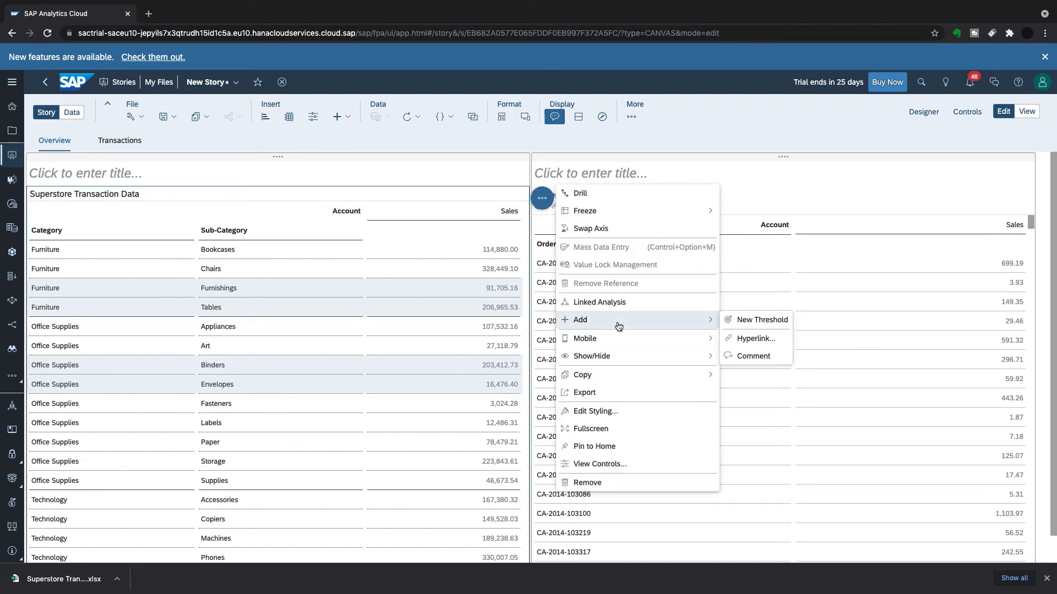
Add a hyperlink on the overview table to the Transactions page, applying the selected dimension as a cascading filter.
{"action": "left_click", "coordinate": [755, 338]}
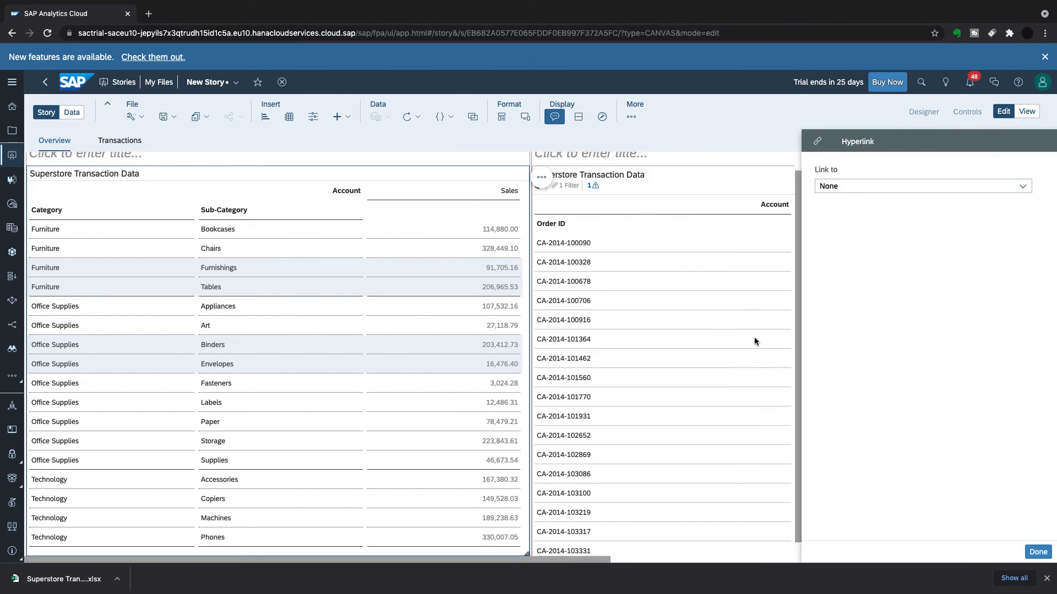
{"action": "left_click", "coordinate": [921, 186]}
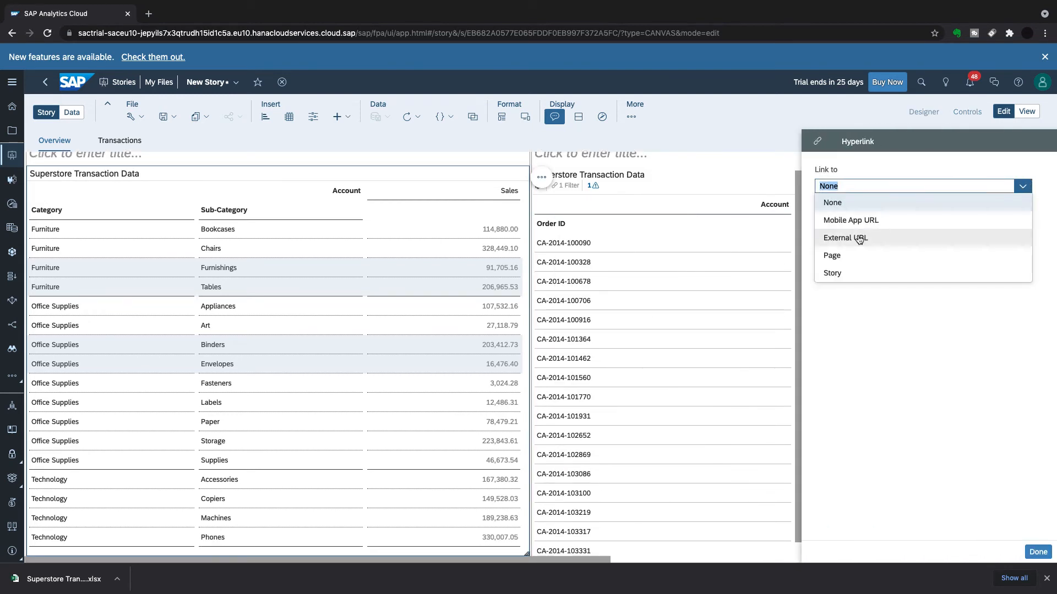
{"action": "mouse_move", "coordinate": [863, 242]}
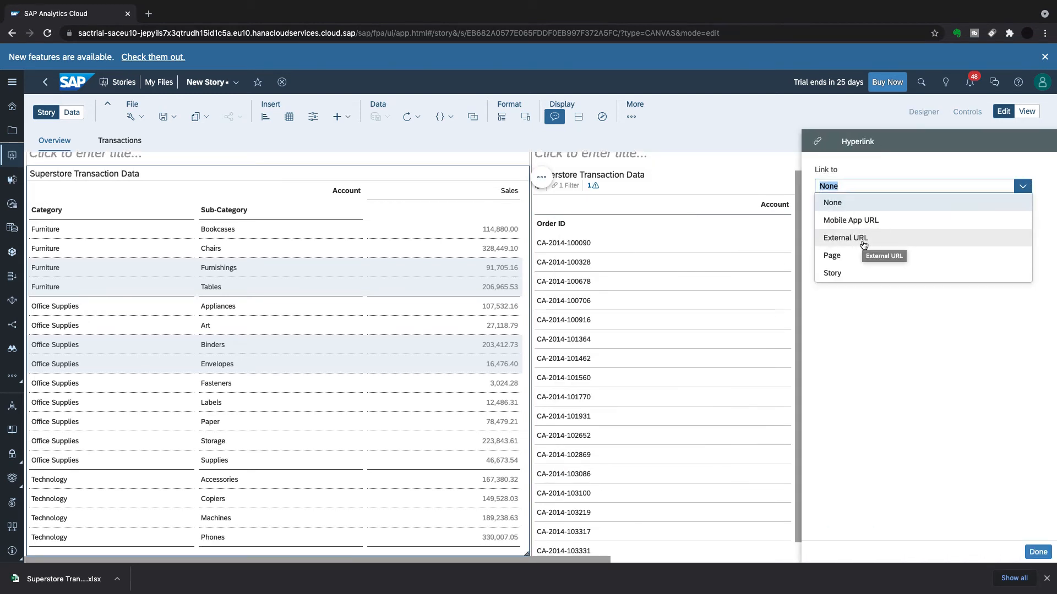
{"action": "left_click", "coordinate": [832, 254]}
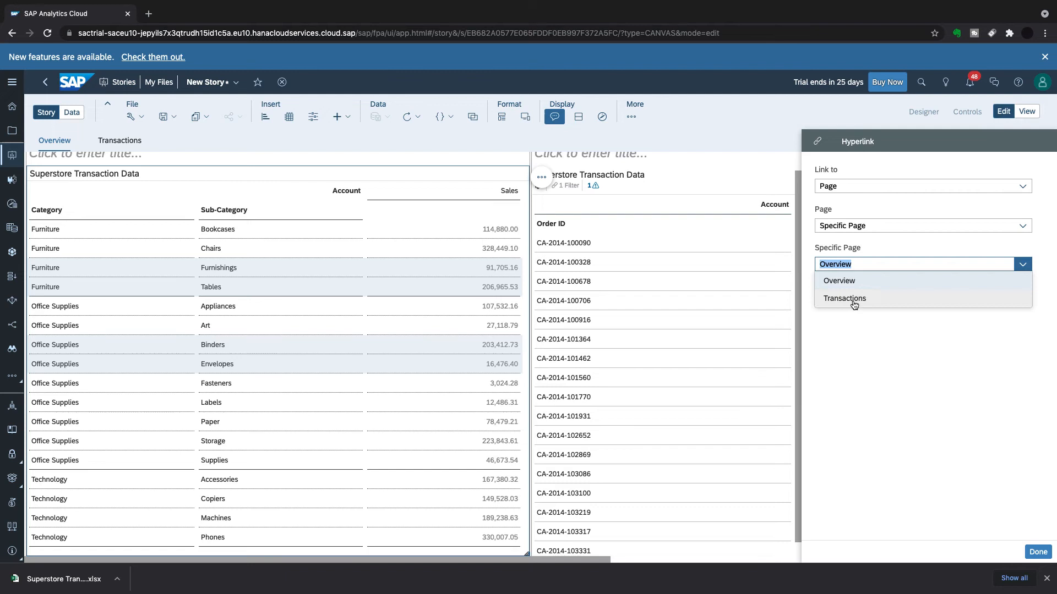
{"action": "left_click", "coordinate": [844, 299]}
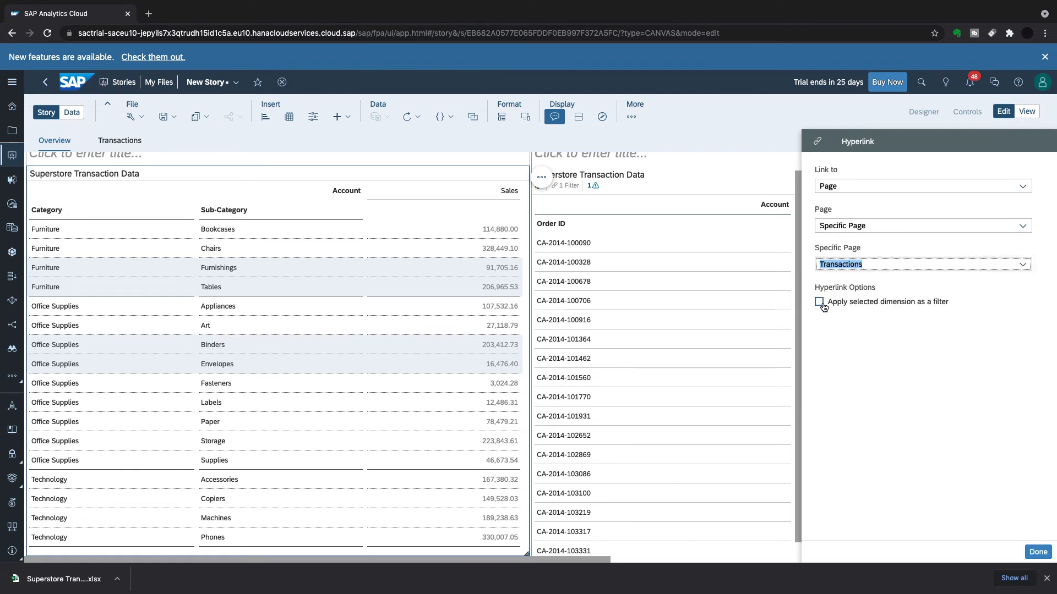
{"action": "left_click", "coordinate": [819, 301]}
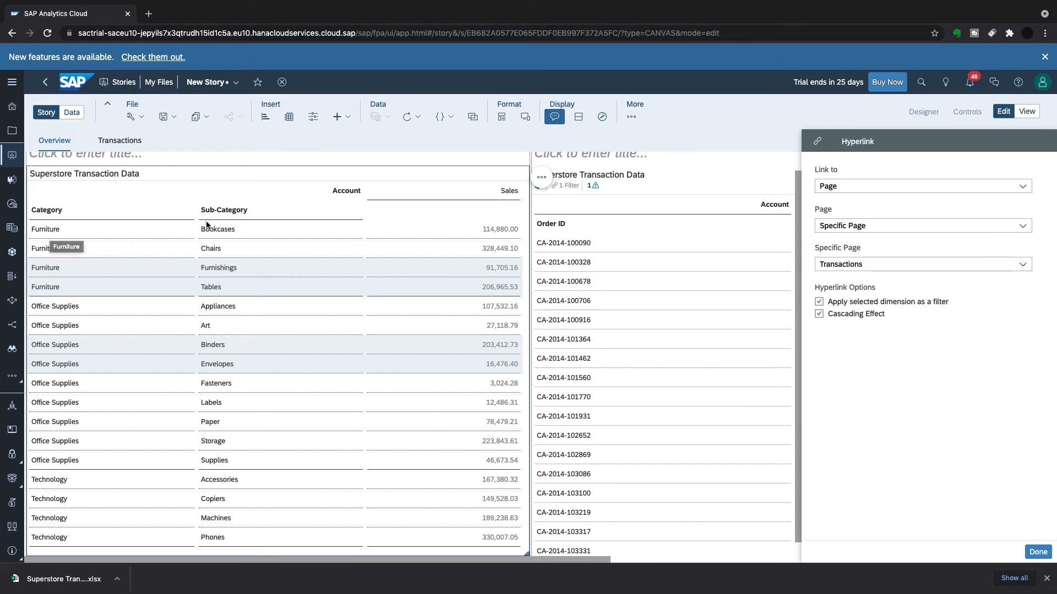
{"action": "mouse_move", "coordinate": [498, 230]}
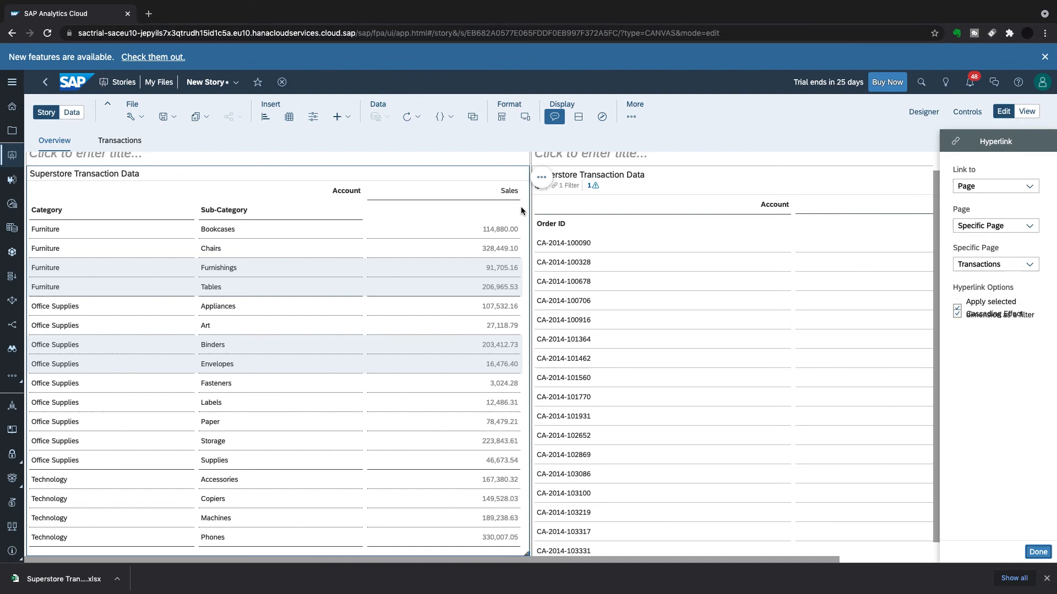
{"action": "left_click", "coordinate": [119, 140]}
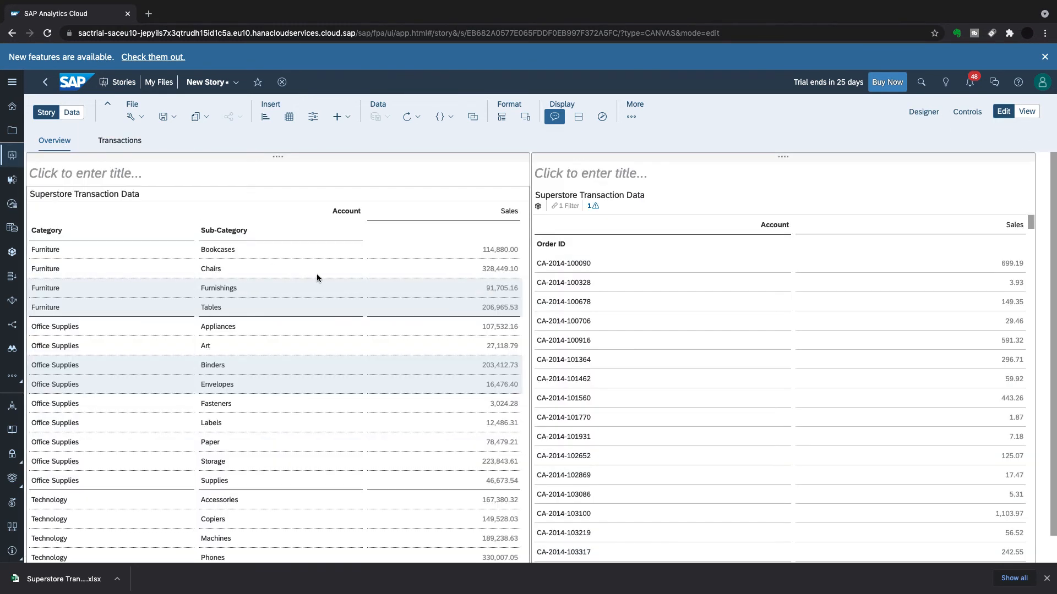
Follow the Fasteners cell's link to Transactions and review the Order ID table filtered to Fasteners.
{"action": "right_click", "coordinate": [483, 250]}
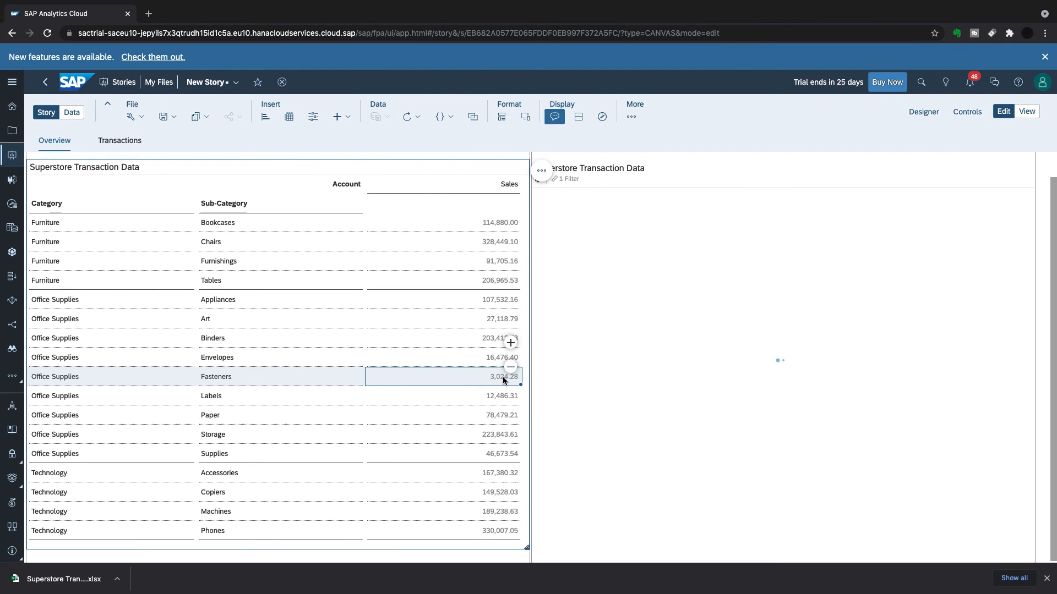
{"action": "right_click", "coordinate": [502, 377]}
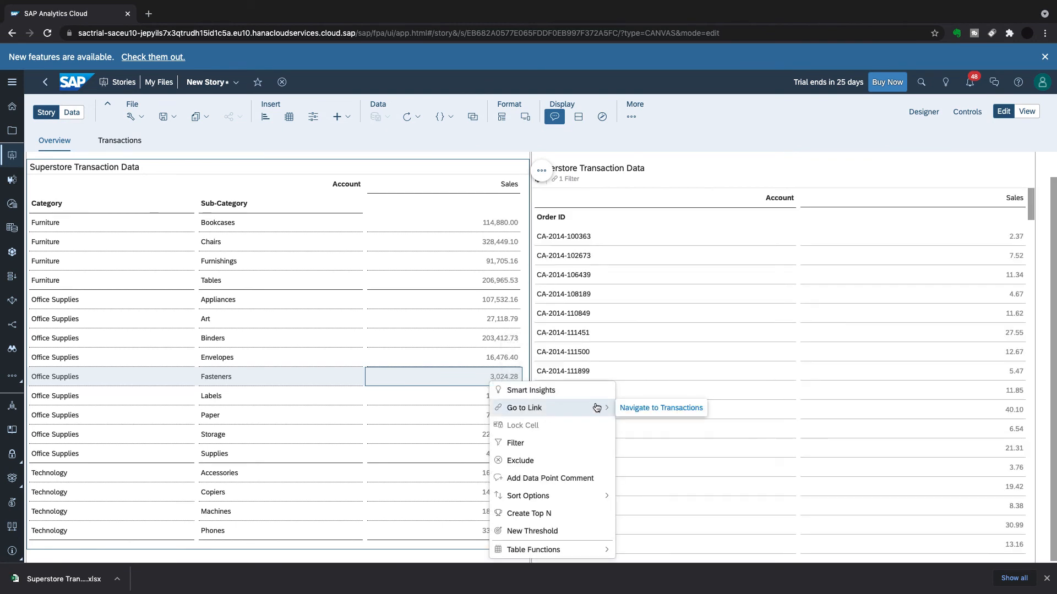
{"action": "left_click", "coordinate": [660, 408]}
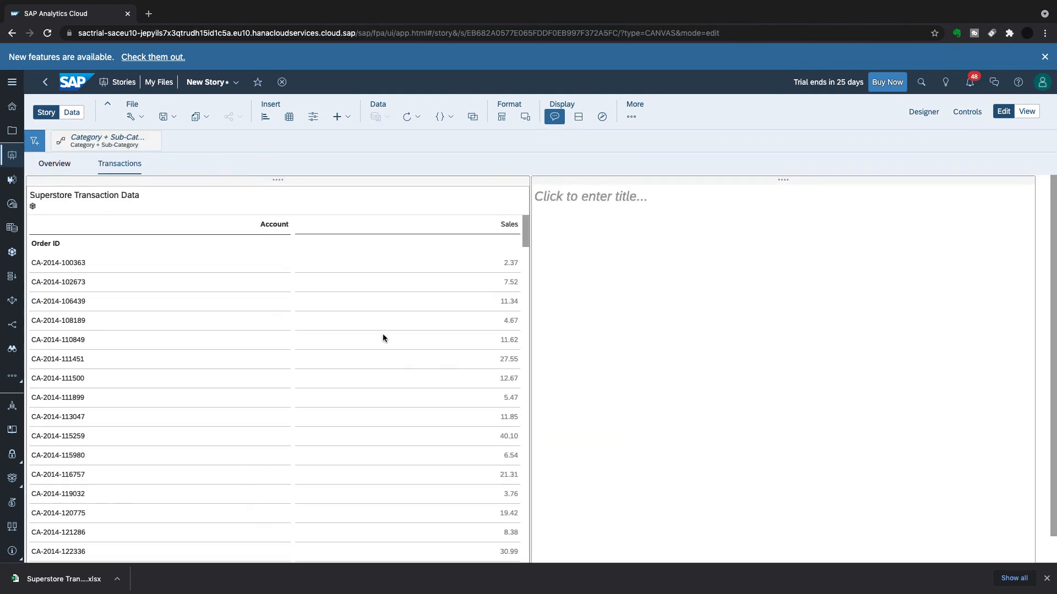
{"action": "scroll", "scroll_direction": "down", "scroll_amount": 3}
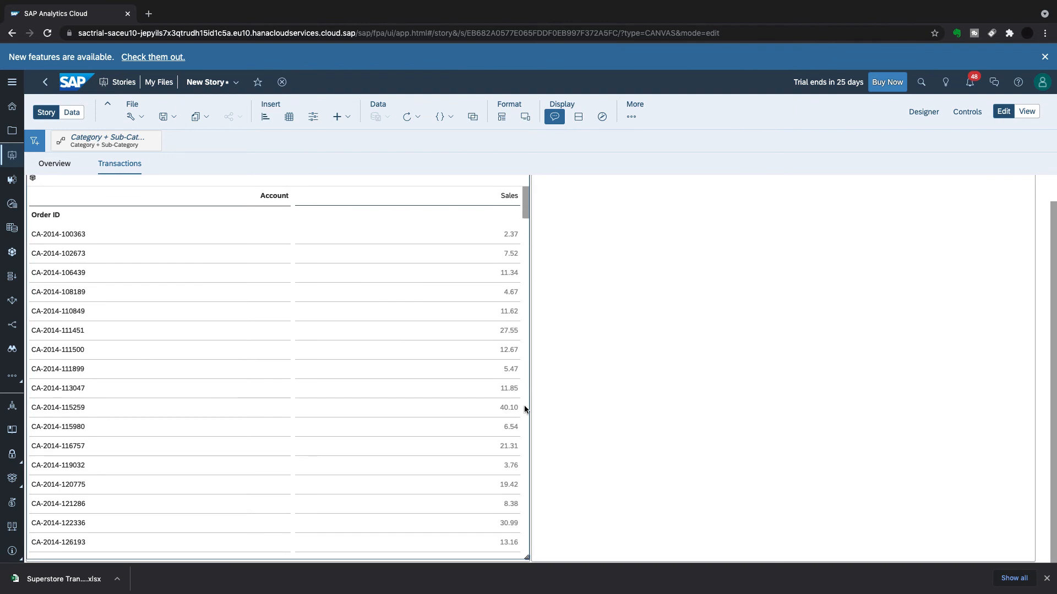
{"action": "scroll", "scroll_direction": "down", "scroll_amount": 3}
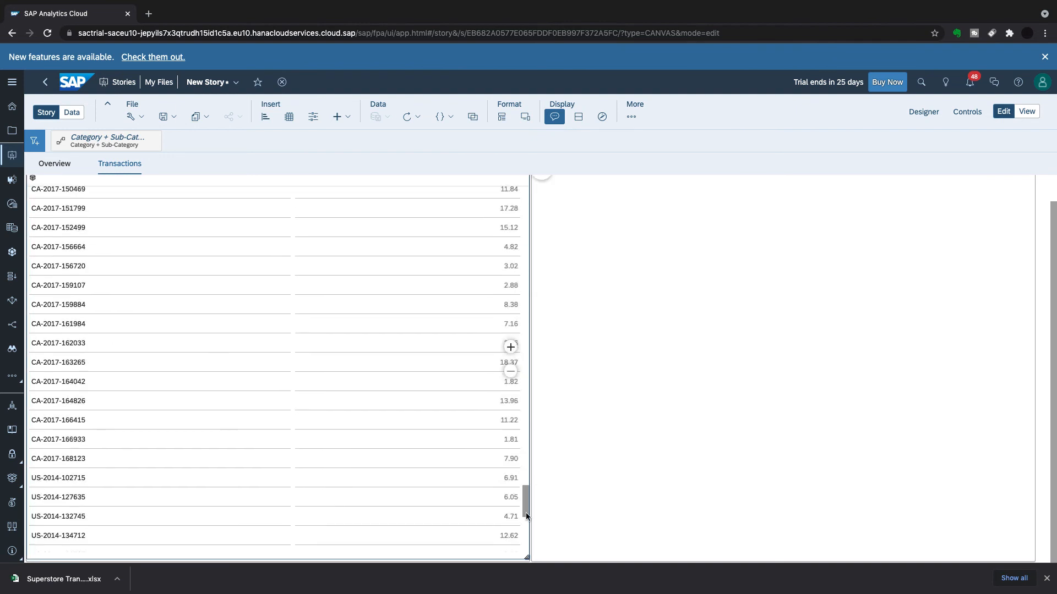
{"action": "scroll", "scroll_direction": "up", "scroll_amount": 3}
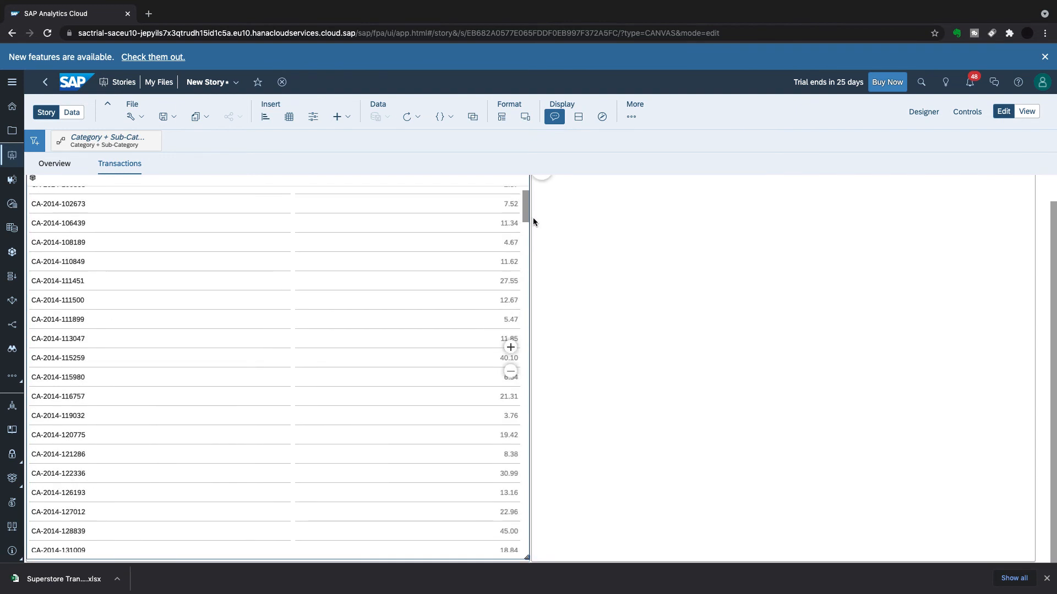
{"action": "scroll", "scroll_direction": "up", "scroll_amount": 3}
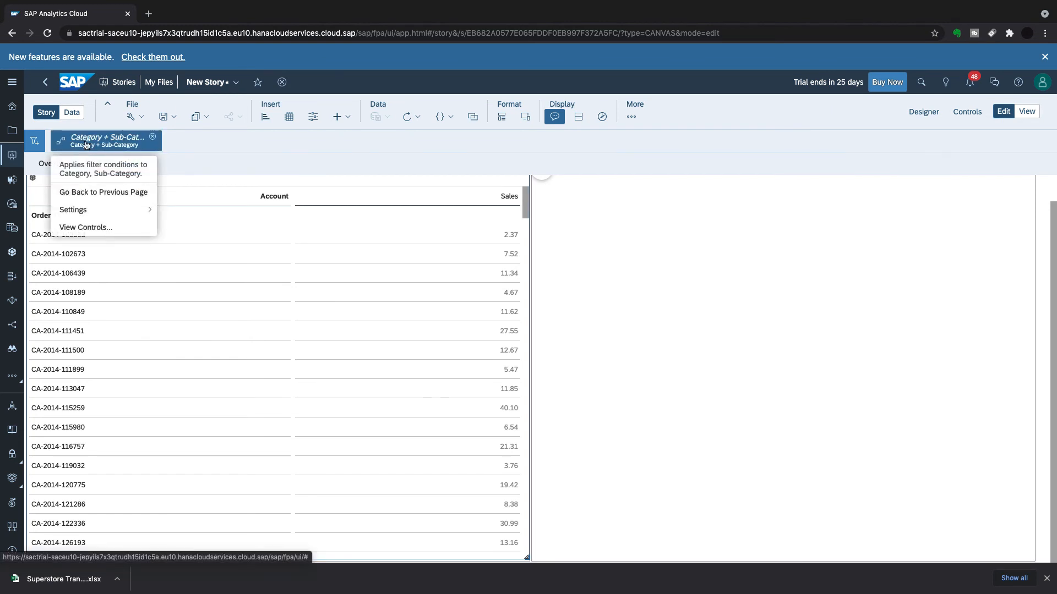
{"action": "mouse_move", "coordinate": [644, 297]}
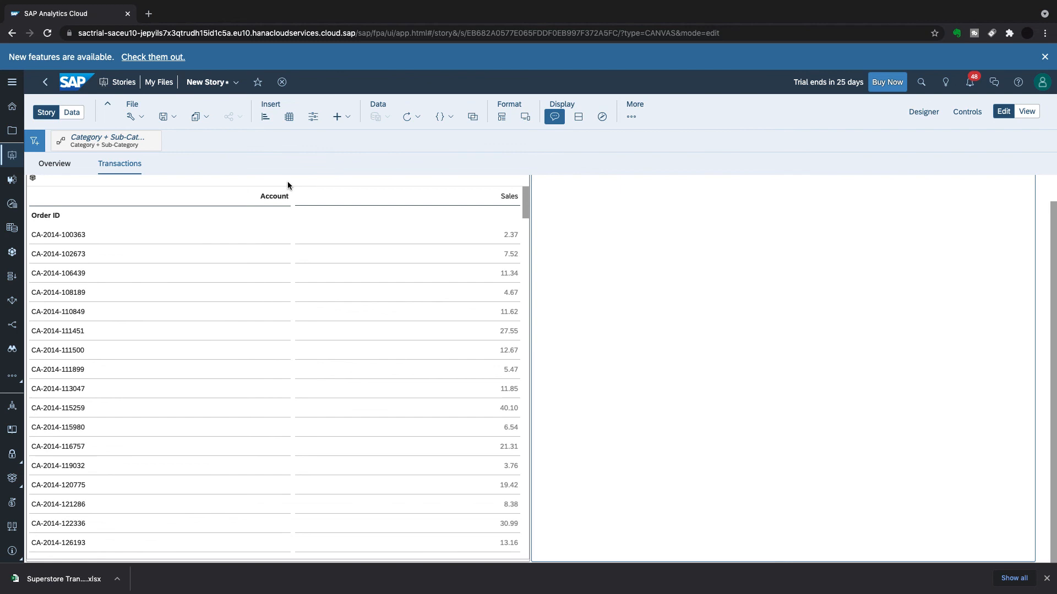
Return to the Overview page, keeping the Category and Sub-Category filter.
{"action": "left_click", "coordinate": [54, 163]}
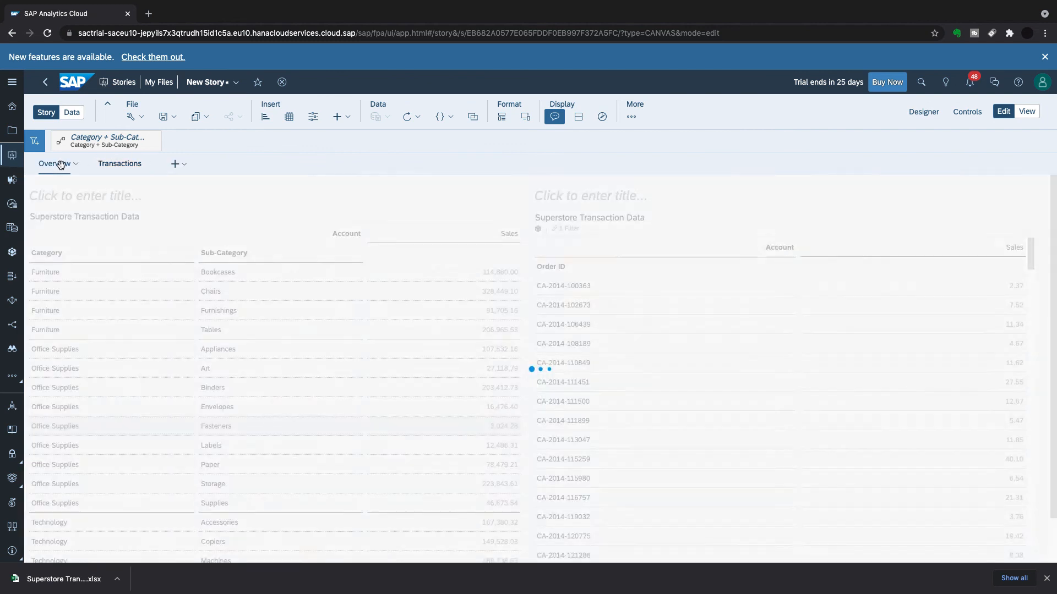